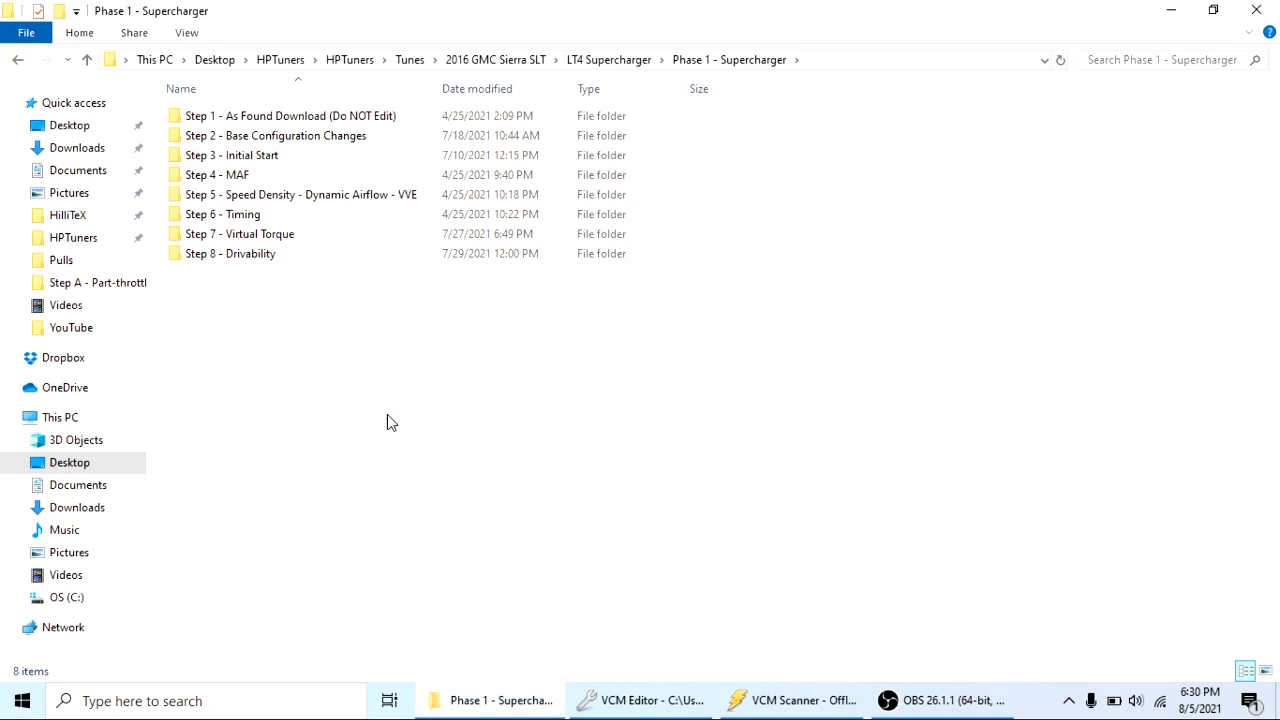
{"action": "mouse_move", "coordinate": [364, 376]}
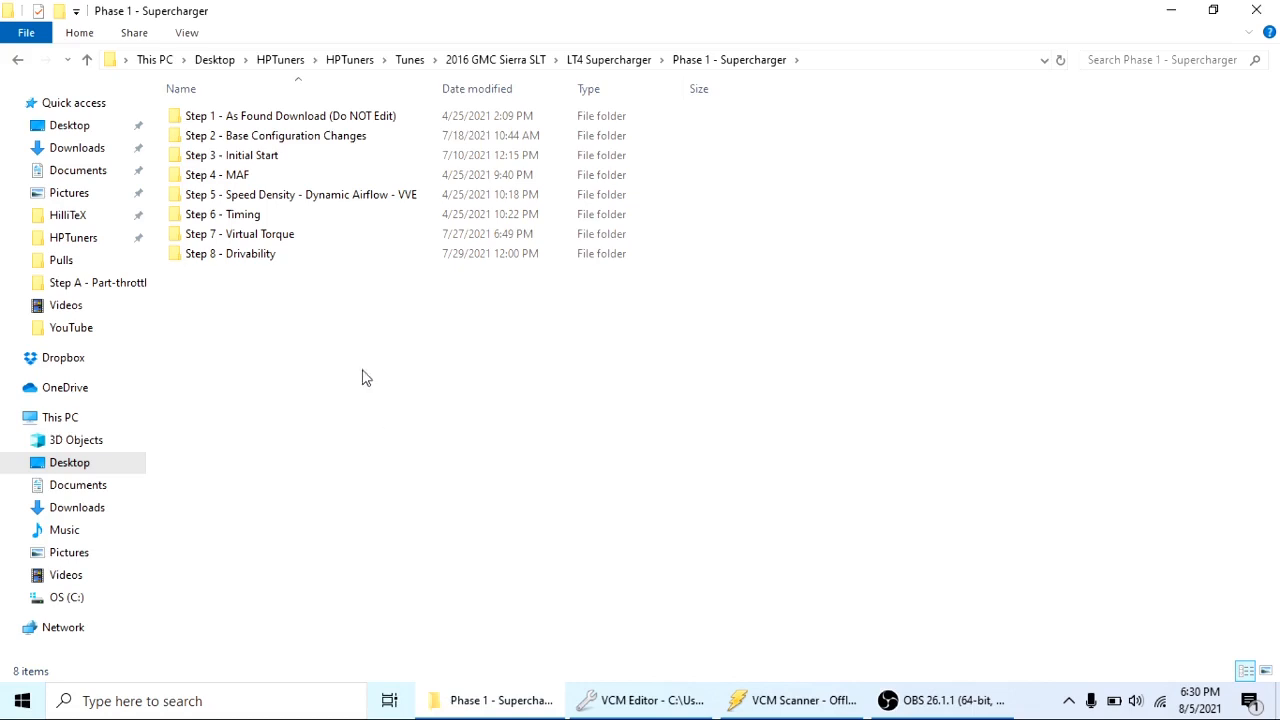
Browse into Step 2 - Base Configuration Changes, back up to Phase 1 - Supercharger and Step 3, then into Step 2 again
{"action": "left_click", "coordinate": [276, 136]}
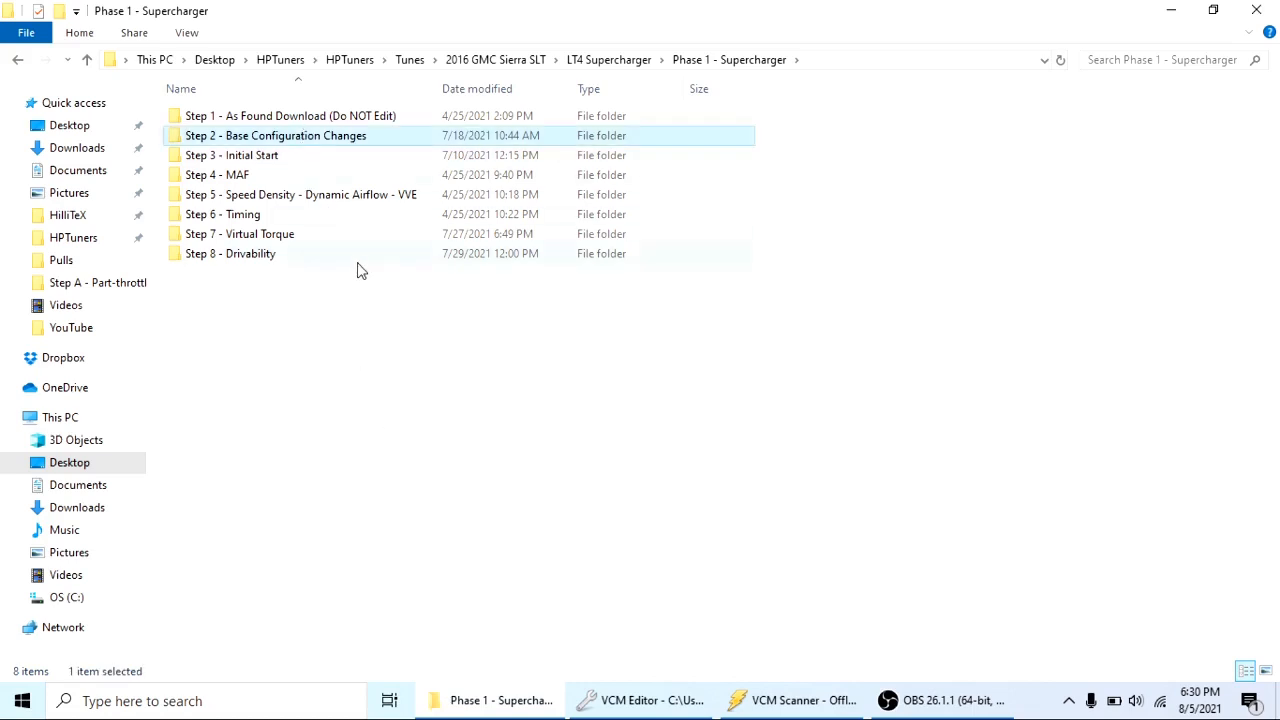
{"action": "mouse_move", "coordinate": [390, 368]}
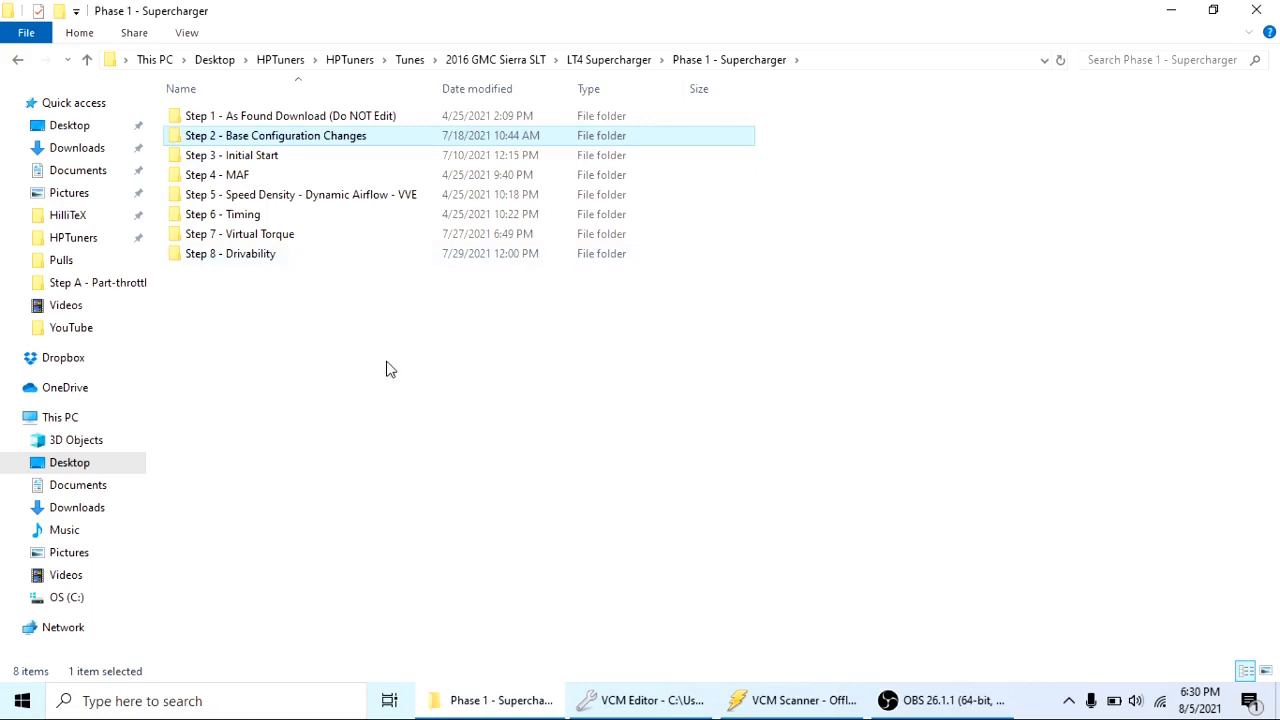
{"action": "mouse_move", "coordinate": [380, 250]}
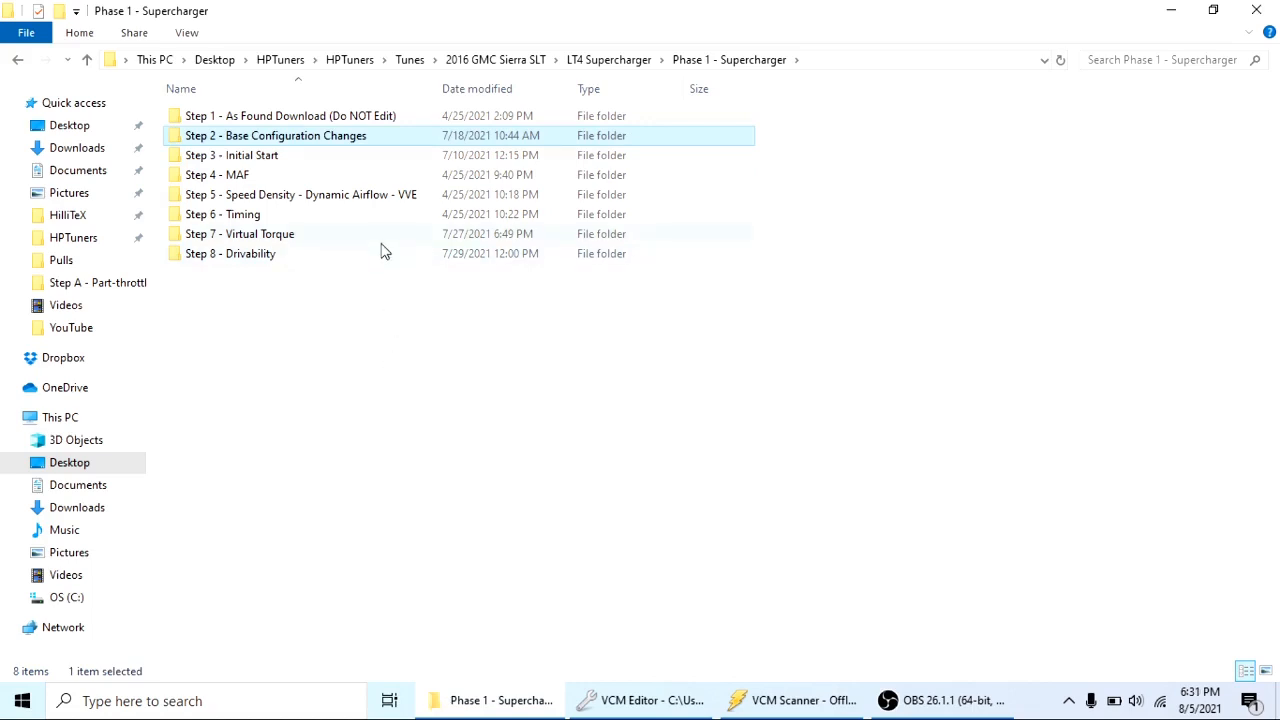
{"action": "mouse_move", "coordinate": [310, 140]}
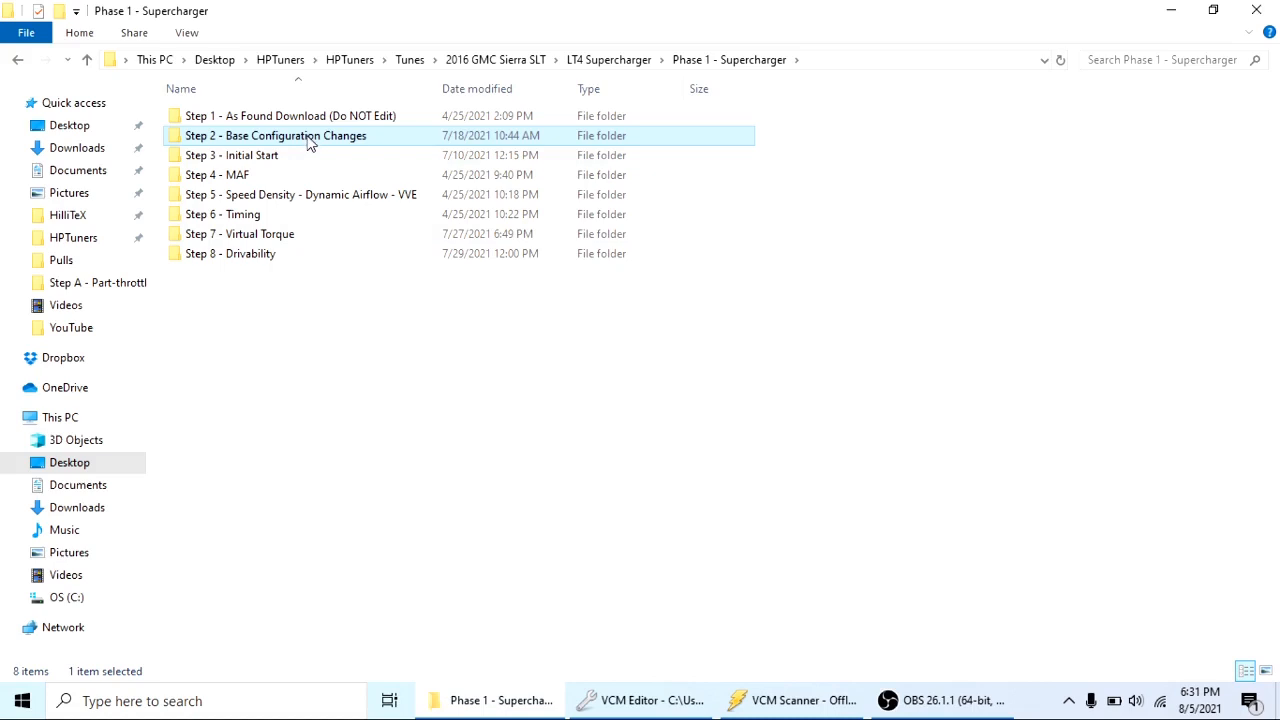
{"action": "double_click", "coordinate": [276, 136]}
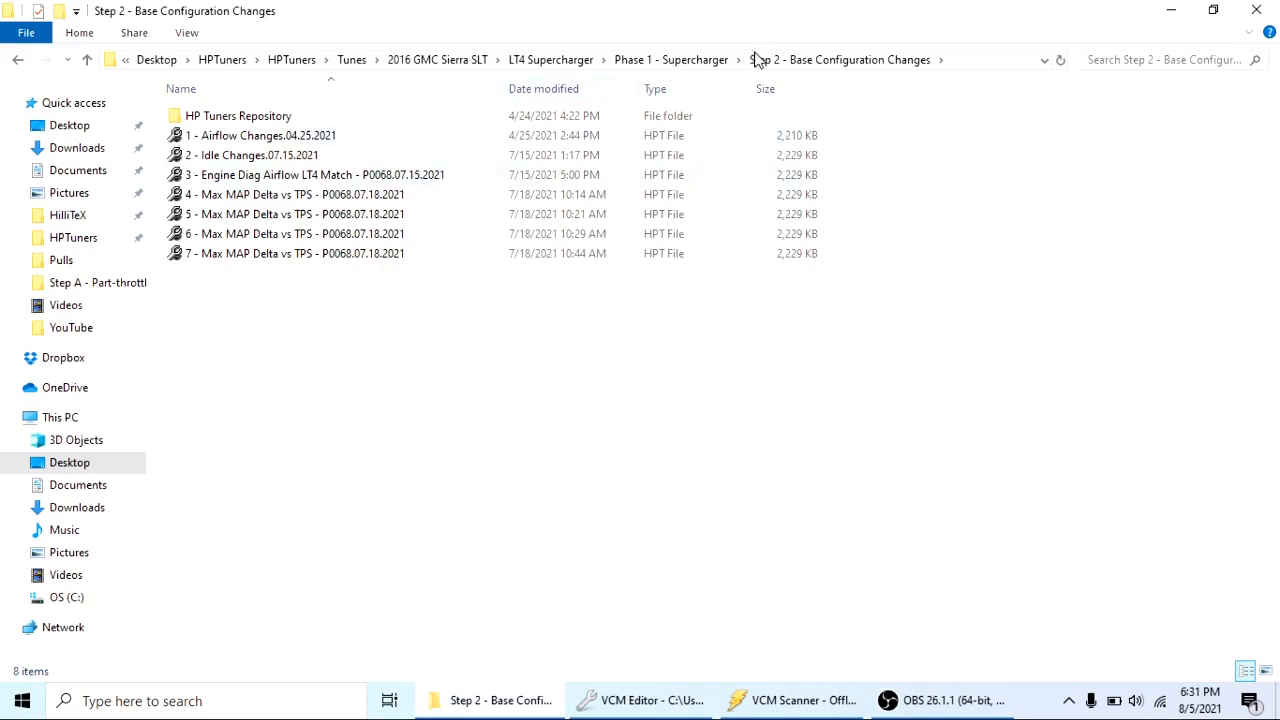
{"action": "left_click", "coordinate": [672, 60]}
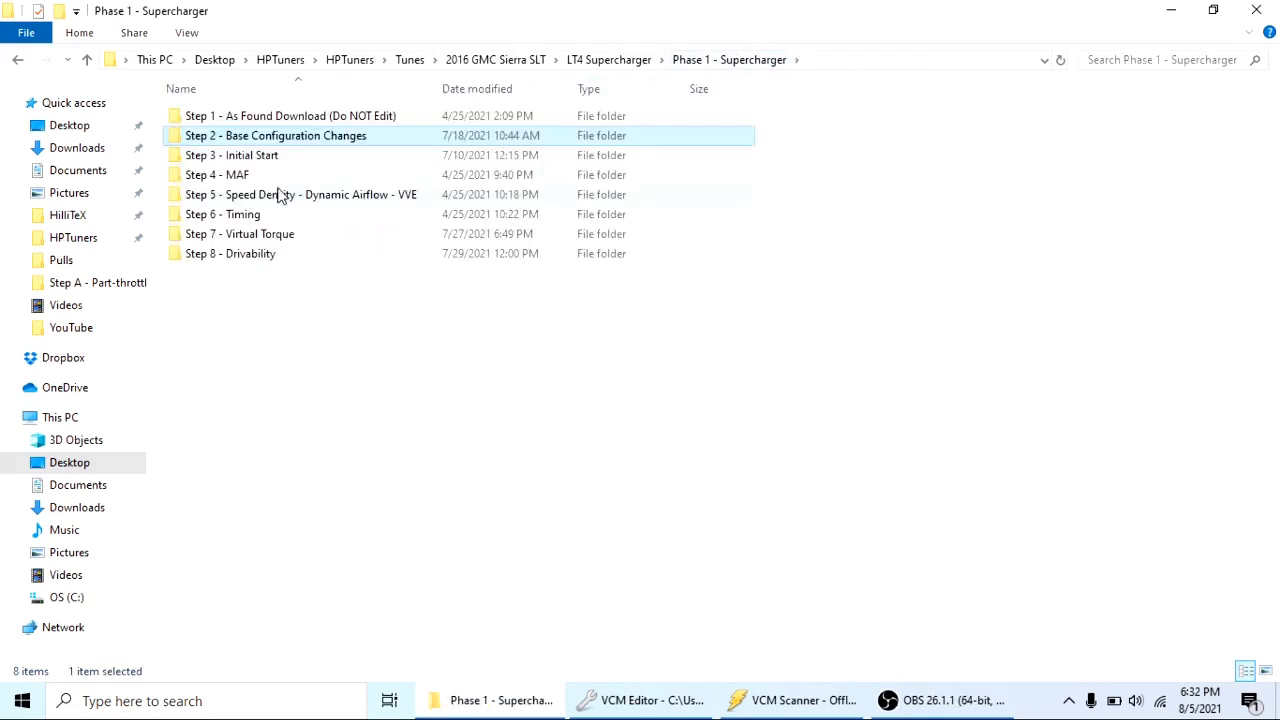
{"action": "left_click", "coordinate": [216, 174]}
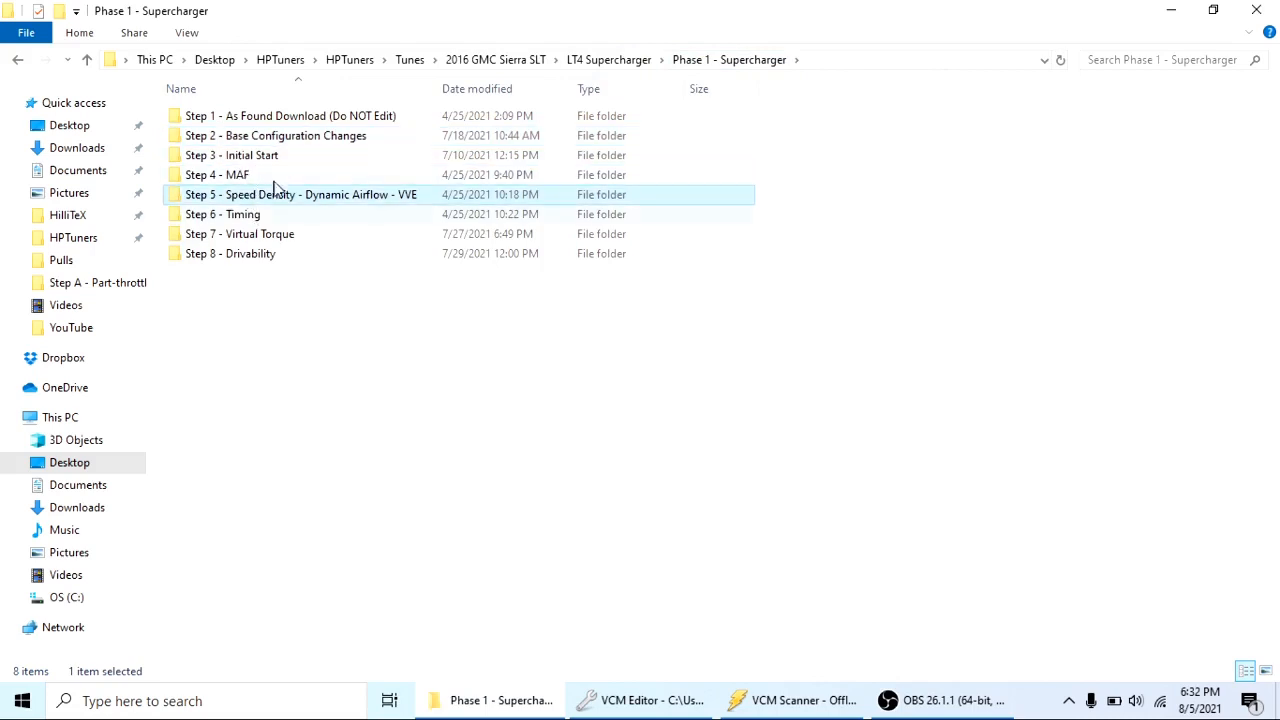
{"action": "double_click", "coordinate": [232, 156]}
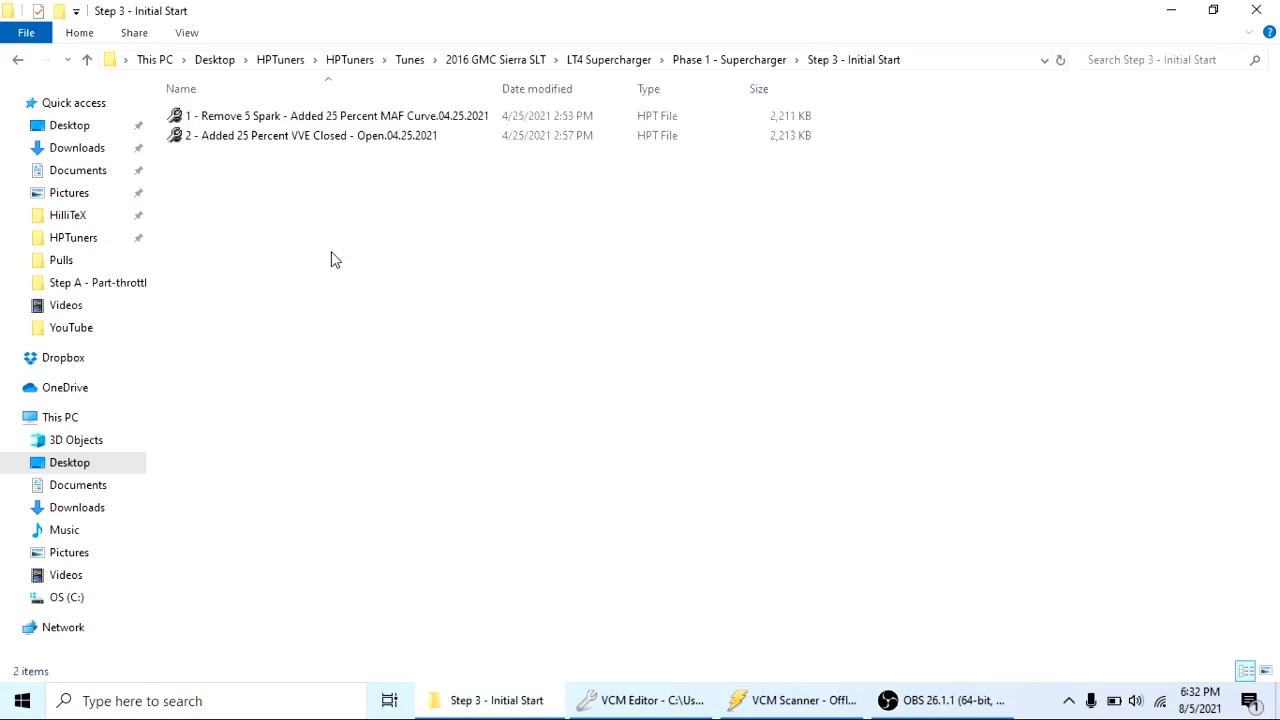
{"action": "mouse_move", "coordinate": [344, 136]}
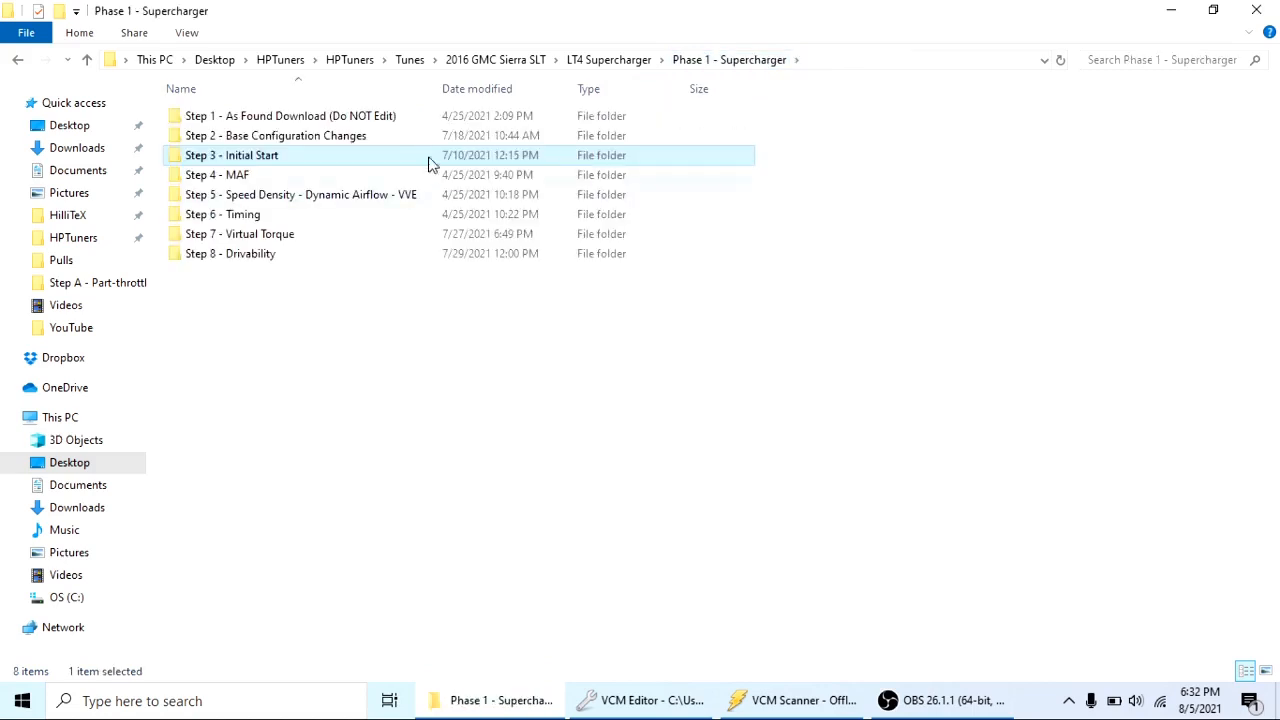
{"action": "double_click", "coordinate": [232, 156]}
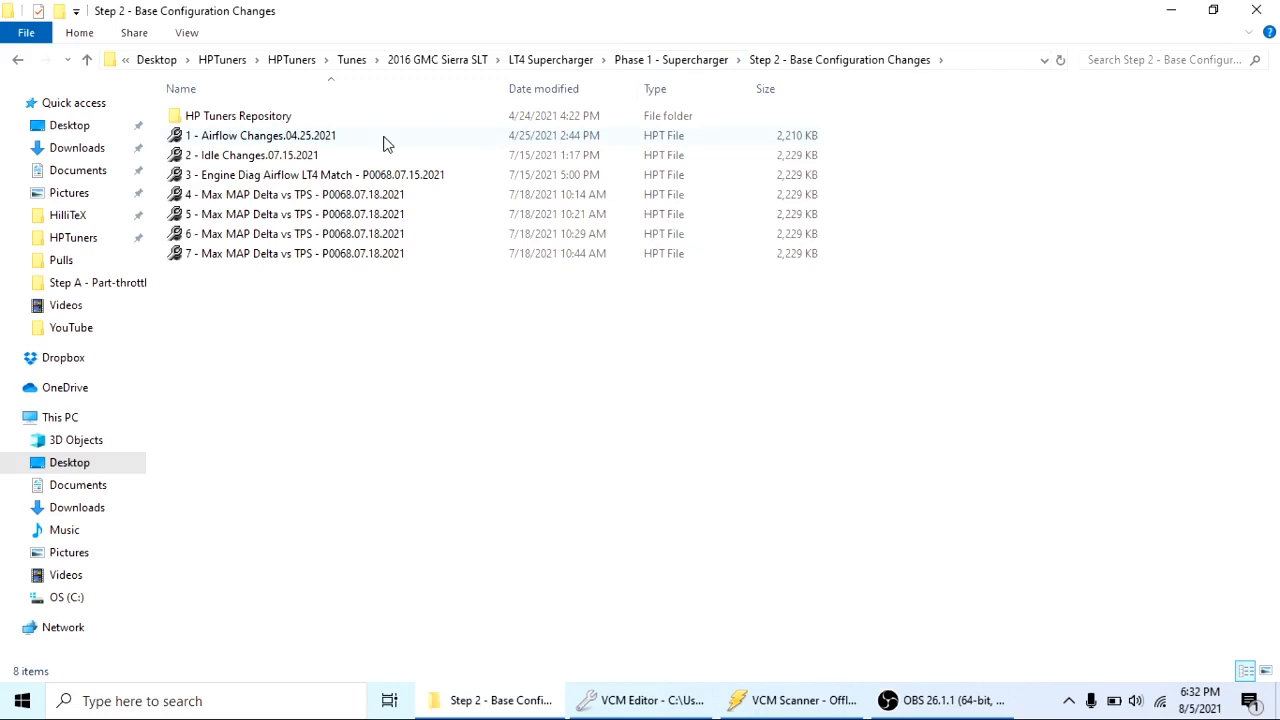
{"action": "mouse_move", "coordinate": [388, 140]}
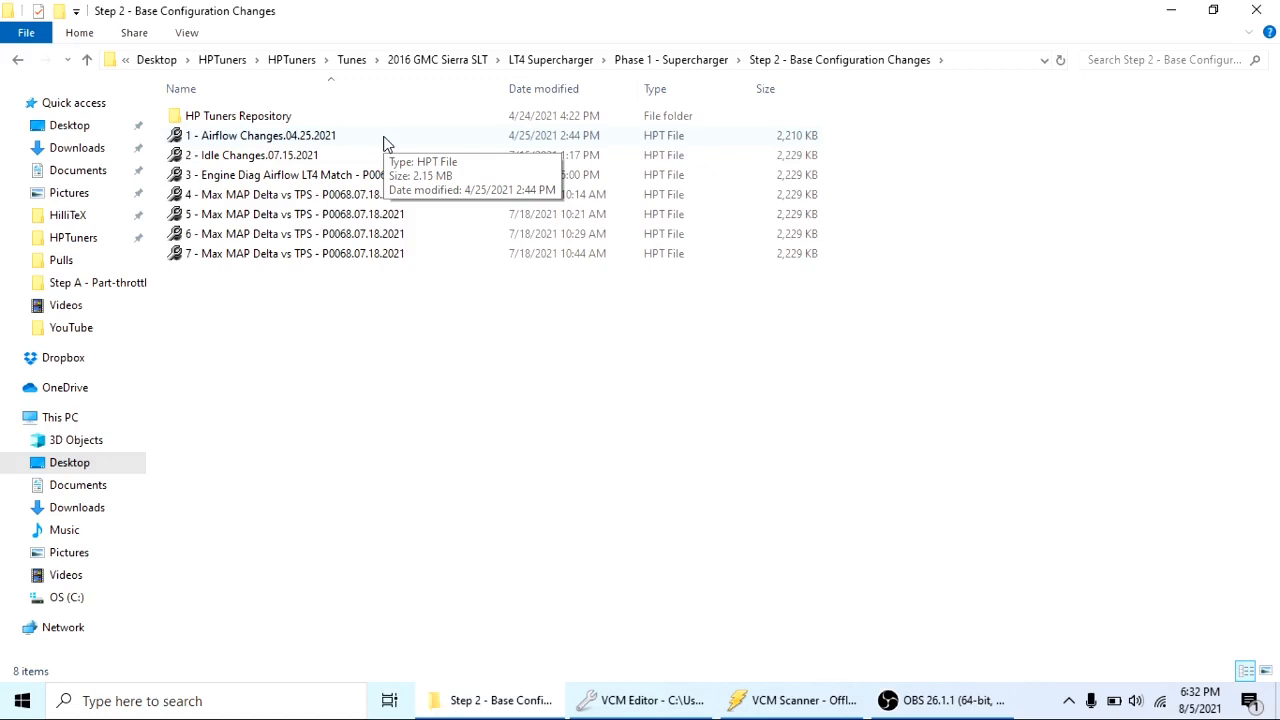
{"action": "mouse_move", "coordinate": [336, 324]}
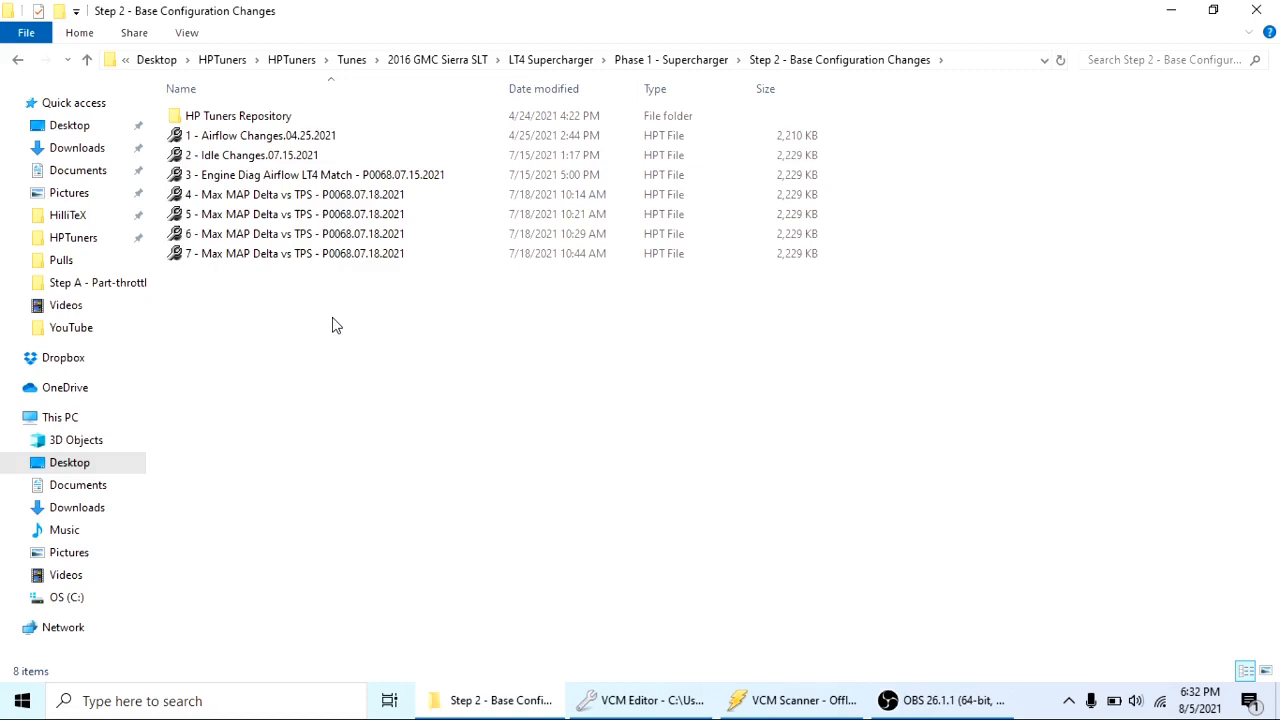
{"action": "mouse_move", "coordinate": [348, 234]}
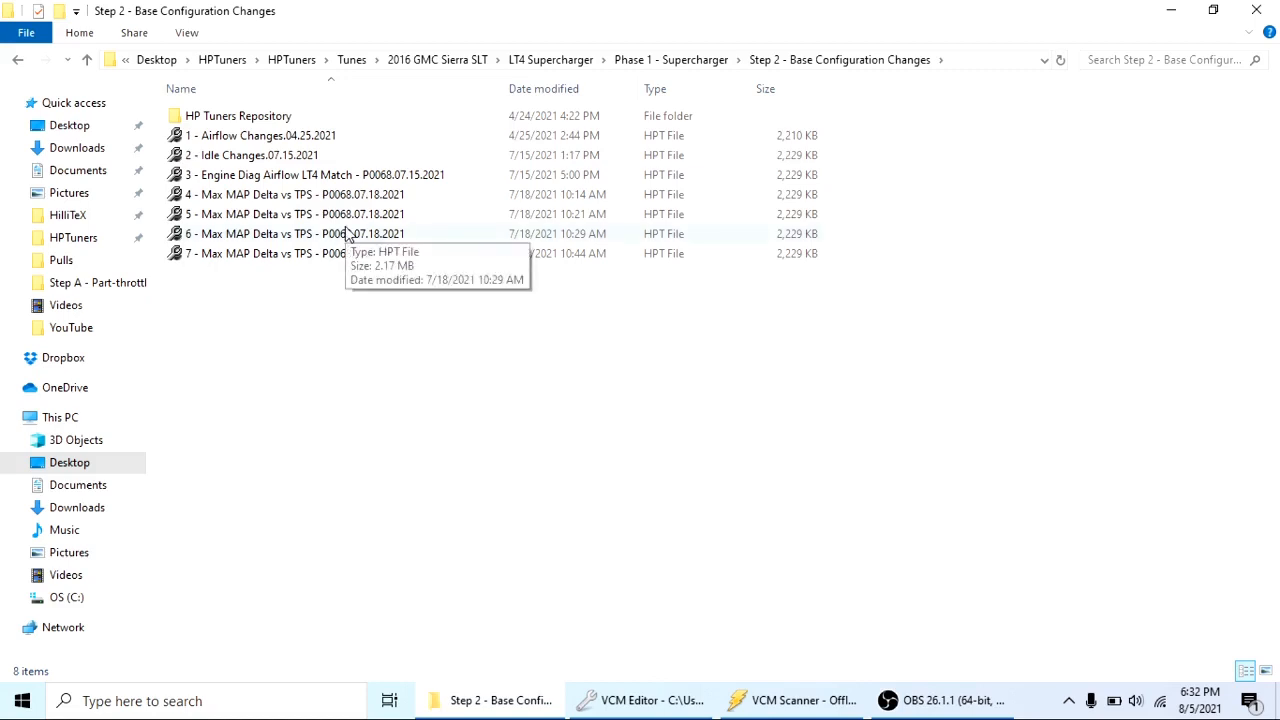
{"action": "mouse_move", "coordinate": [304, 188]}
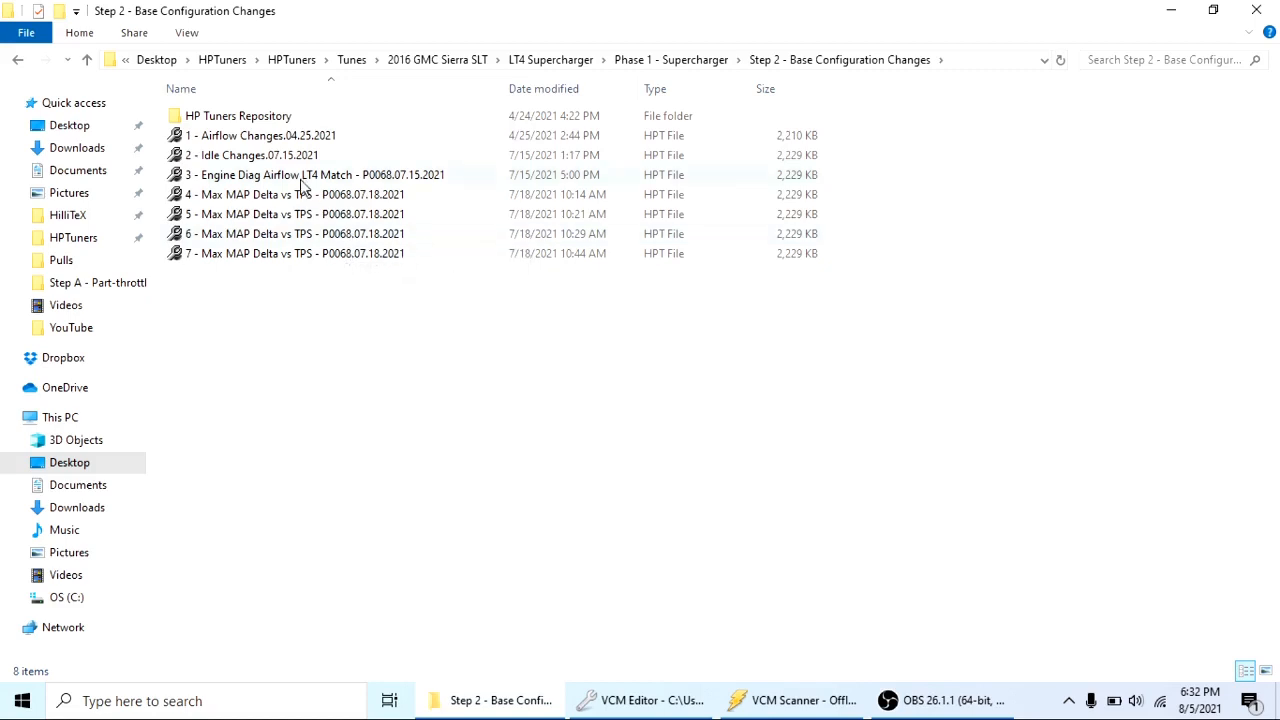
Select the 2 - Idle Changes.07.15.2021 tune file and return to the tune editor window
{"action": "left_click", "coordinate": [256, 156]}
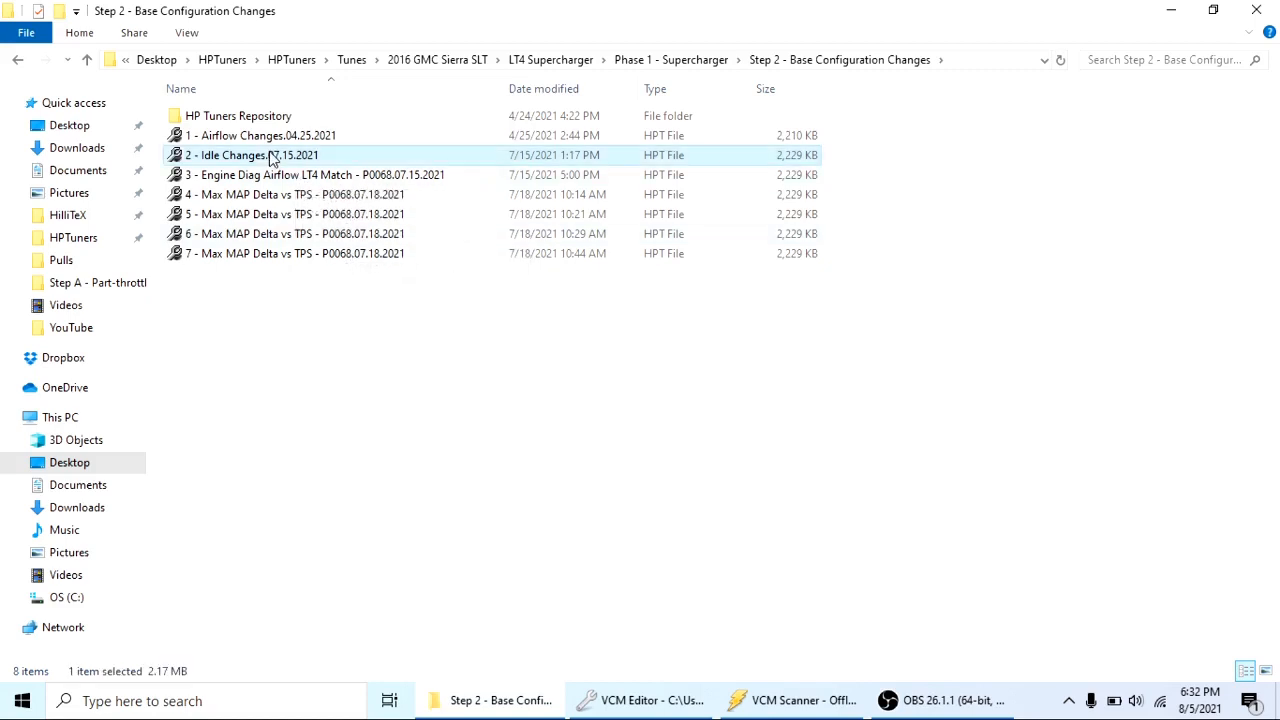
{"action": "mouse_move", "coordinate": [624, 492]}
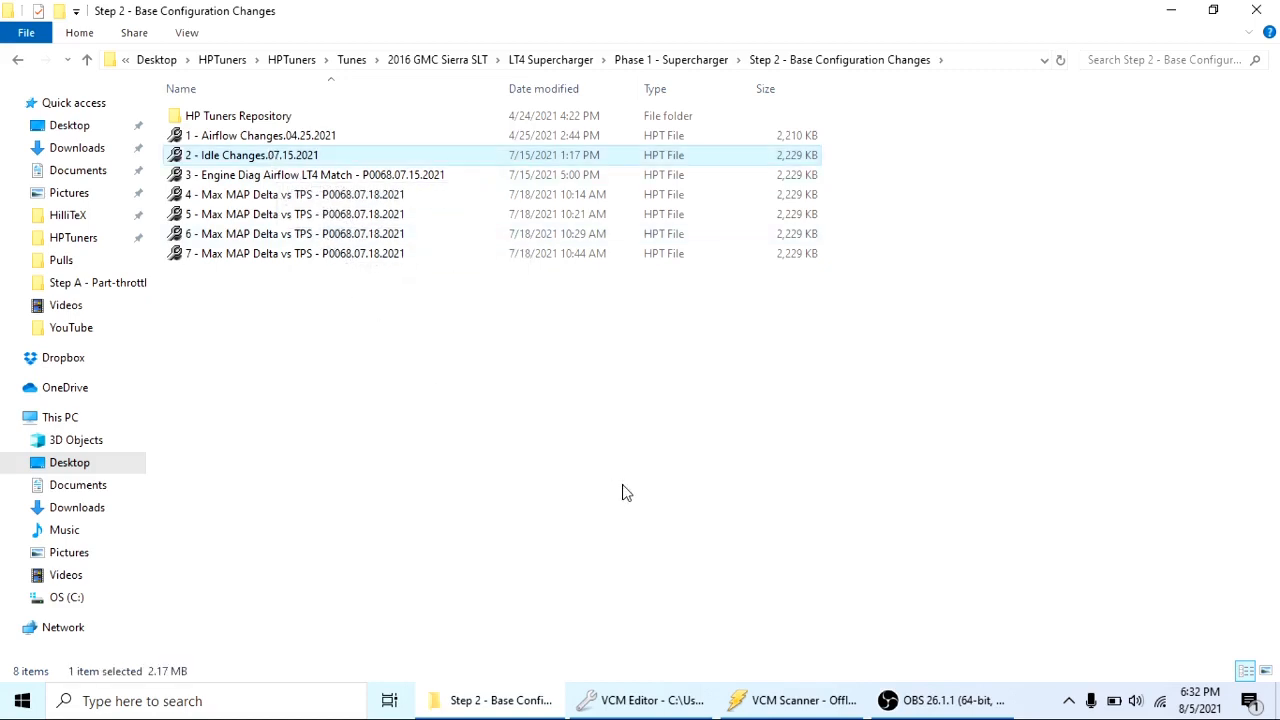
{"action": "left_click", "coordinate": [640, 700]}
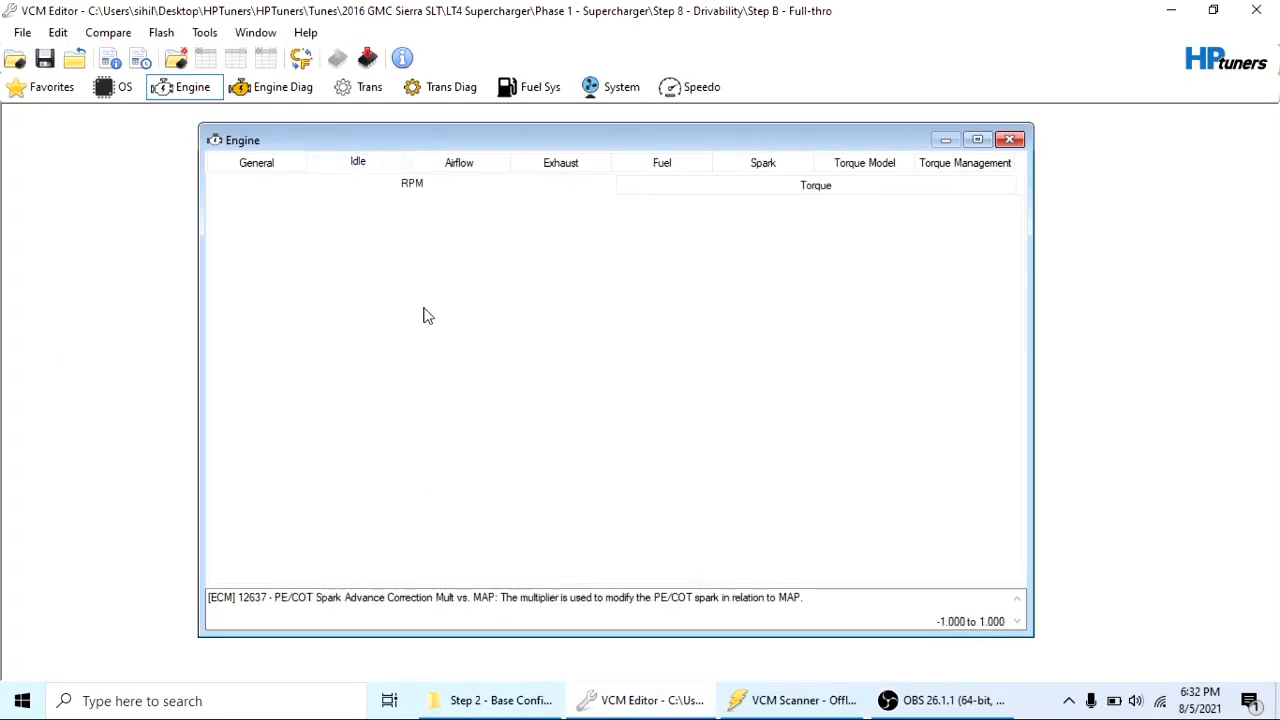
Review the Startup Idle Speed PN table under the Engine Idle settings, then close it
{"action": "left_click", "coordinate": [356, 162]}
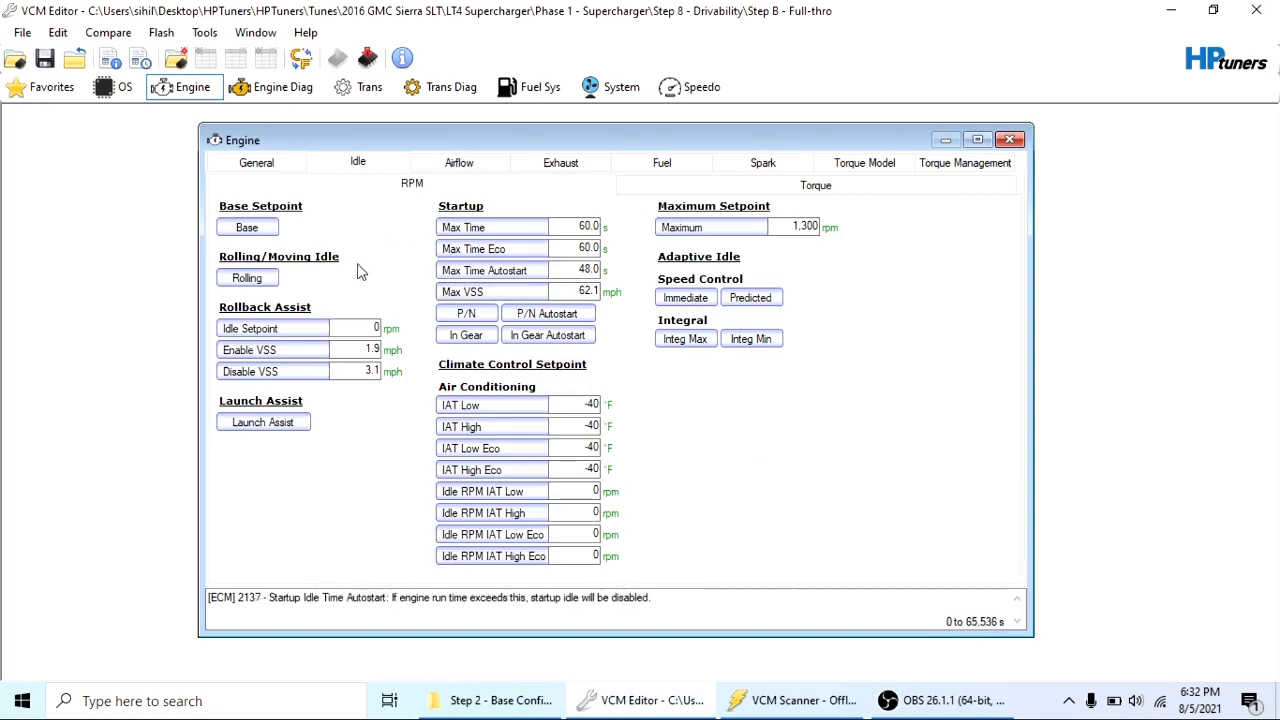
{"action": "left_click", "coordinate": [466, 312]}
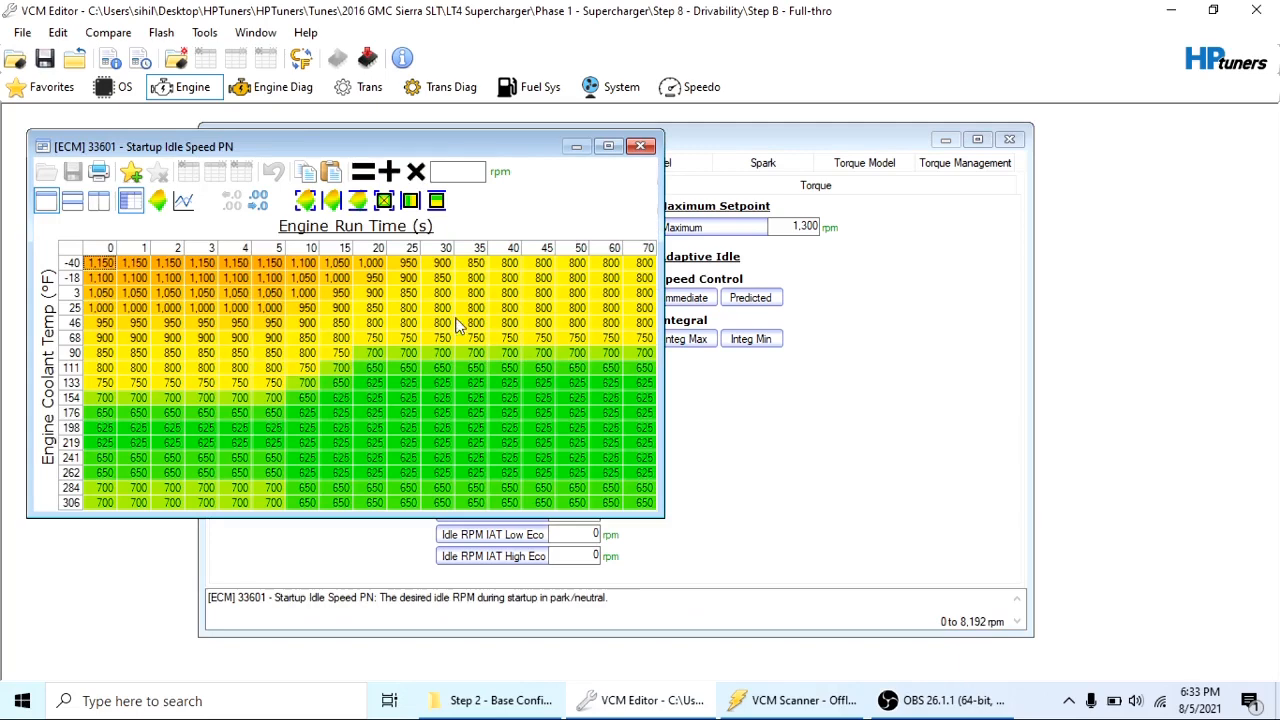
{"action": "mouse_move", "coordinate": [604, 228]}
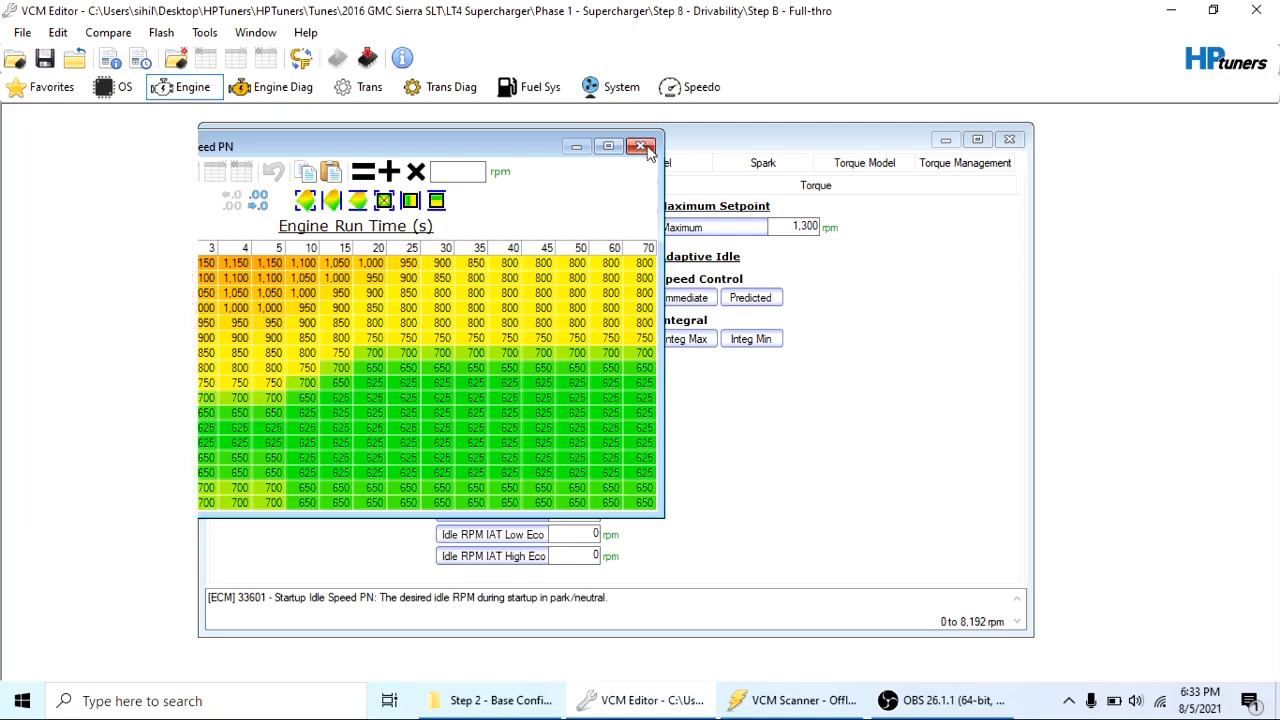
{"action": "left_click", "coordinate": [640, 146]}
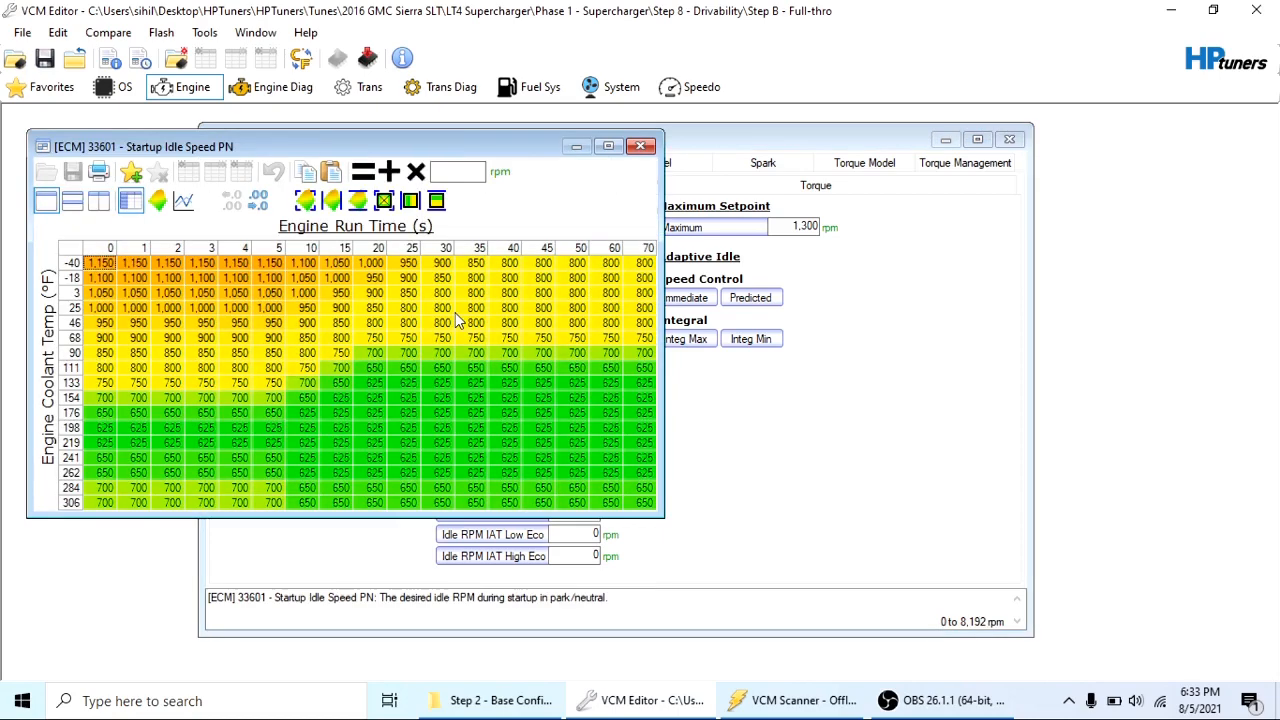
{"action": "mouse_move", "coordinate": [432, 336]}
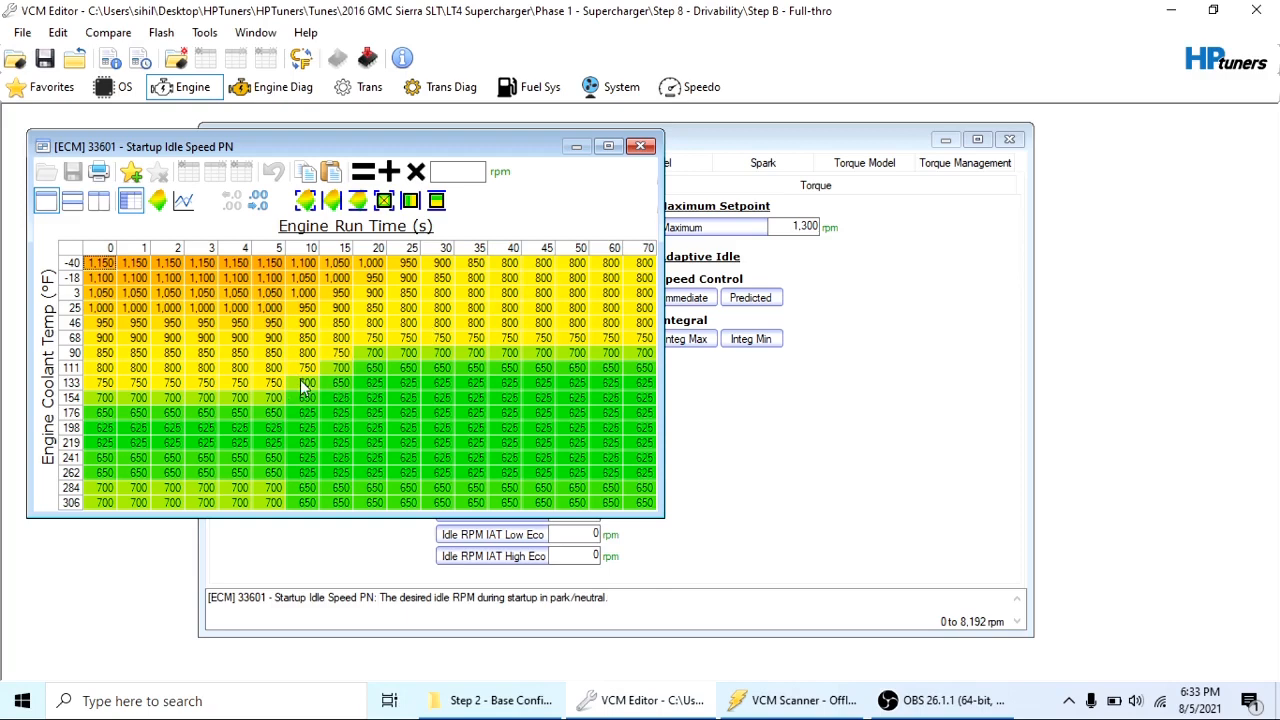
{"action": "mouse_move", "coordinate": [388, 388]}
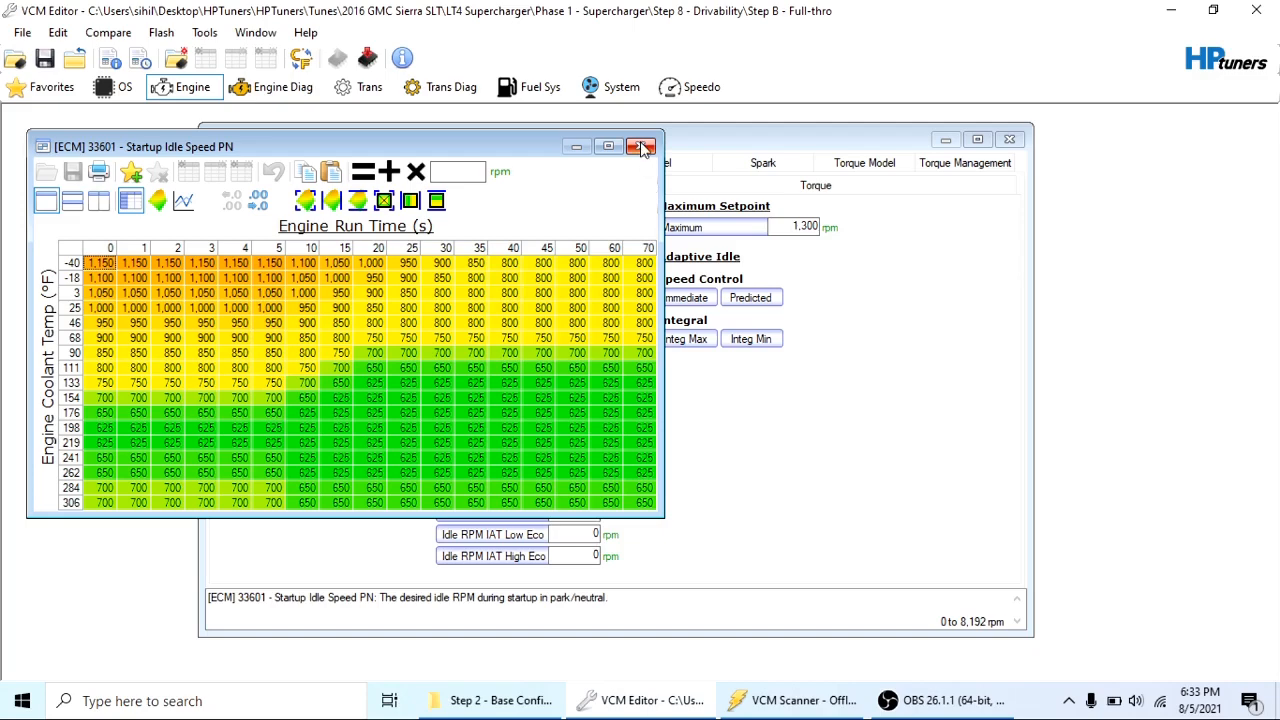
{"action": "left_click", "coordinate": [642, 146]}
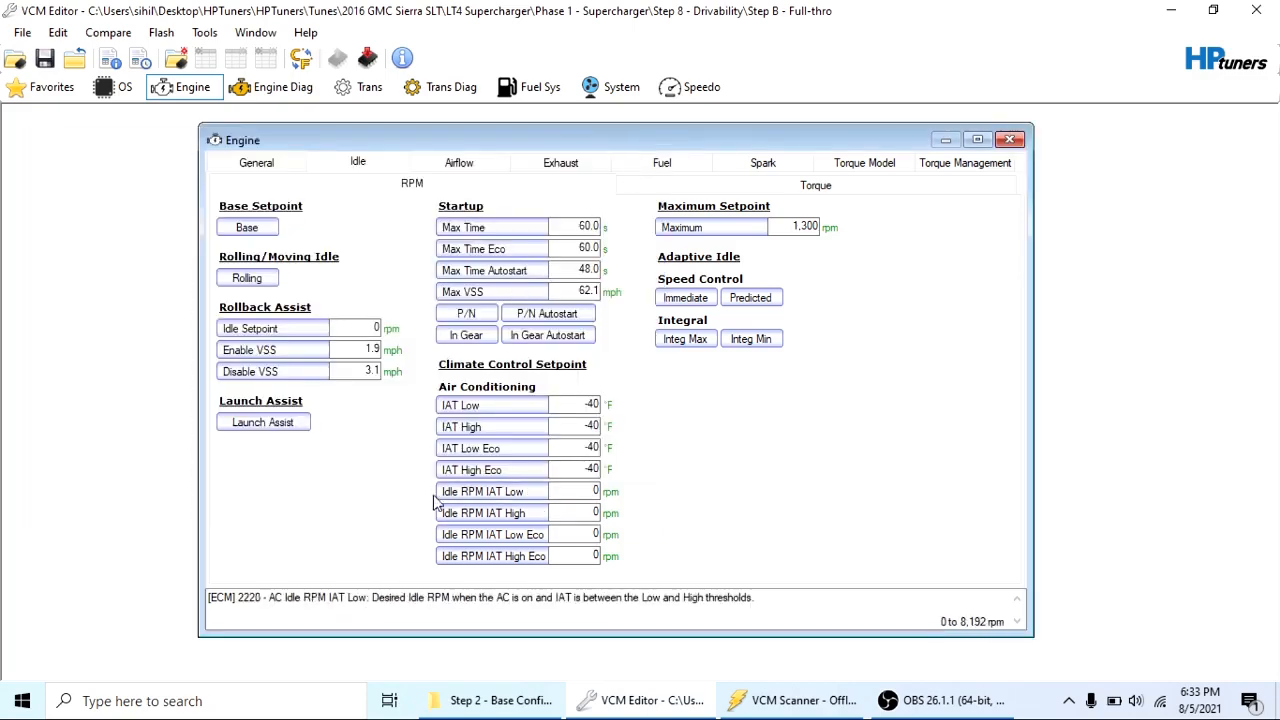
Open the HP Tuners Repository's stock 2016 Corvette LT4 Automatic folder and select the Prem tune file
{"action": "left_click", "coordinate": [492, 700]}
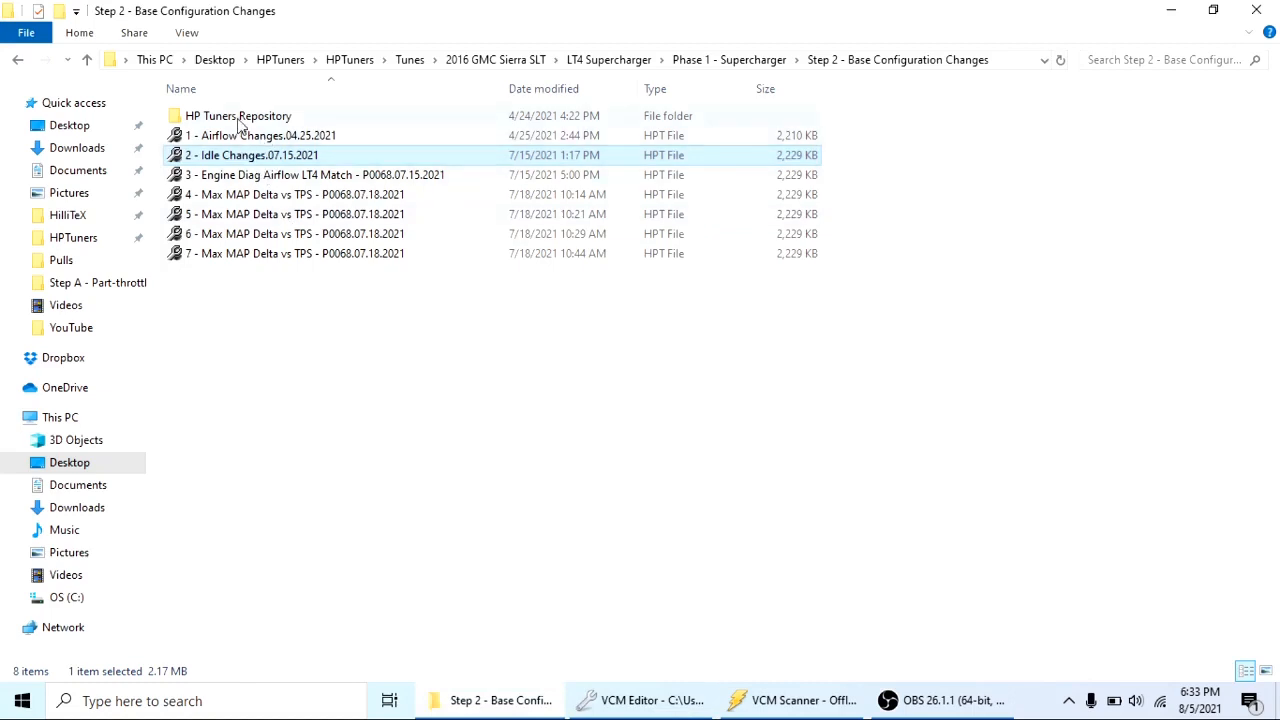
{"action": "double_click", "coordinate": [238, 114]}
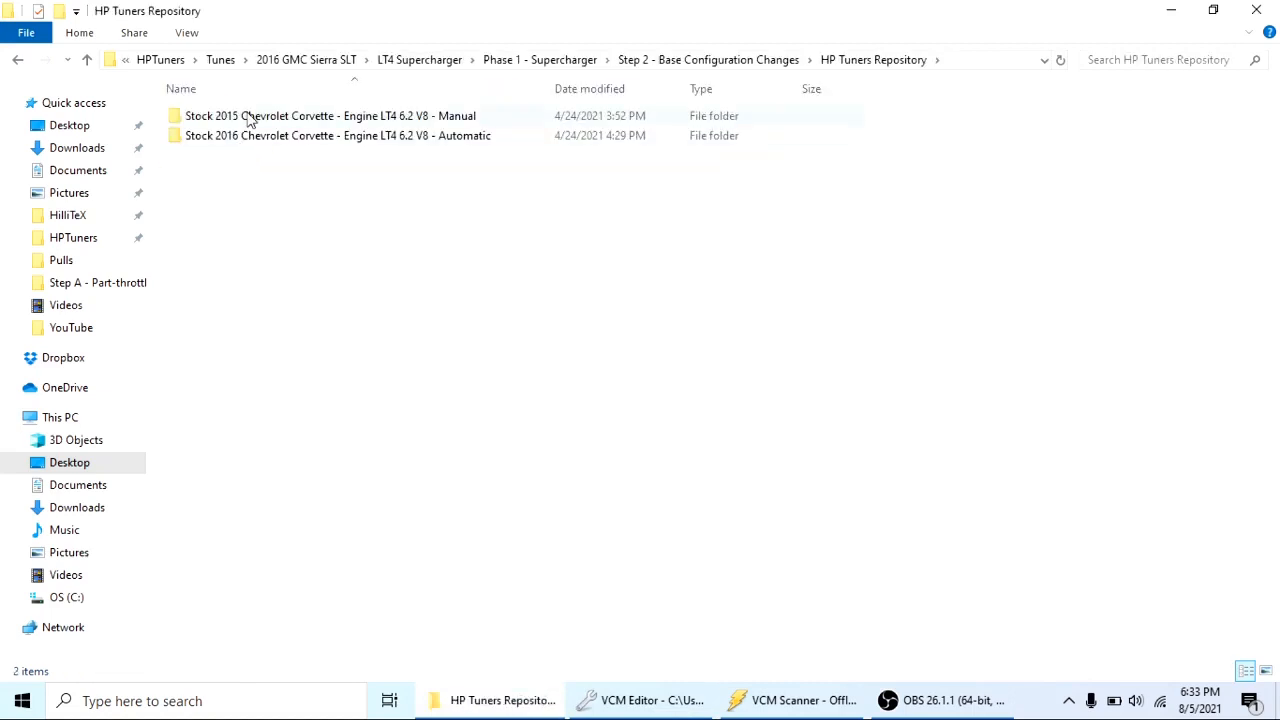
{"action": "mouse_move", "coordinate": [292, 222]}
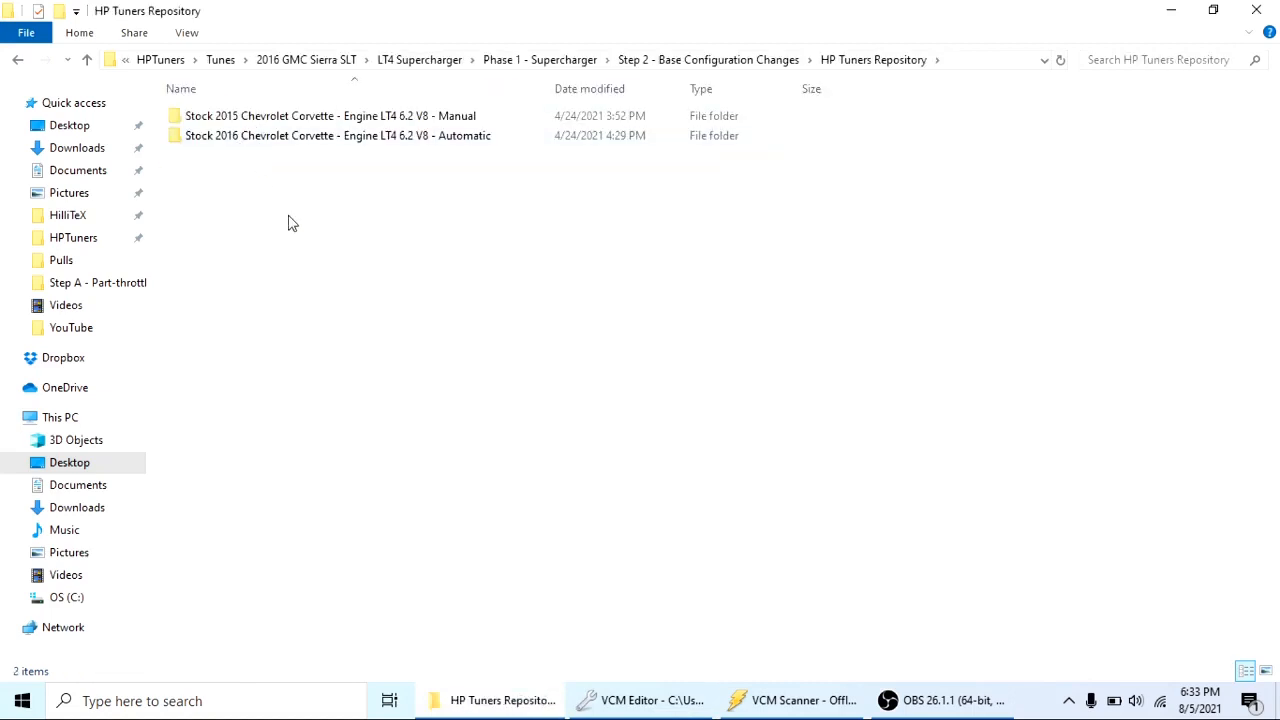
{"action": "mouse_move", "coordinate": [244, 136]}
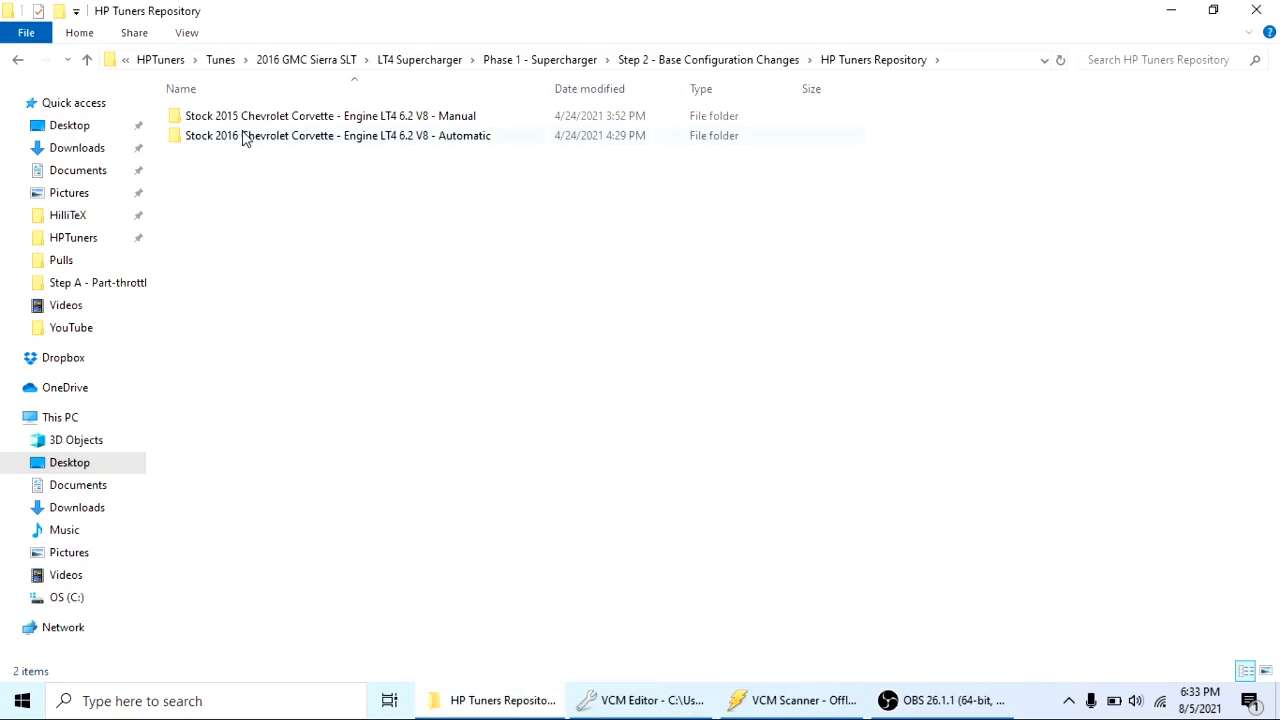
{"action": "mouse_move", "coordinate": [252, 144]}
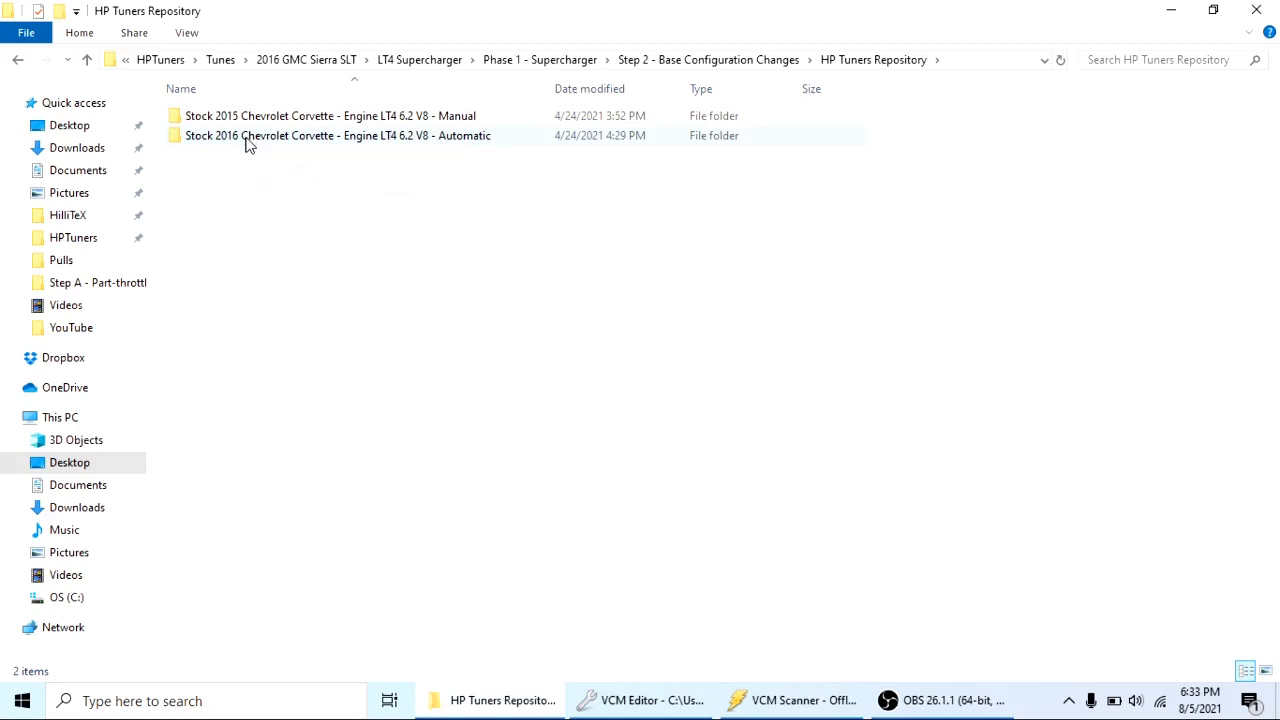
{"action": "left_click", "coordinate": [336, 136]}
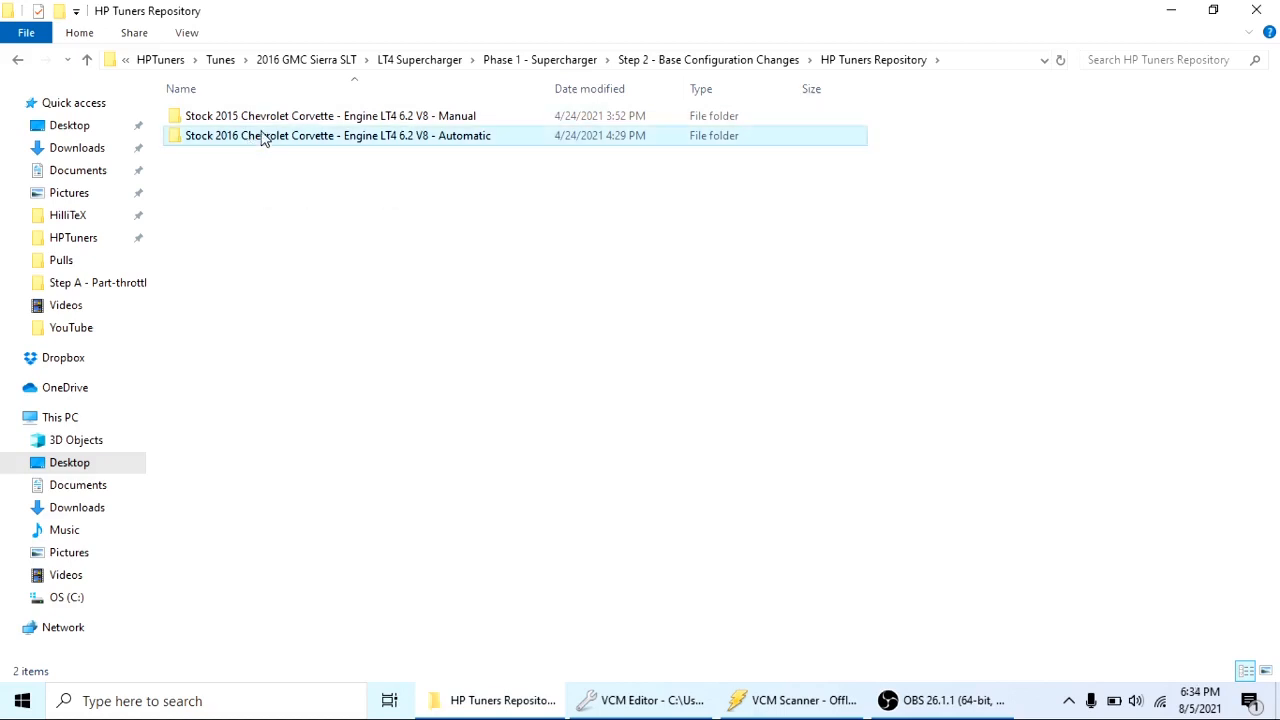
{"action": "double_click", "coordinate": [338, 136]}
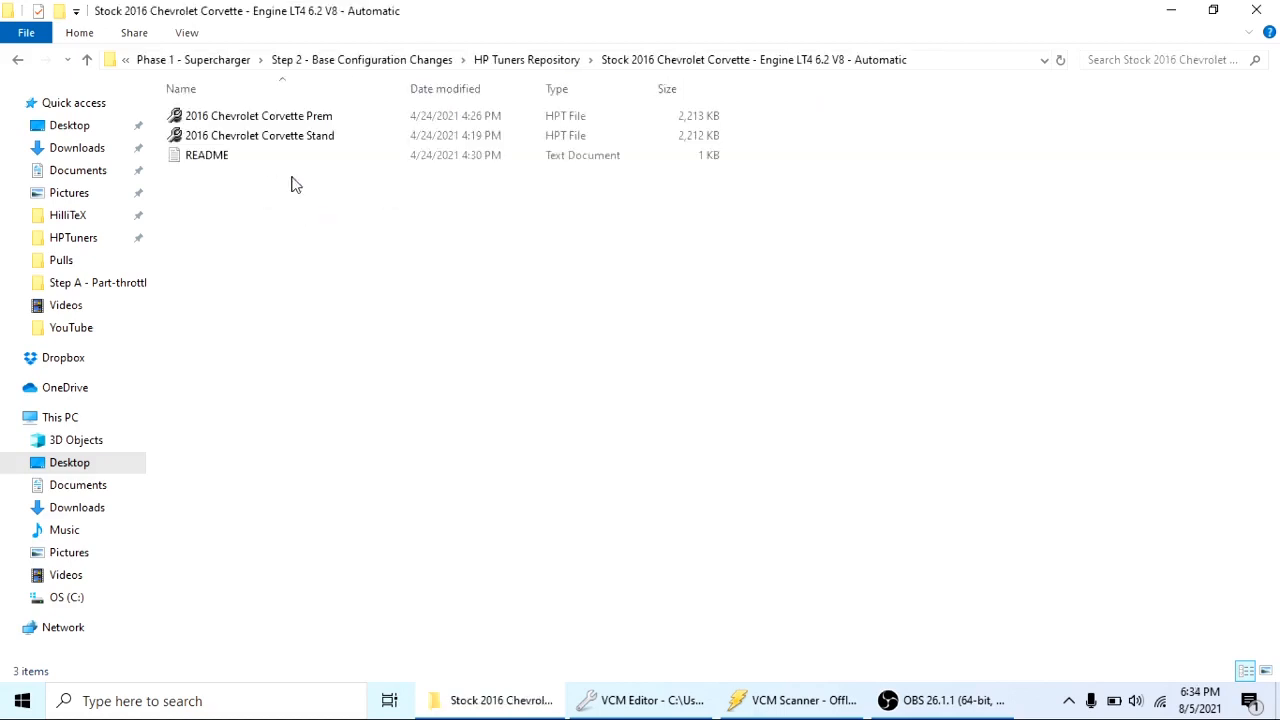
{"action": "left_click", "coordinate": [258, 114]}
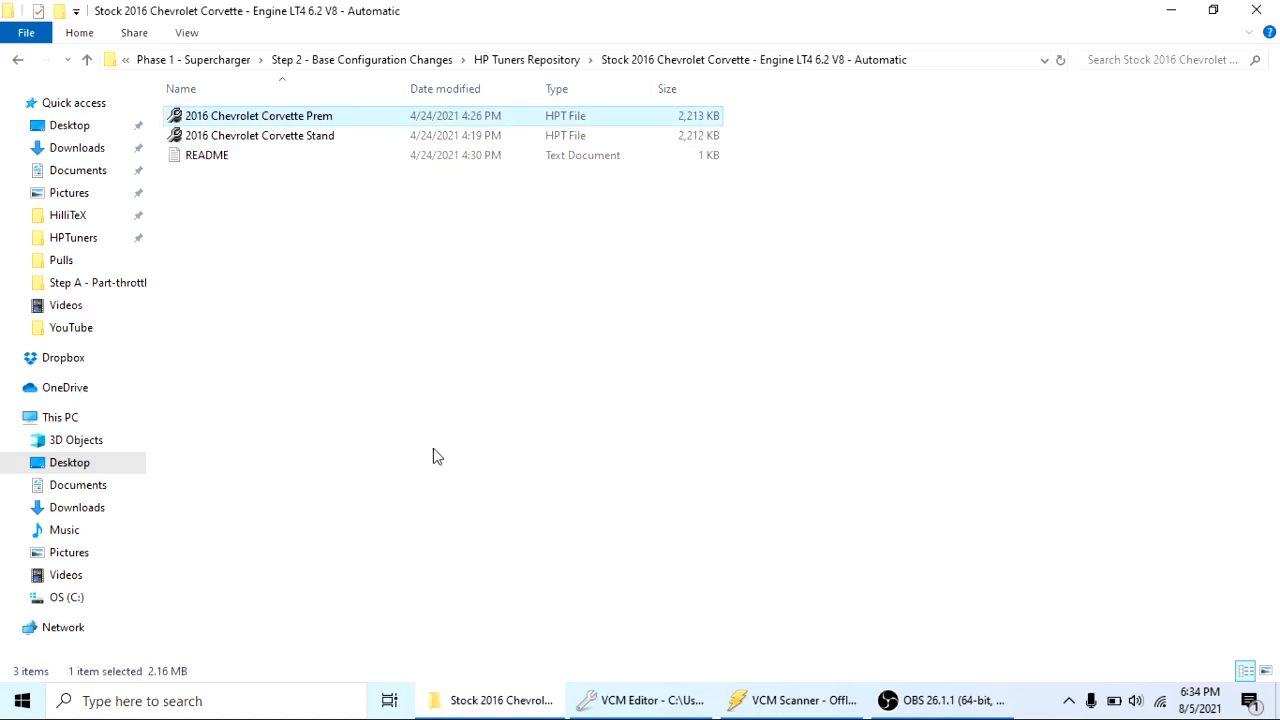
{"action": "mouse_move", "coordinate": [640, 700]}
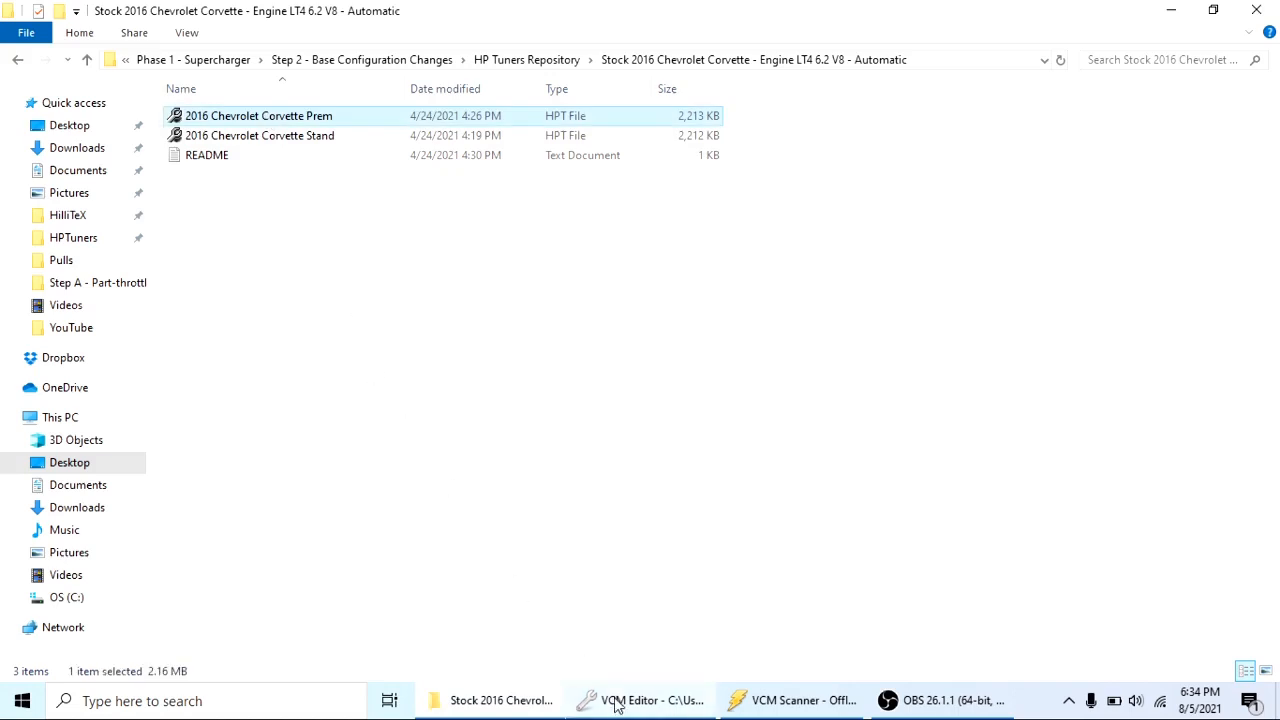
{"action": "left_click", "coordinate": [640, 700]}
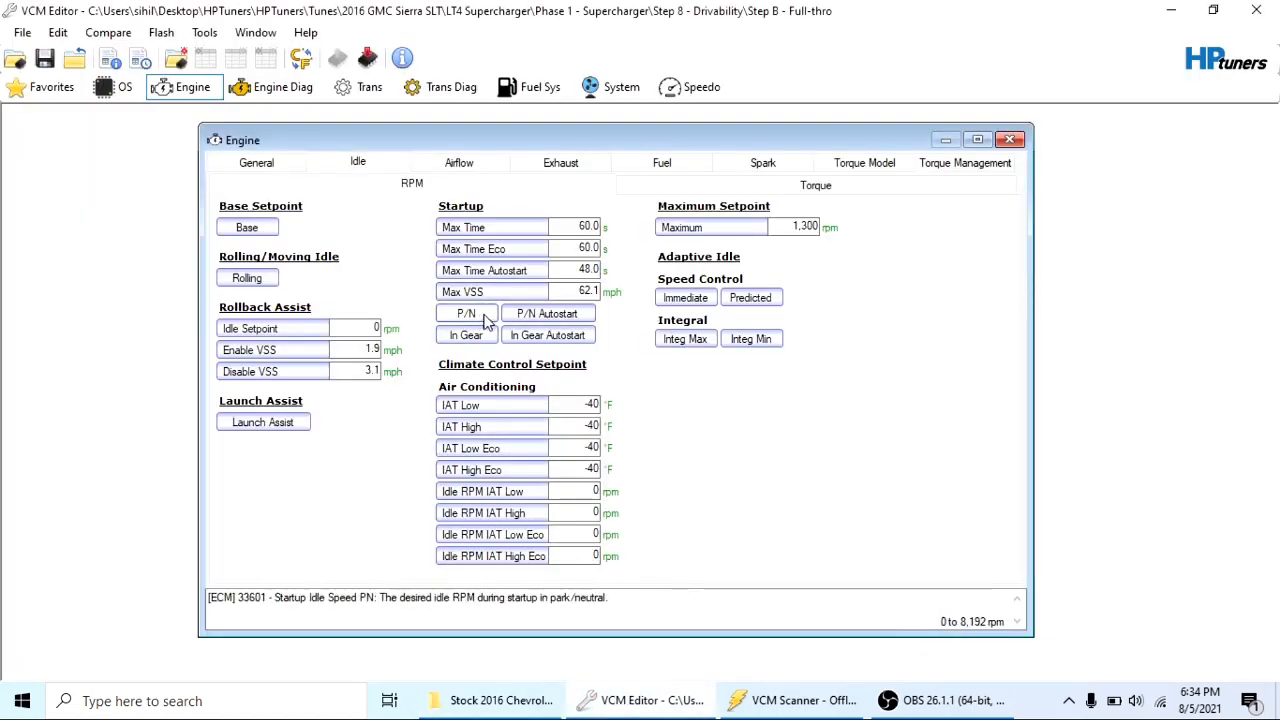
{"action": "left_click", "coordinate": [548, 312]}
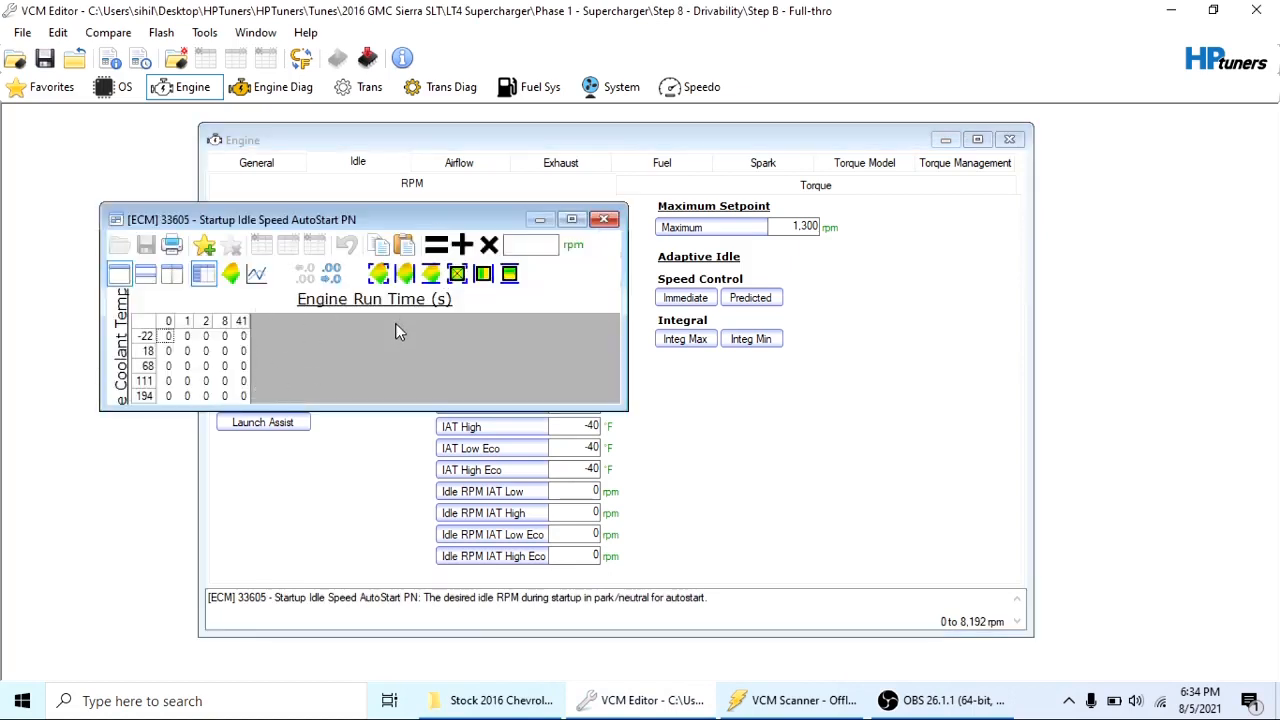
{"action": "left_click", "coordinate": [604, 218]}
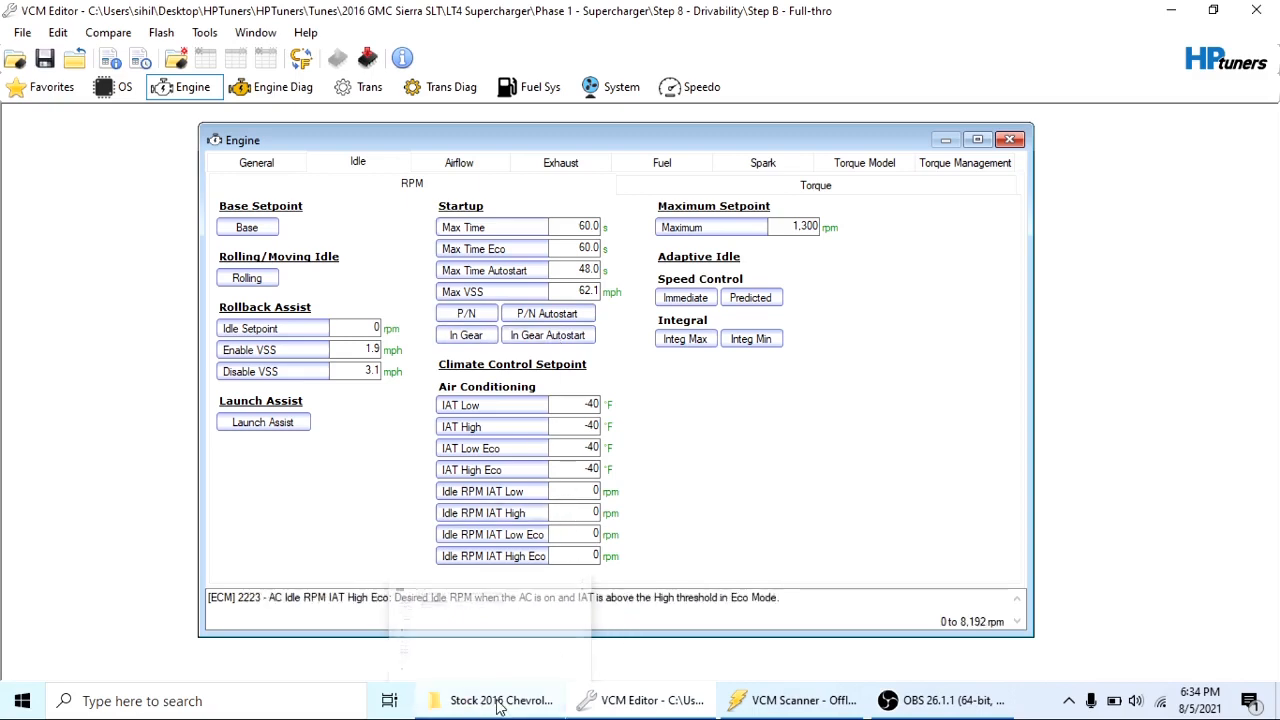
Go up to Step 2 - Base Configuration Changes and select revision 4 - Max MAP Delta vs TPS
{"action": "left_click", "coordinate": [496, 700]}
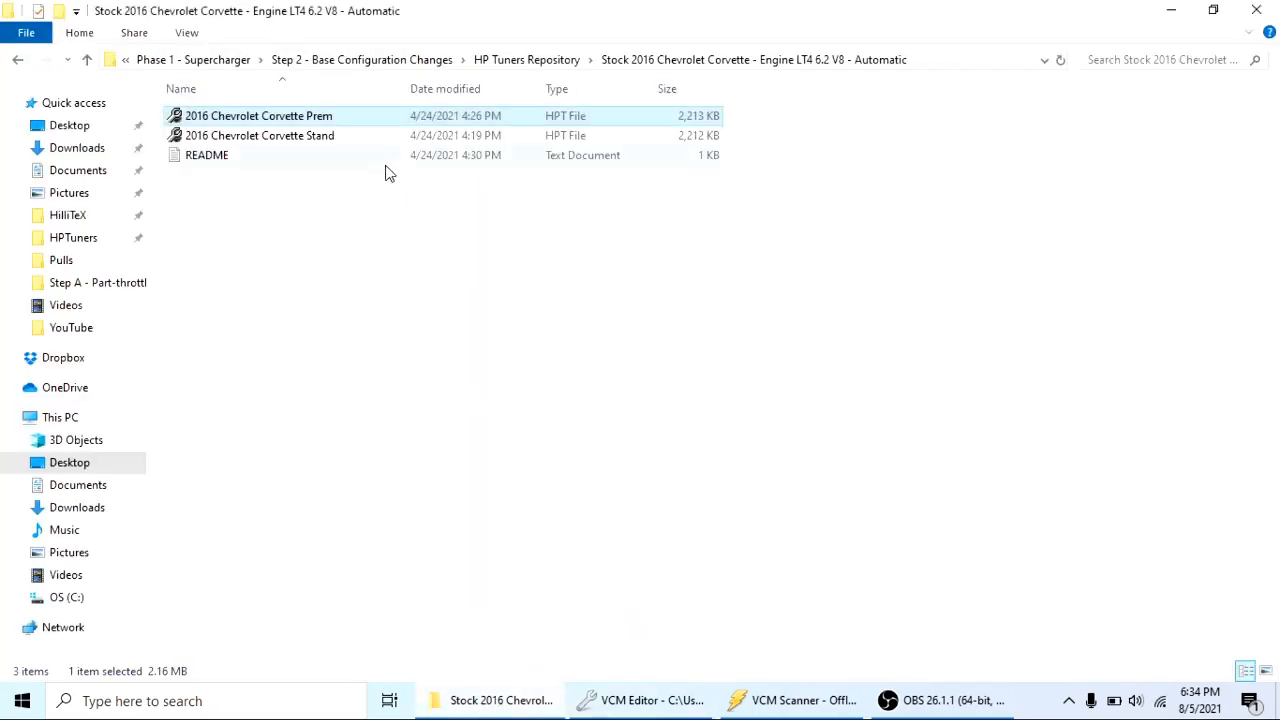
{"action": "mouse_move", "coordinate": [528, 60]}
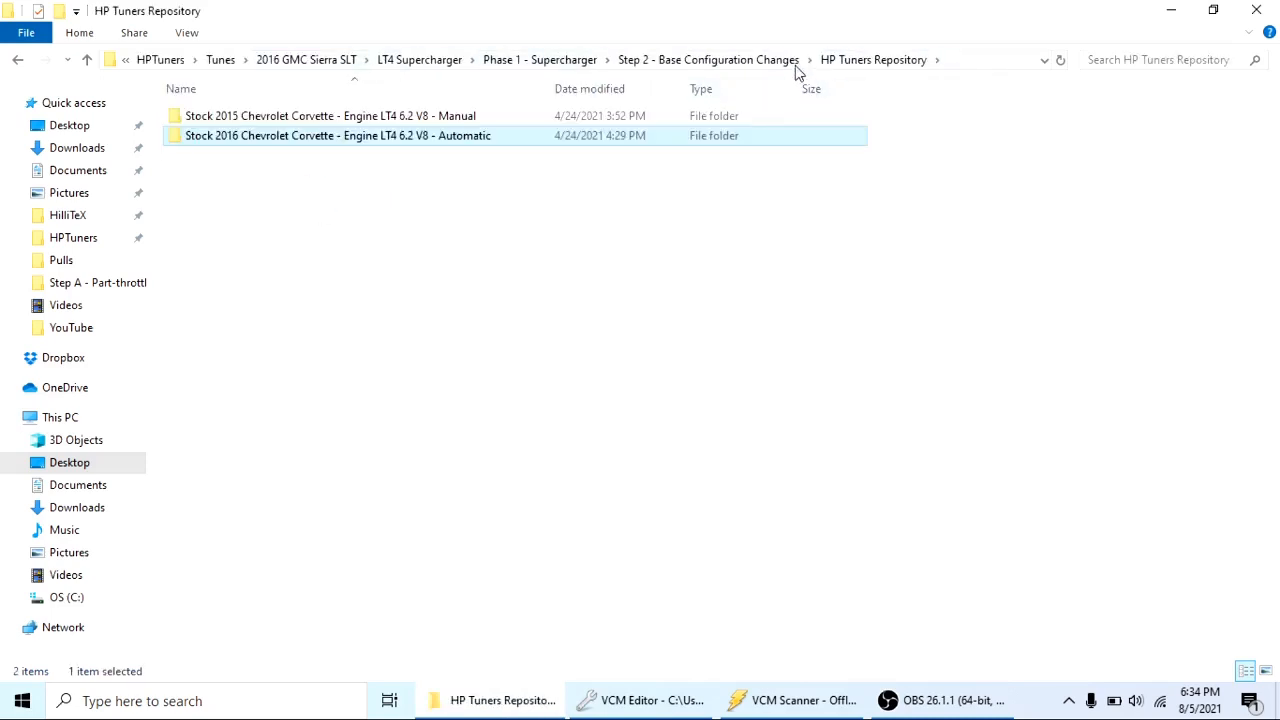
{"action": "left_click", "coordinate": [16, 60]}
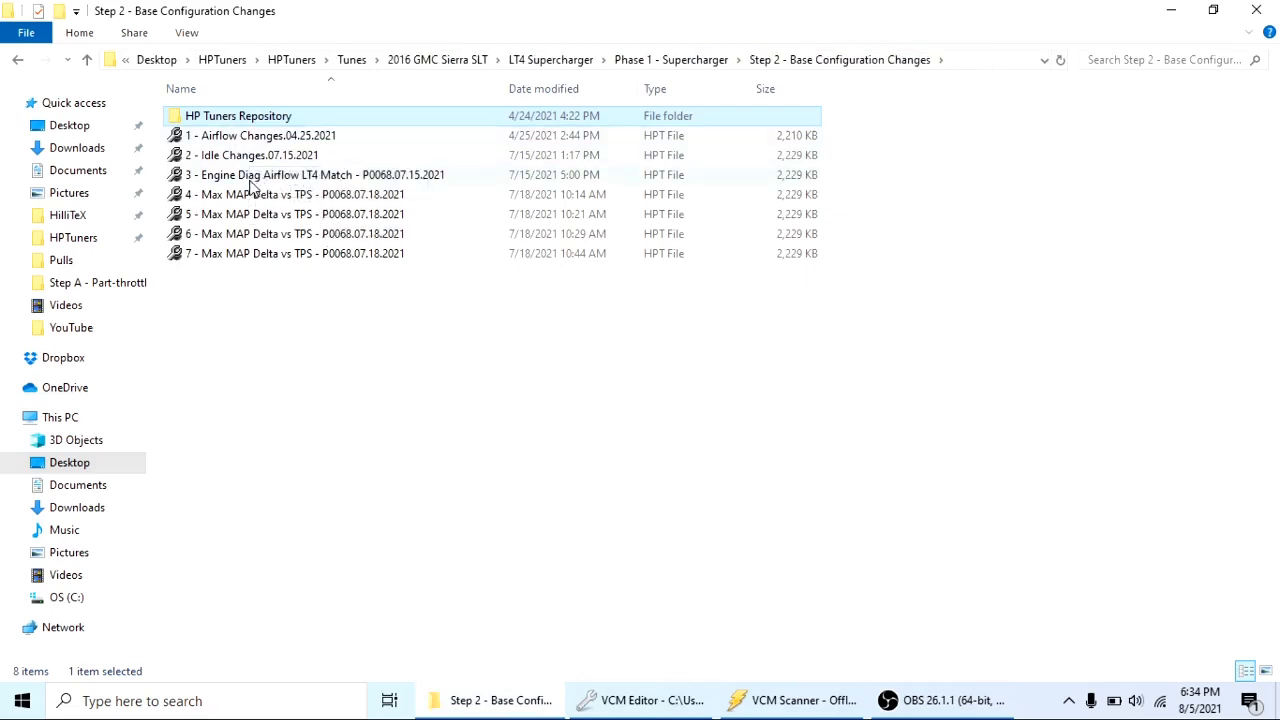
{"action": "left_click", "coordinate": [316, 174]}
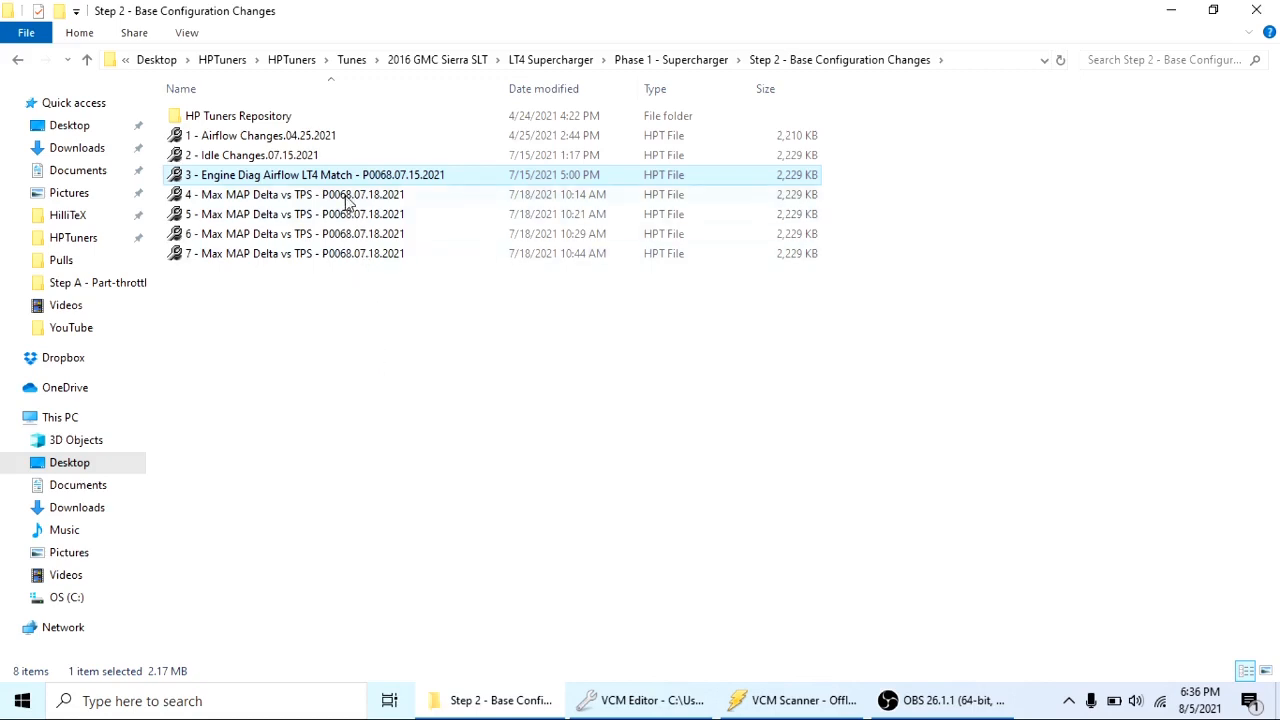
{"action": "left_click", "coordinate": [296, 194]}
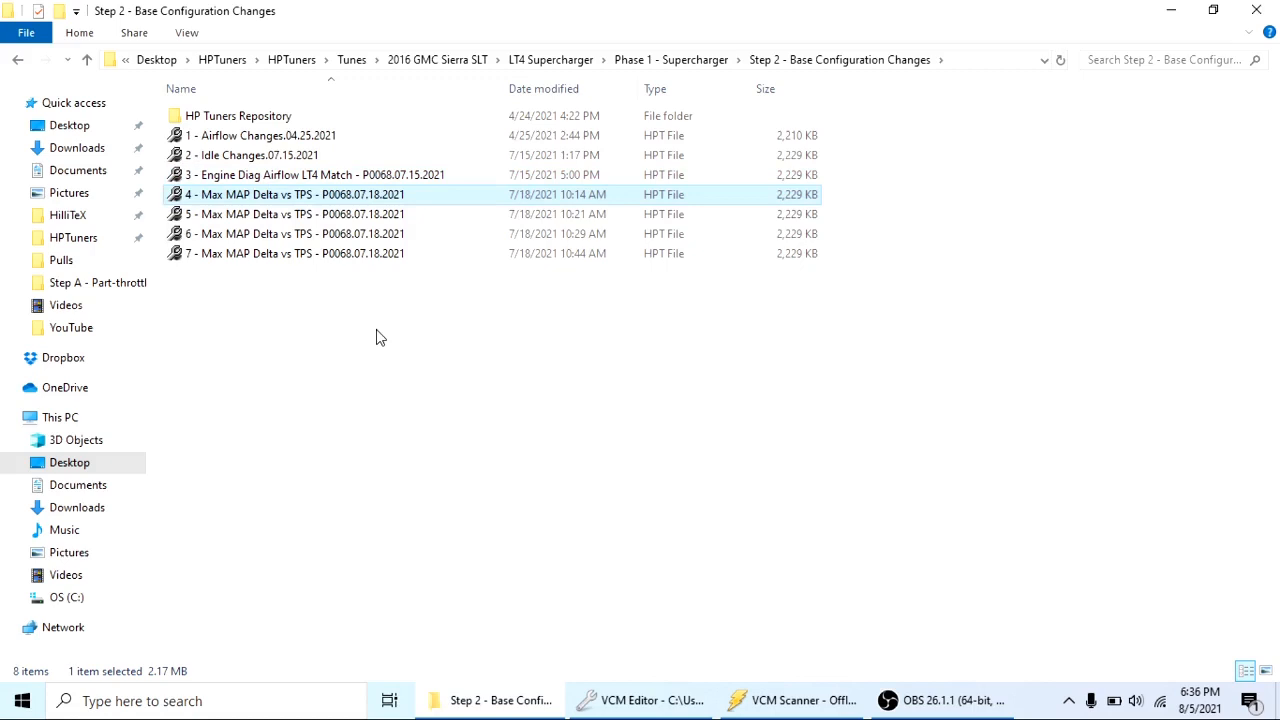
{"action": "mouse_move", "coordinate": [348, 198]}
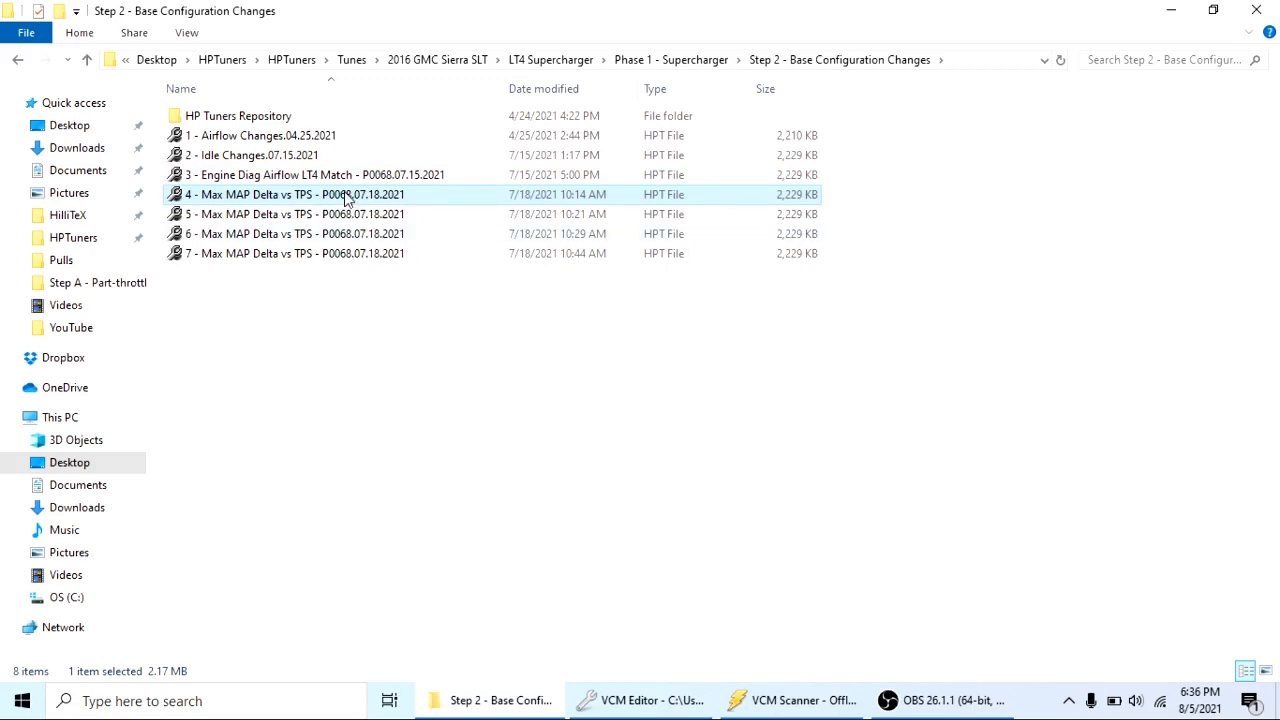
{"action": "mouse_move", "coordinate": [344, 194]}
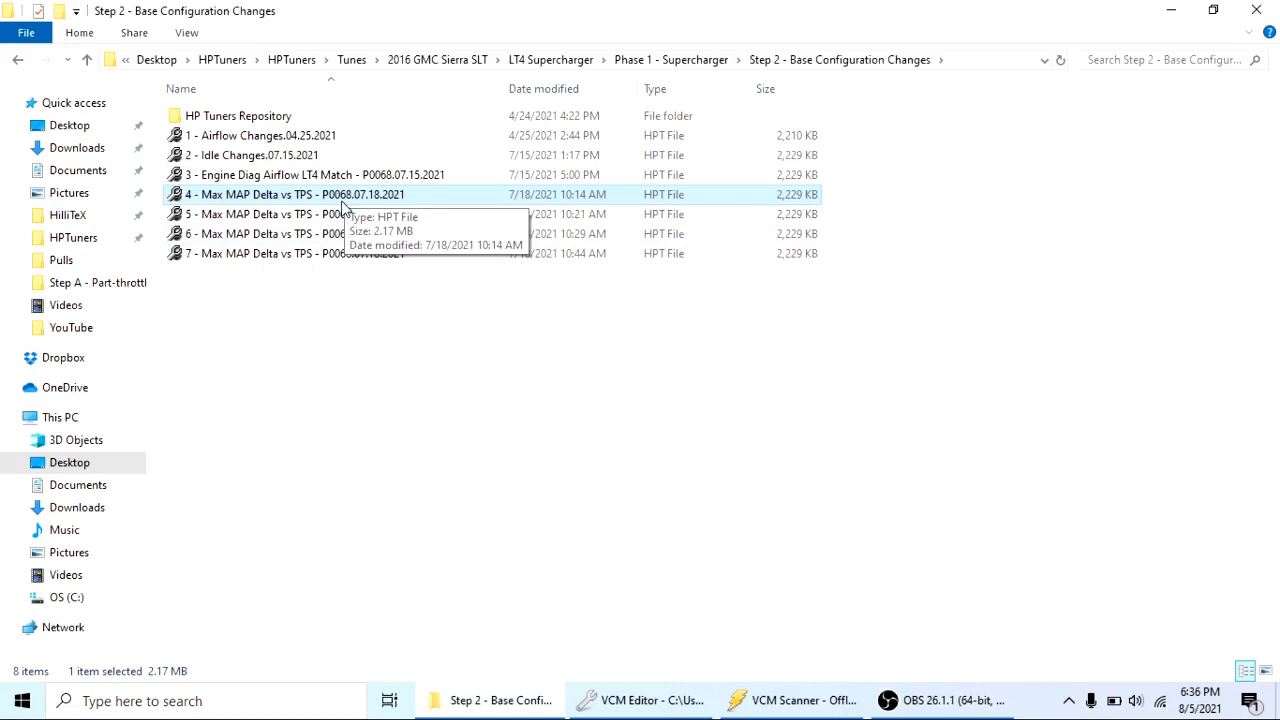
{"action": "mouse_move", "coordinate": [350, 350]}
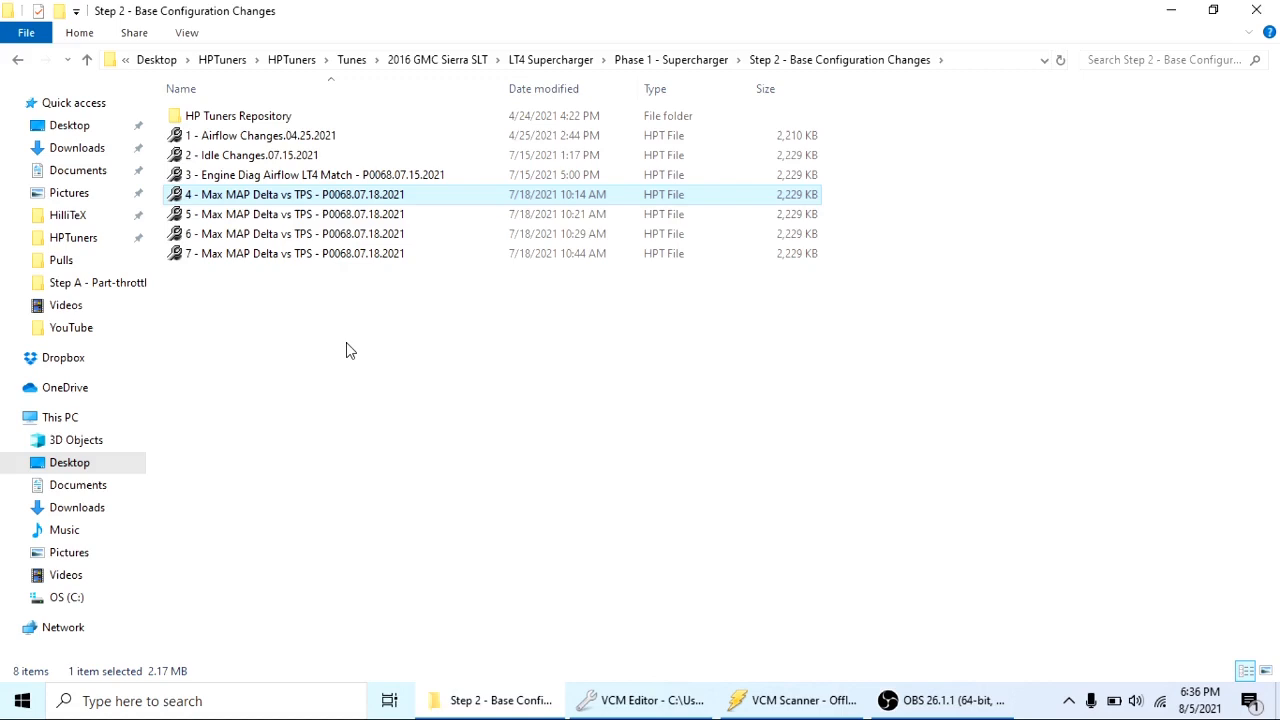
{"action": "mouse_move", "coordinate": [334, 370]}
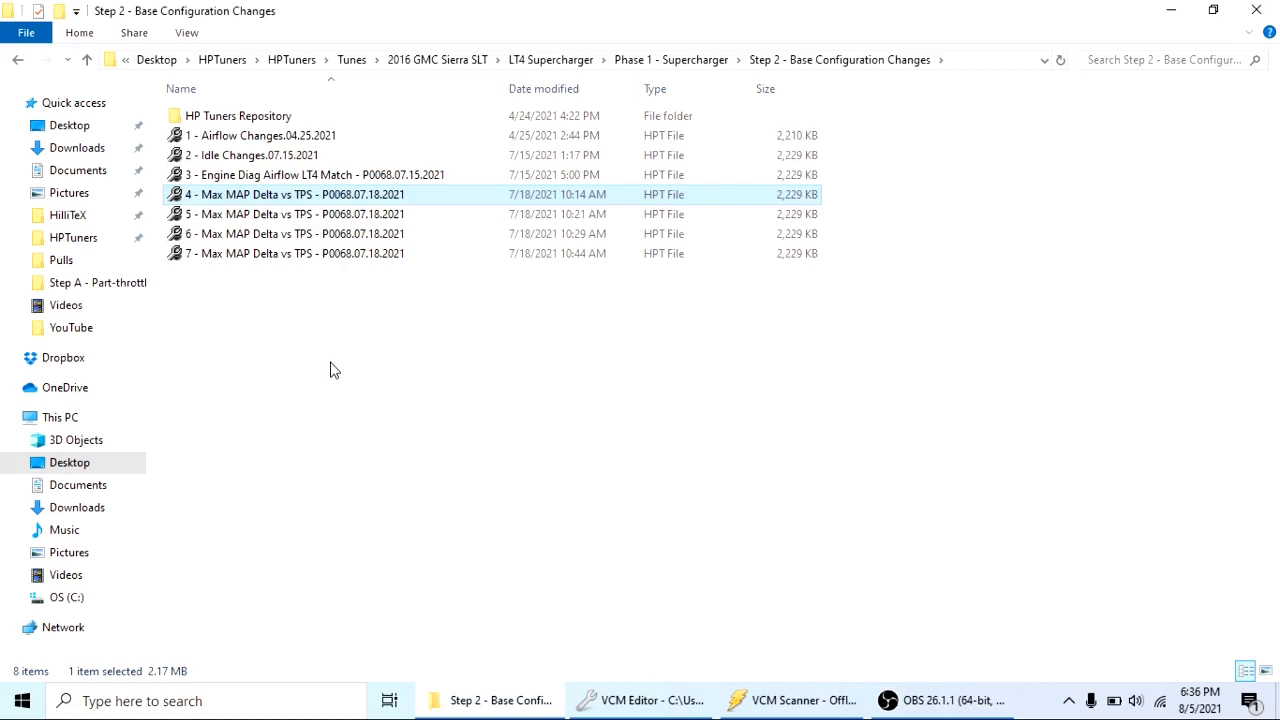
{"action": "mouse_move", "coordinate": [336, 384]}
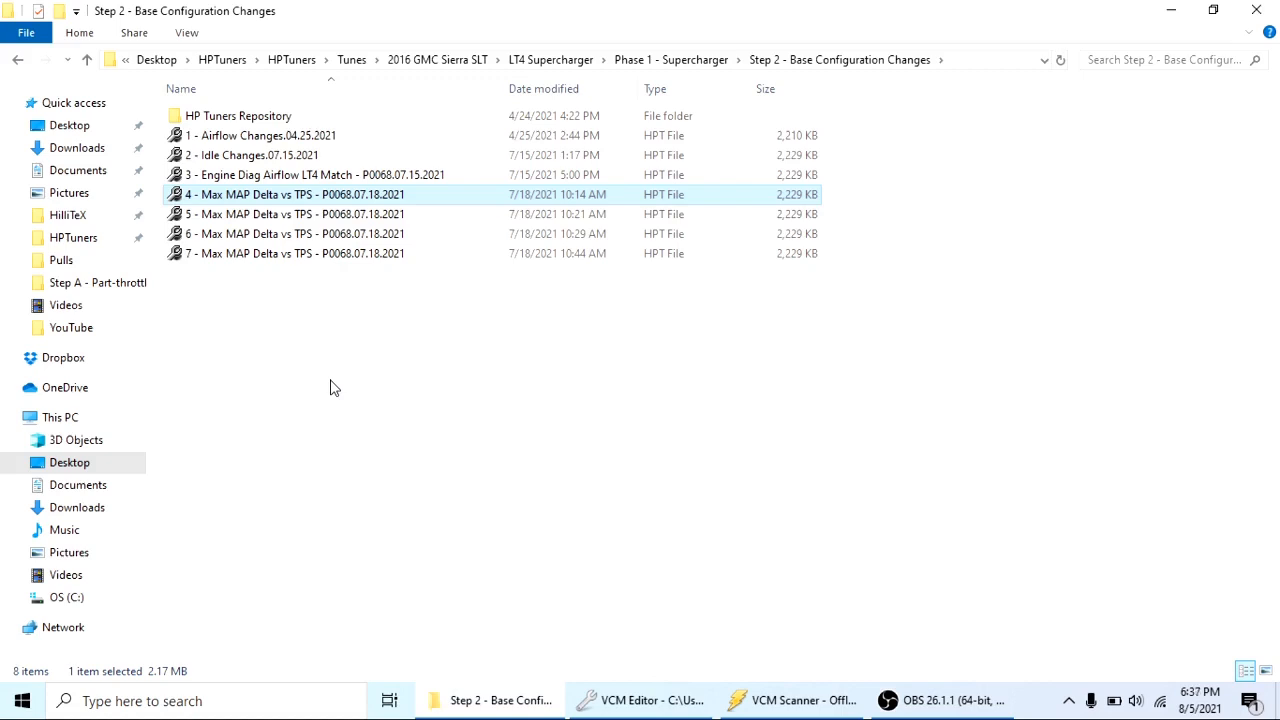
{"action": "mouse_move", "coordinate": [276, 366]}
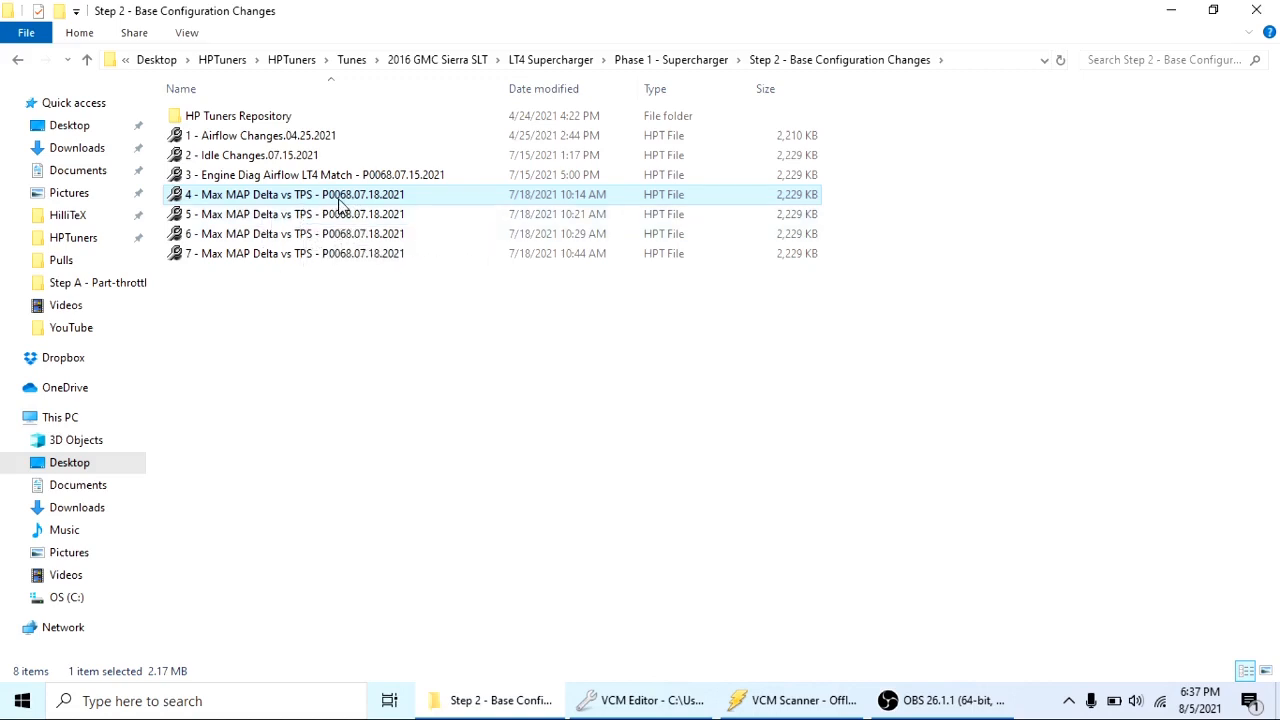
{"action": "mouse_move", "coordinate": [510, 488]}
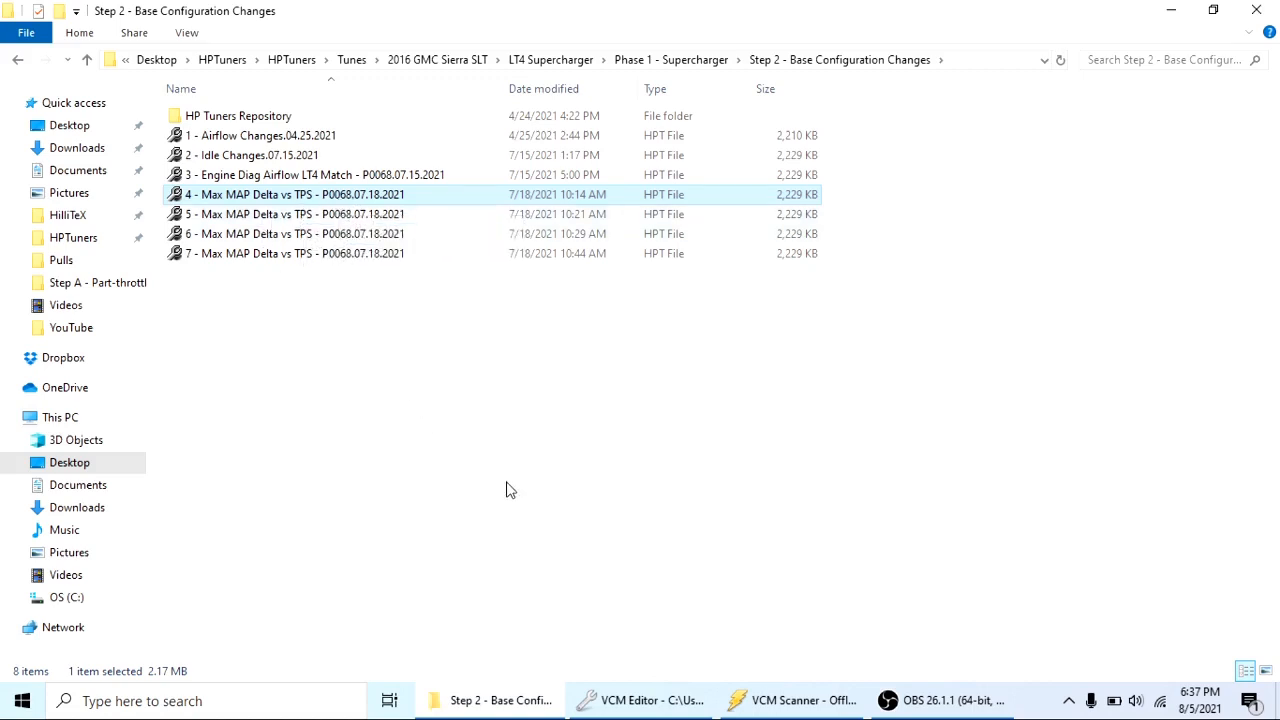
{"action": "mouse_move", "coordinate": [518, 478]}
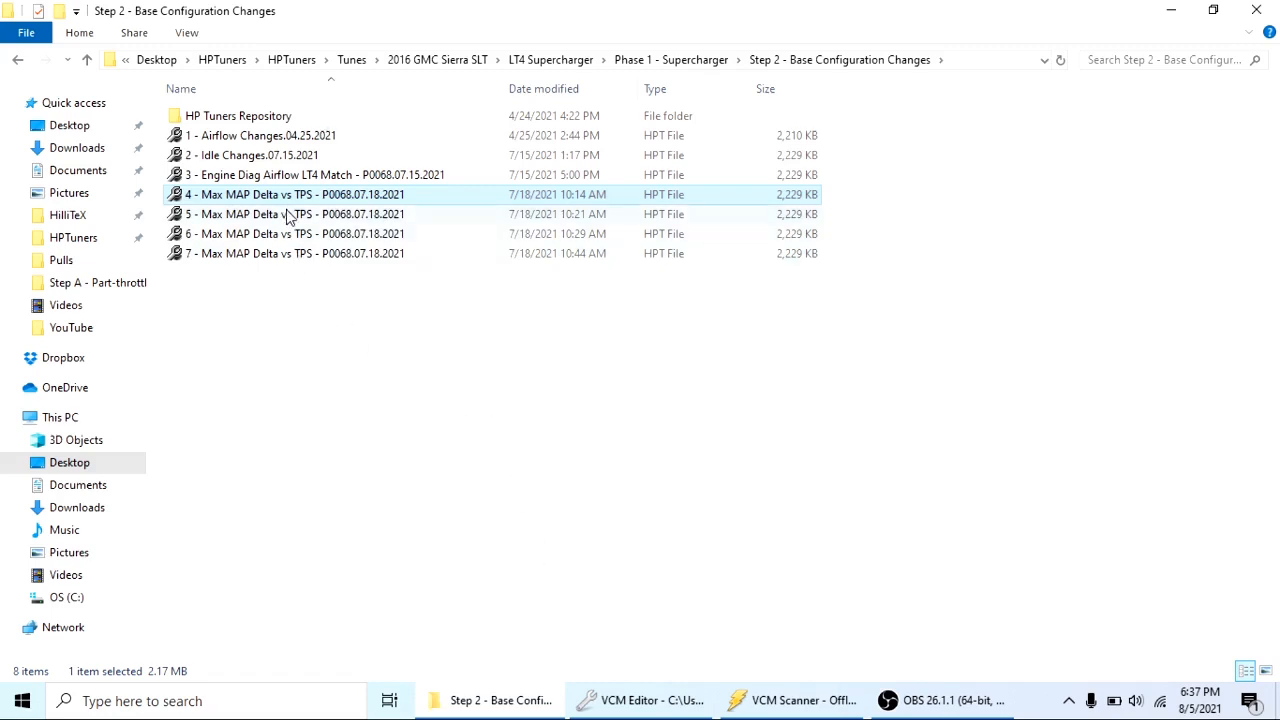
{"action": "mouse_move", "coordinate": [268, 264]}
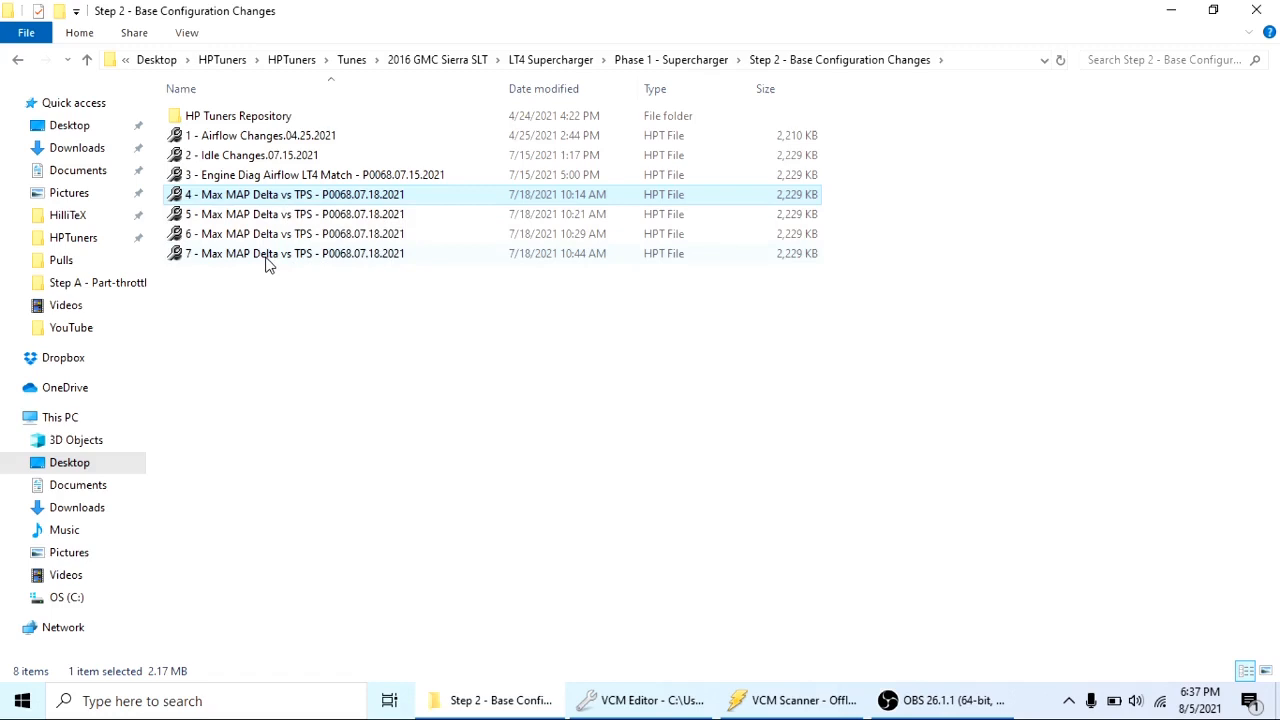
{"action": "mouse_move", "coordinate": [280, 206]}
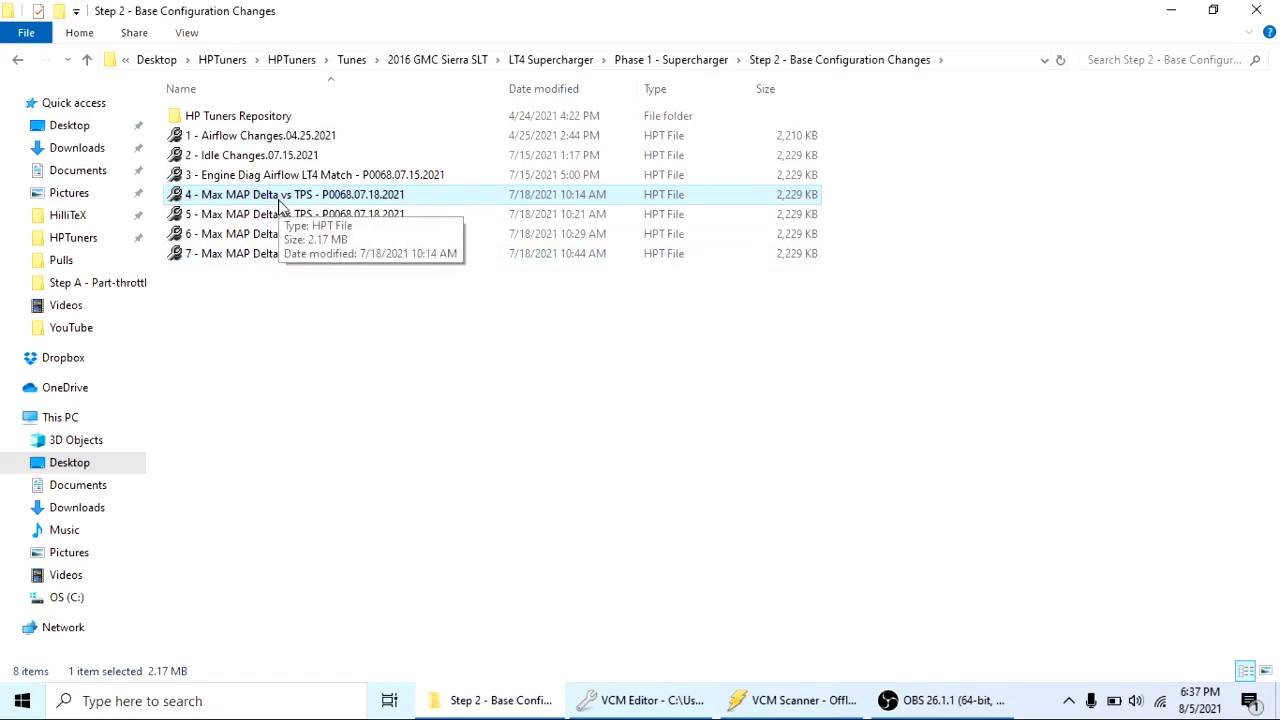
{"action": "mouse_move", "coordinate": [308, 312]}
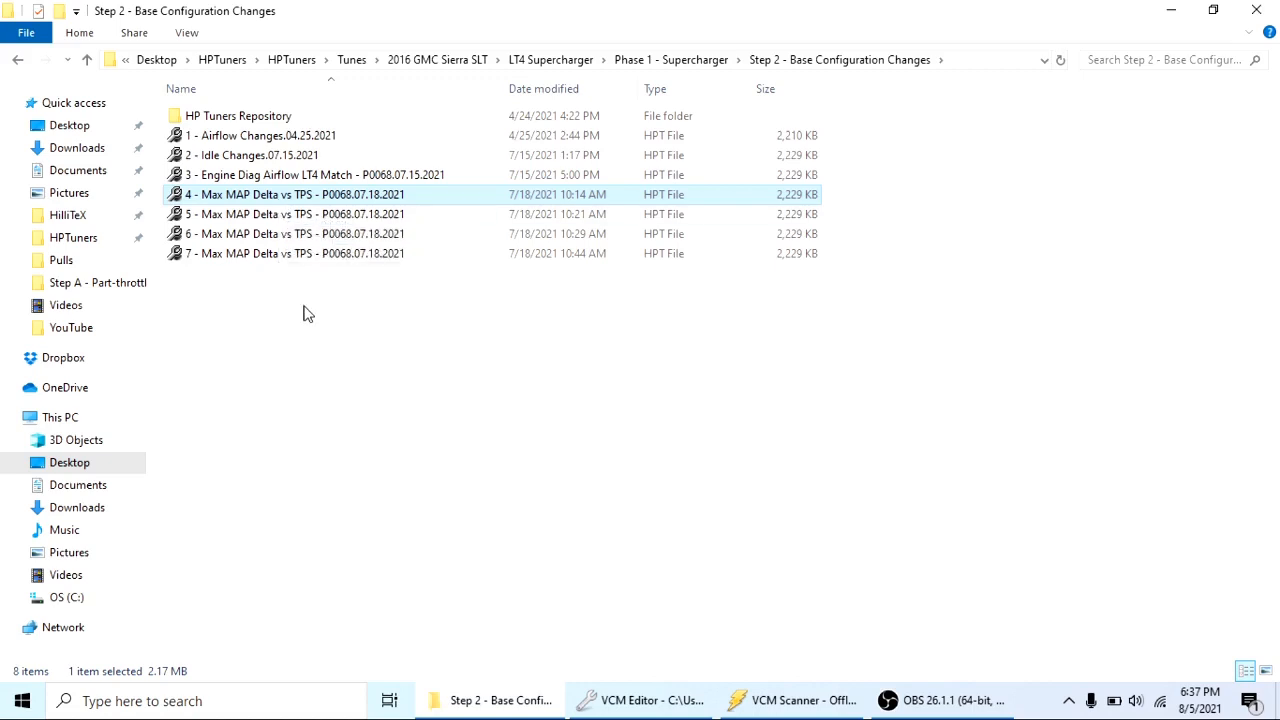
{"action": "mouse_move", "coordinate": [600, 664]}
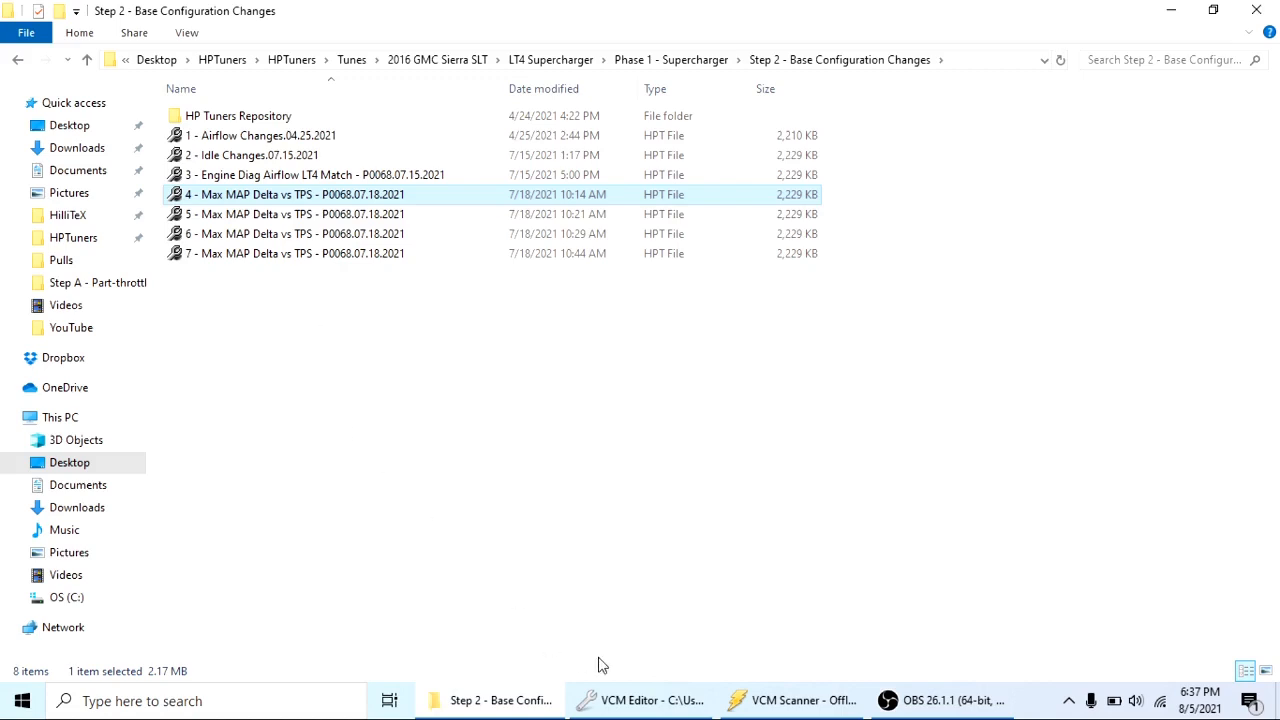
{"action": "mouse_move", "coordinate": [398, 310]}
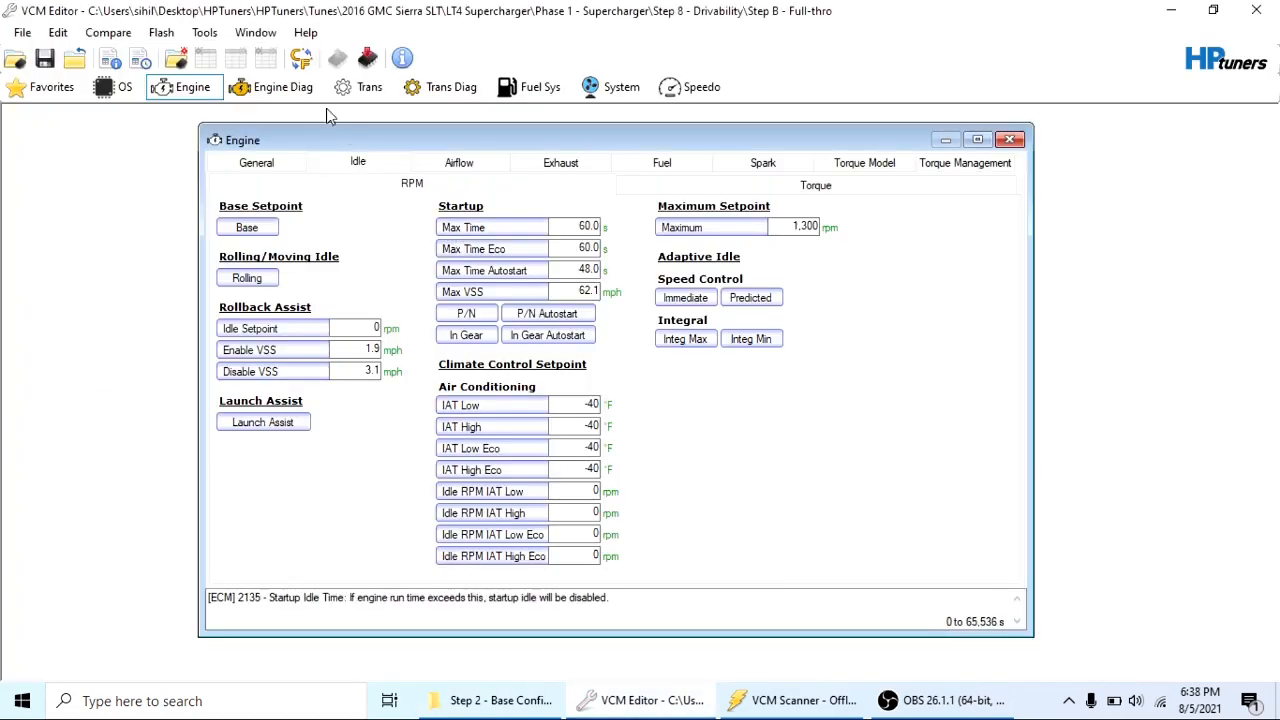
{"action": "mouse_move", "coordinate": [284, 88]}
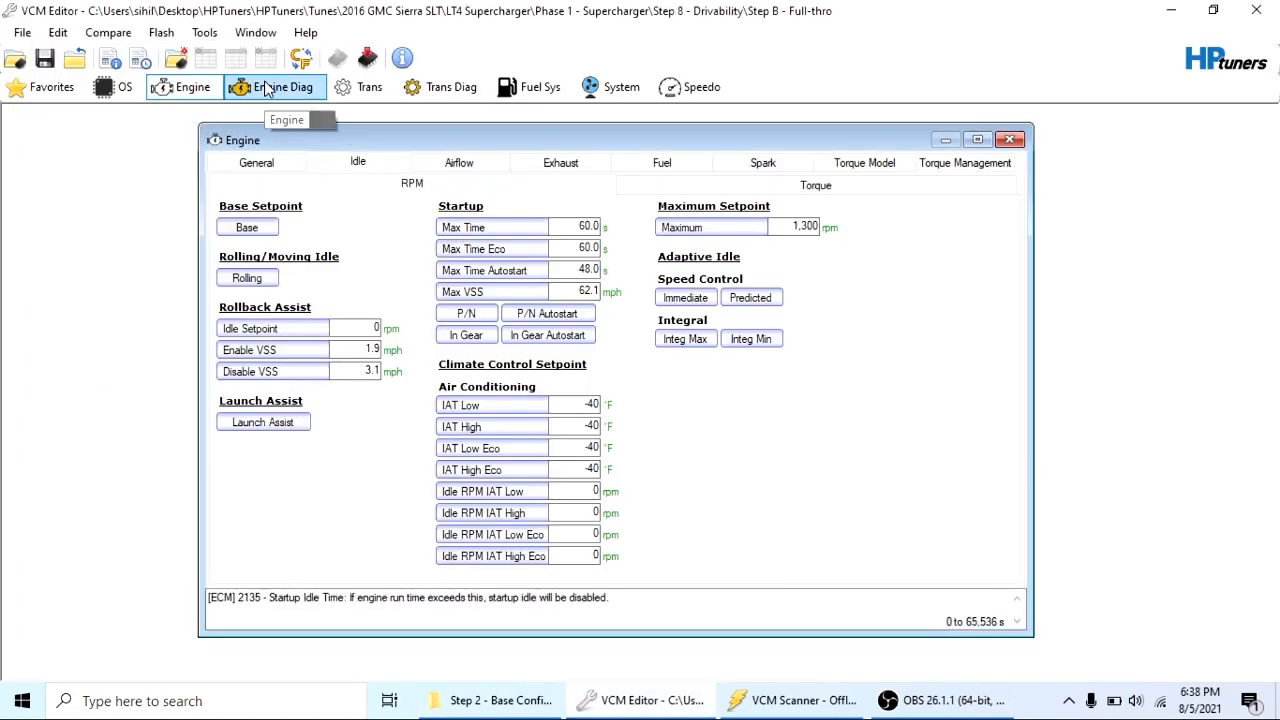
Review the Maximum MAP Delta vs. TPS table in Engine Diagnostics Airflow, then close it
{"action": "left_click", "coordinate": [284, 88]}
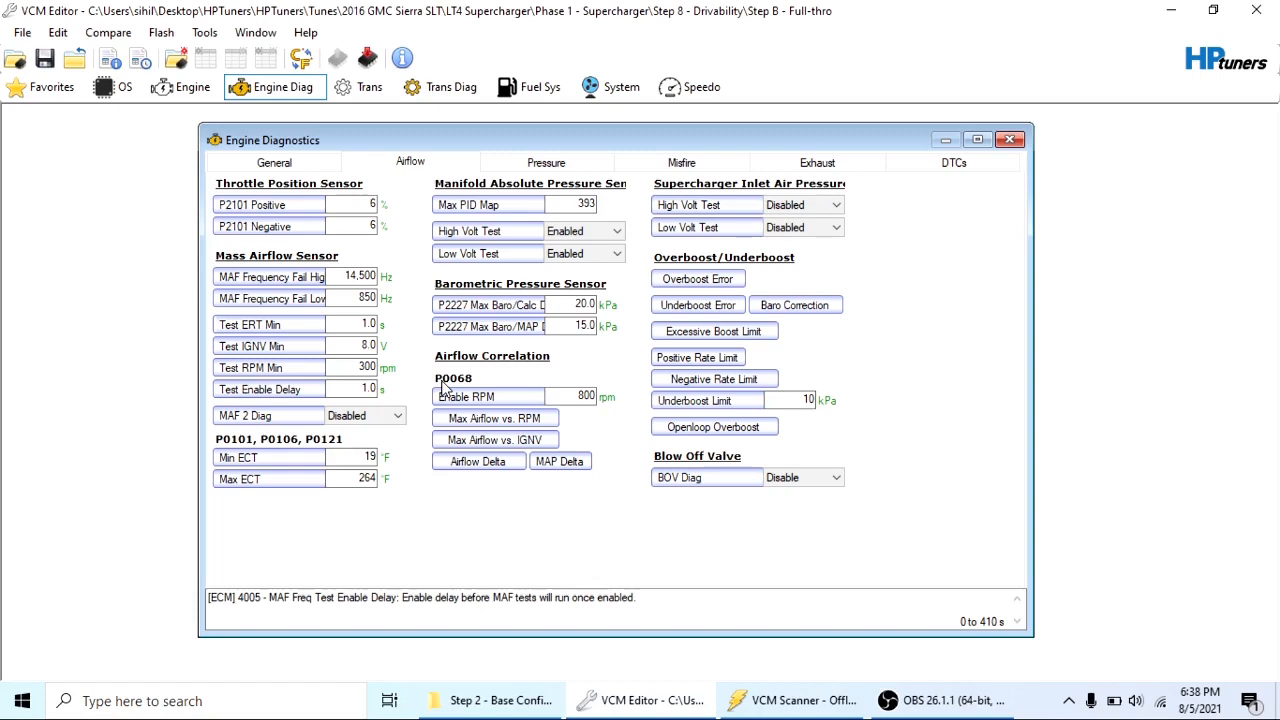
{"action": "left_click", "coordinate": [494, 440]}
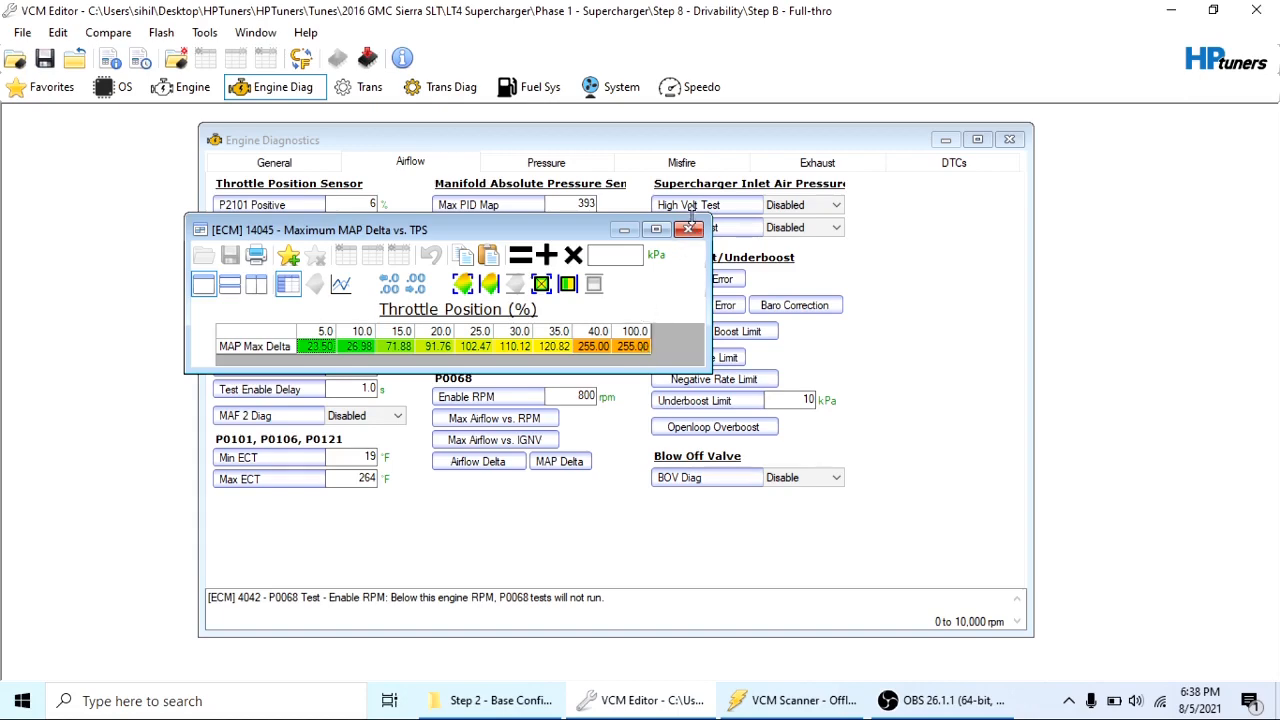
{"action": "left_click", "coordinate": [688, 228]}
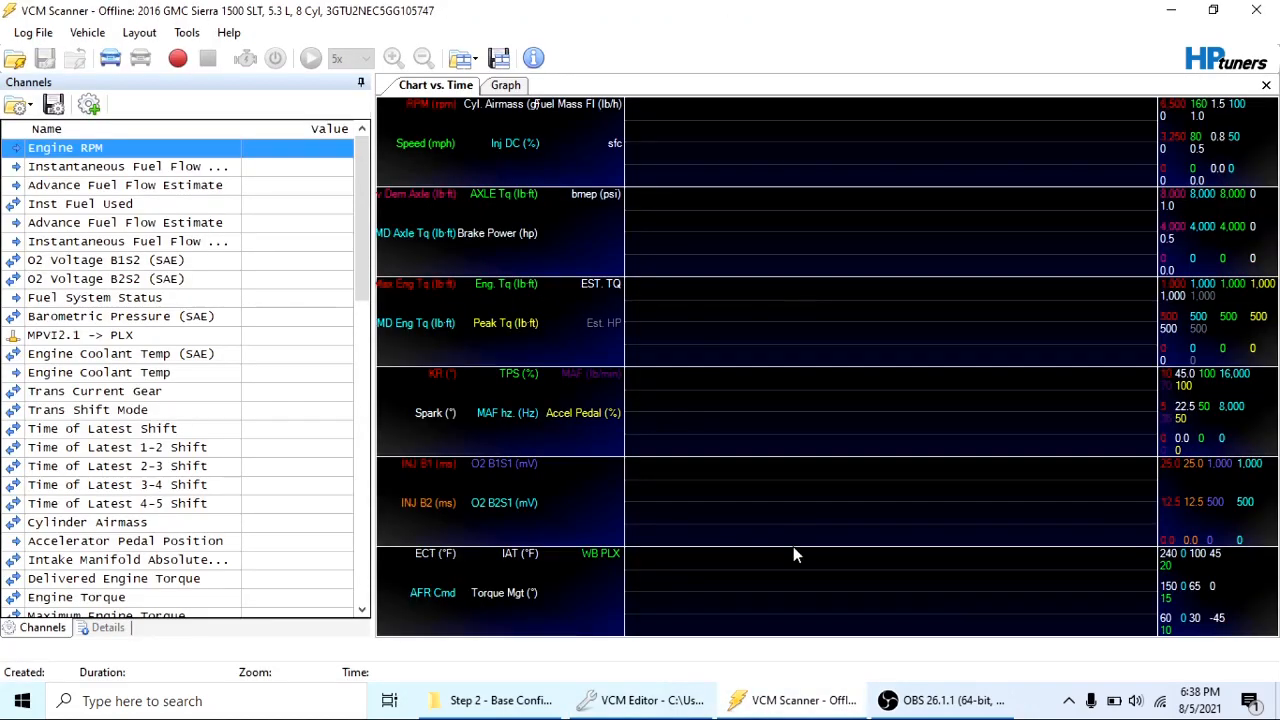
View the Max MAF vs. RPM and Max MAF Delta vs. TPS graph layouts, then return to VCM Editor
{"action": "left_click", "coordinate": [504, 84]}
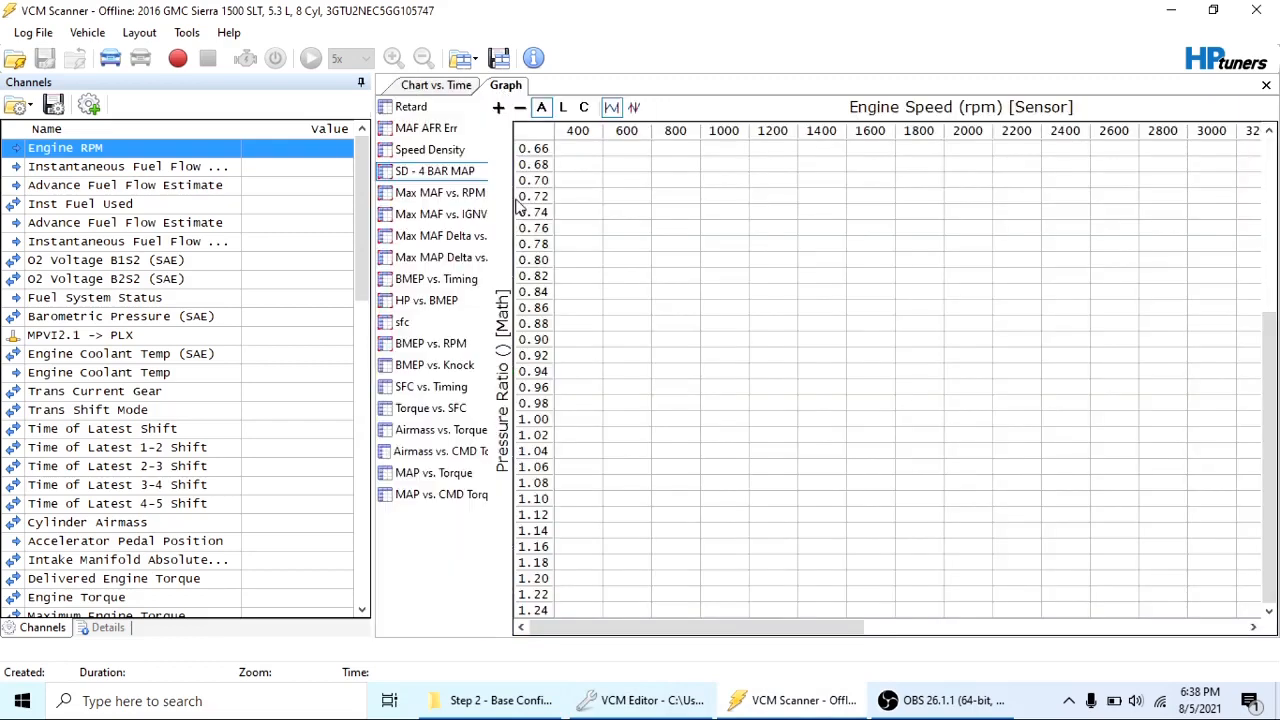
{"action": "mouse_move", "coordinate": [436, 244]}
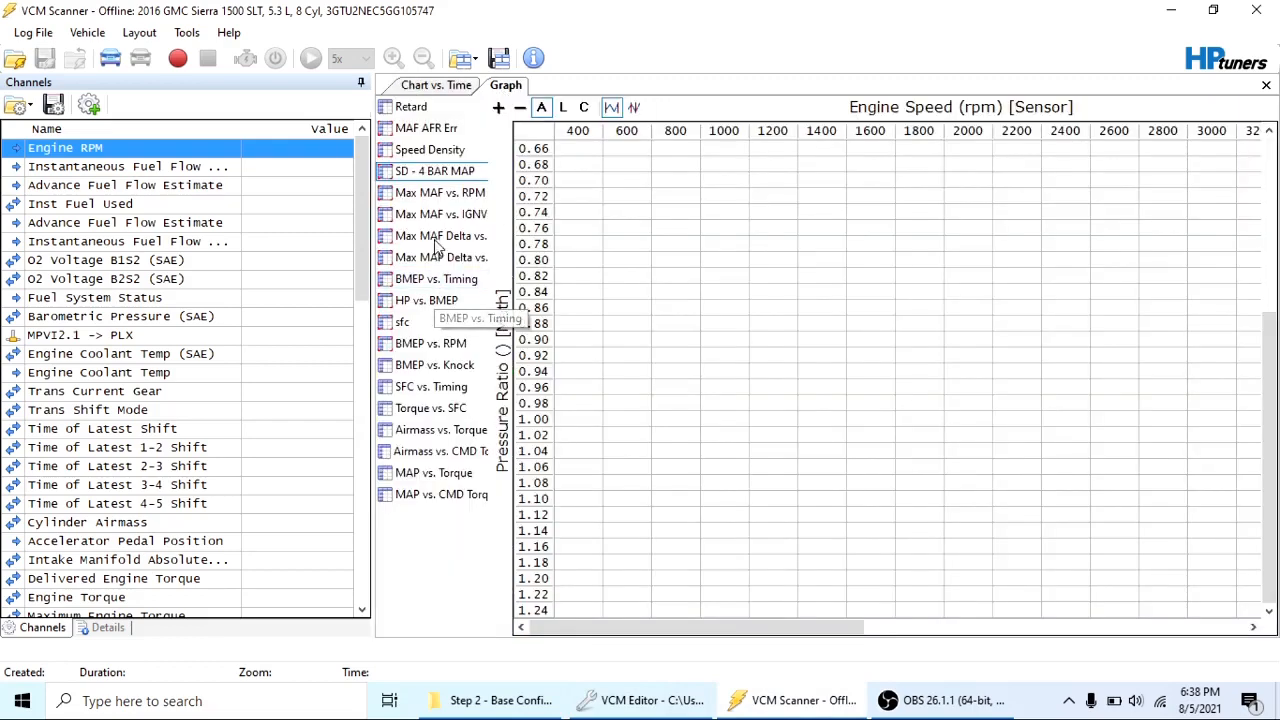
{"action": "left_click", "coordinate": [440, 214]}
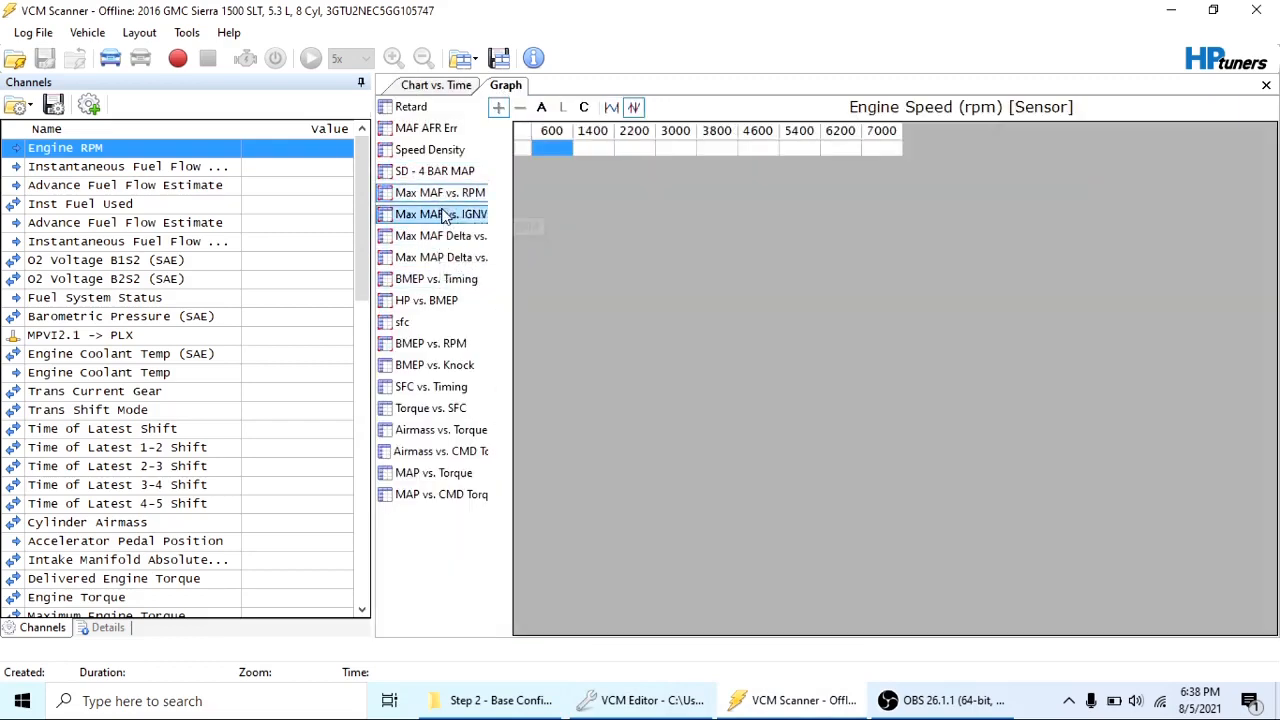
{"action": "left_click", "coordinate": [440, 214]}
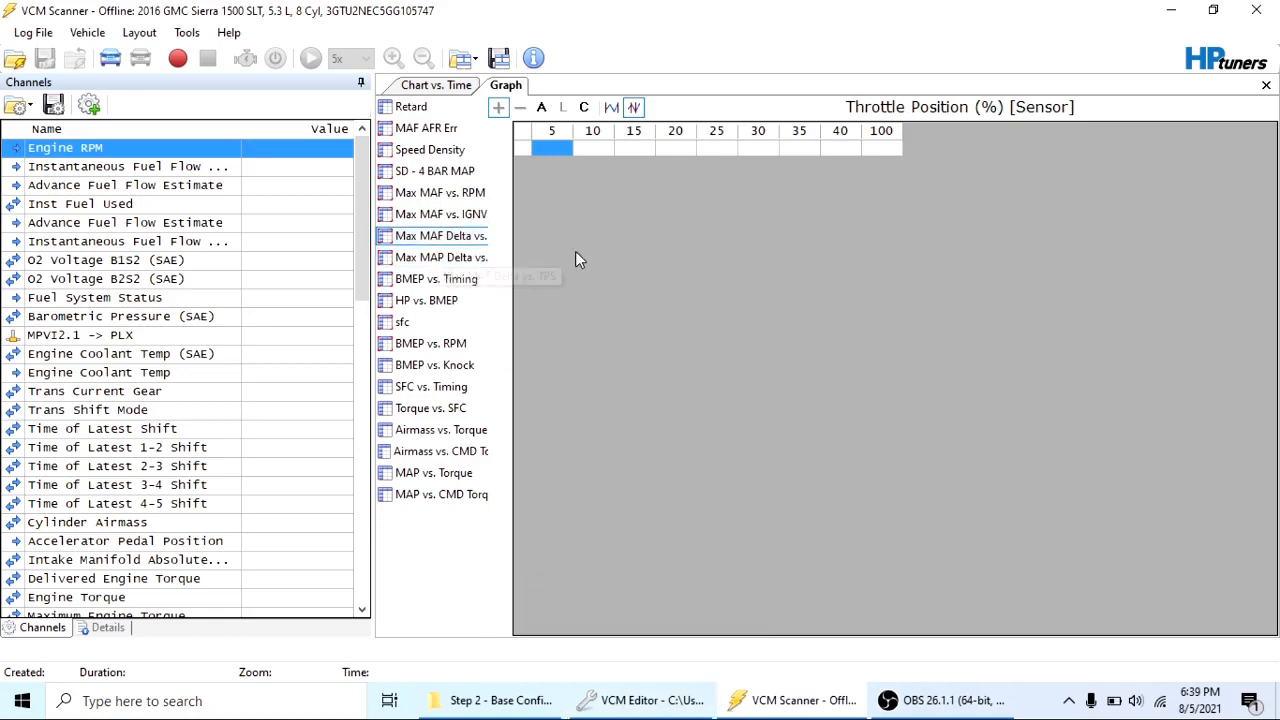
{"action": "mouse_move", "coordinate": [716, 198]}
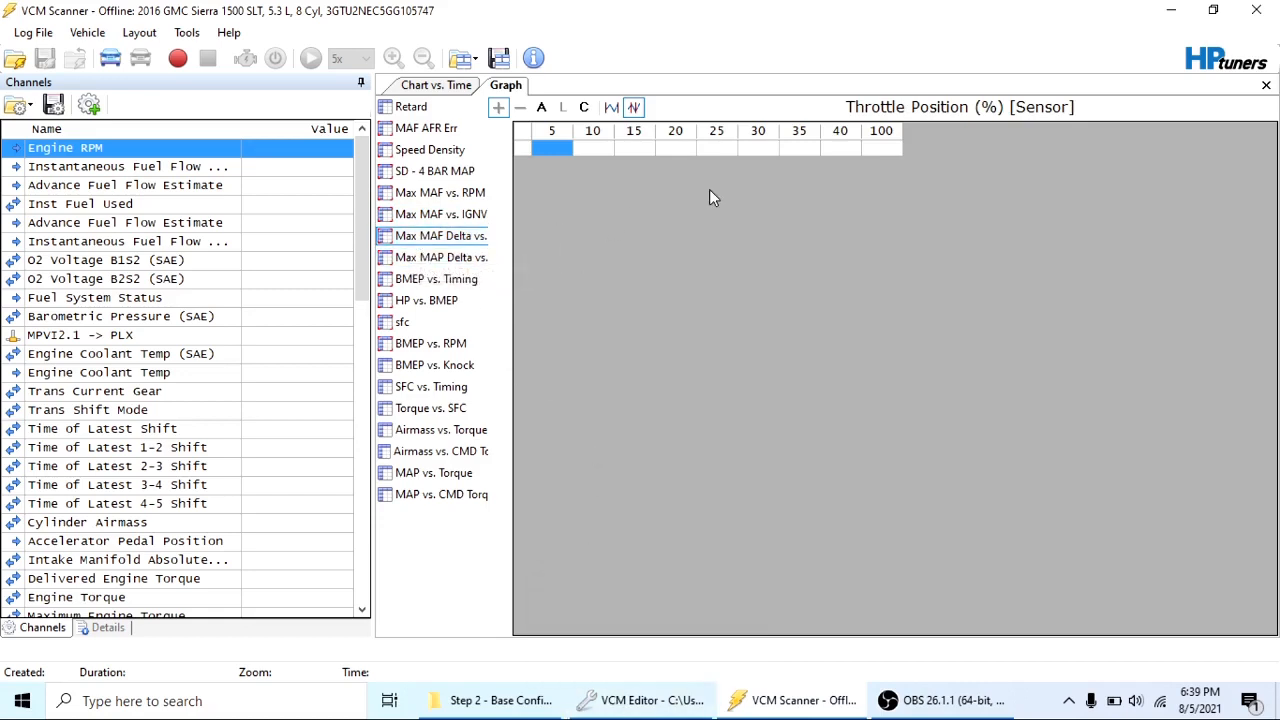
{"action": "left_click", "coordinate": [440, 192]}
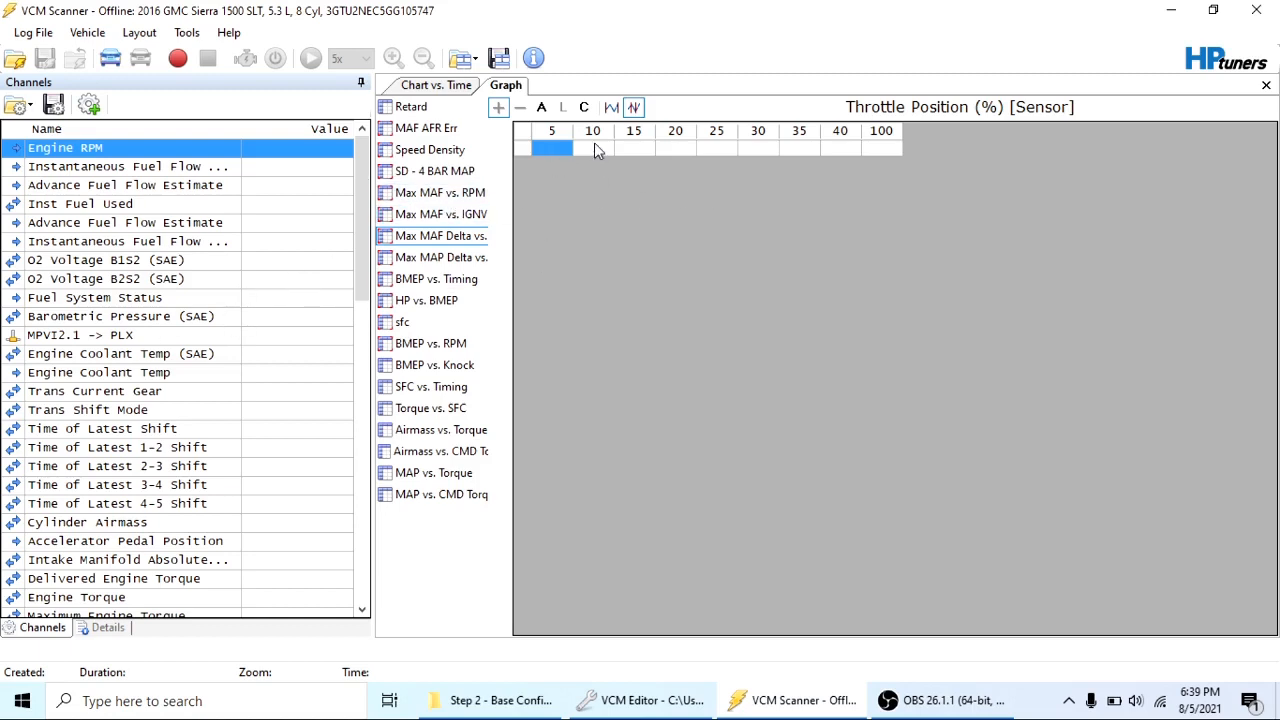
{"action": "mouse_move", "coordinate": [764, 168]}
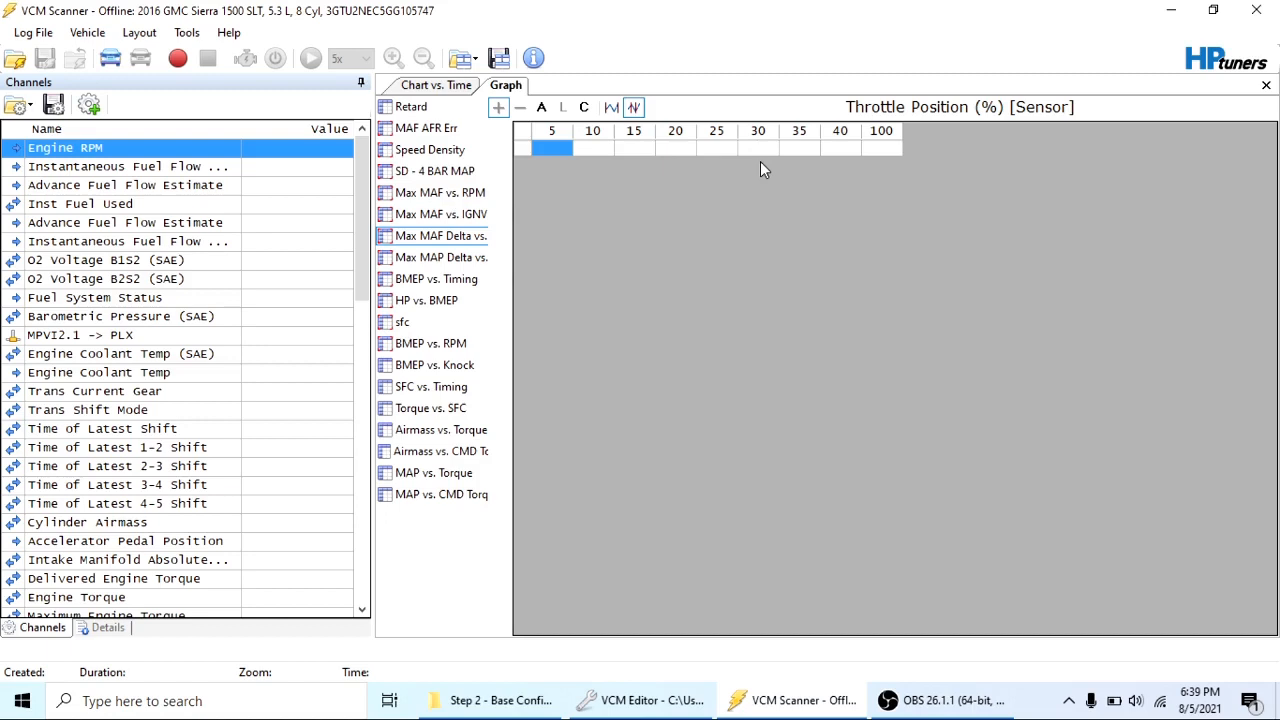
{"action": "mouse_move", "coordinate": [544, 164]}
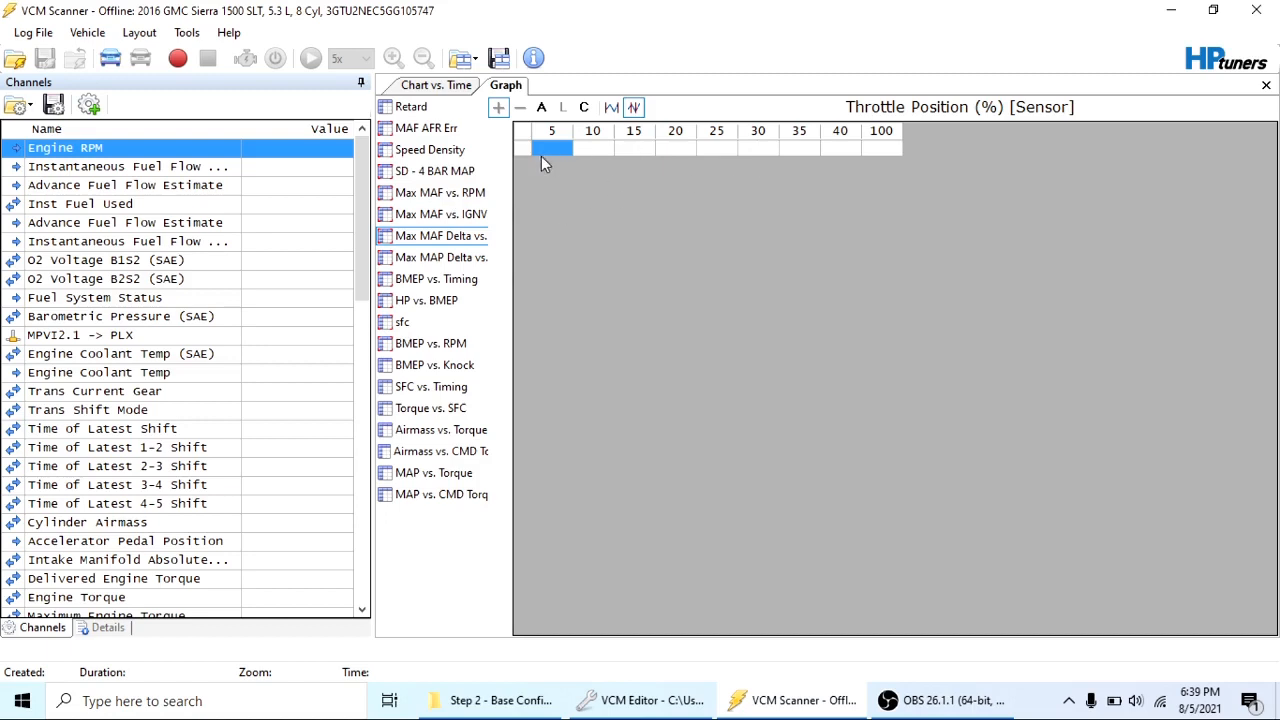
{"action": "mouse_move", "coordinate": [740, 148]}
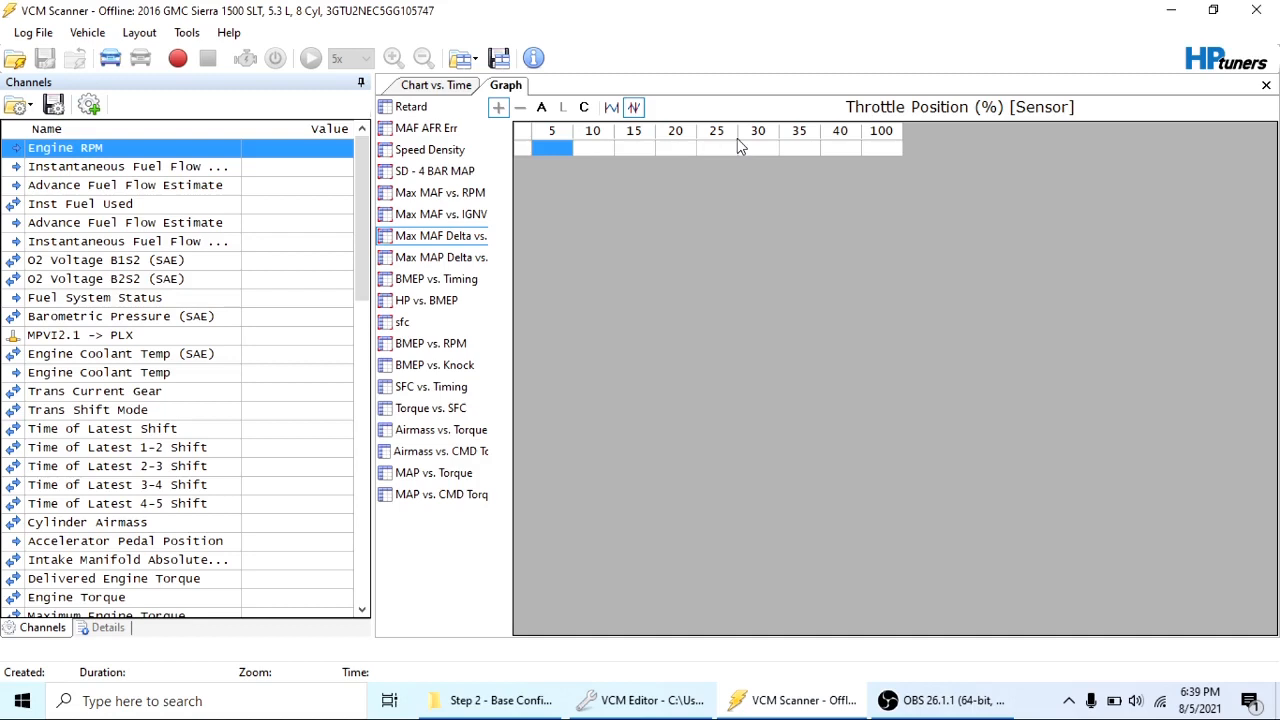
{"action": "mouse_move", "coordinate": [678, 150]}
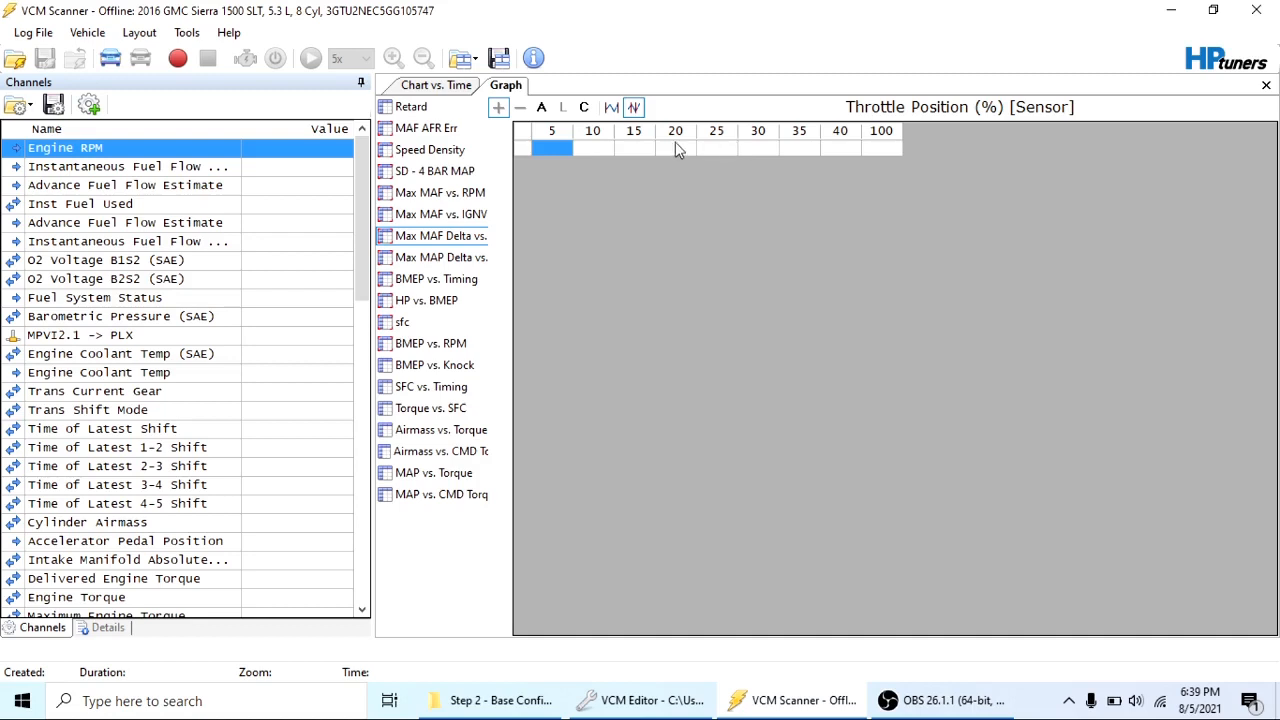
{"action": "mouse_move", "coordinate": [620, 200]}
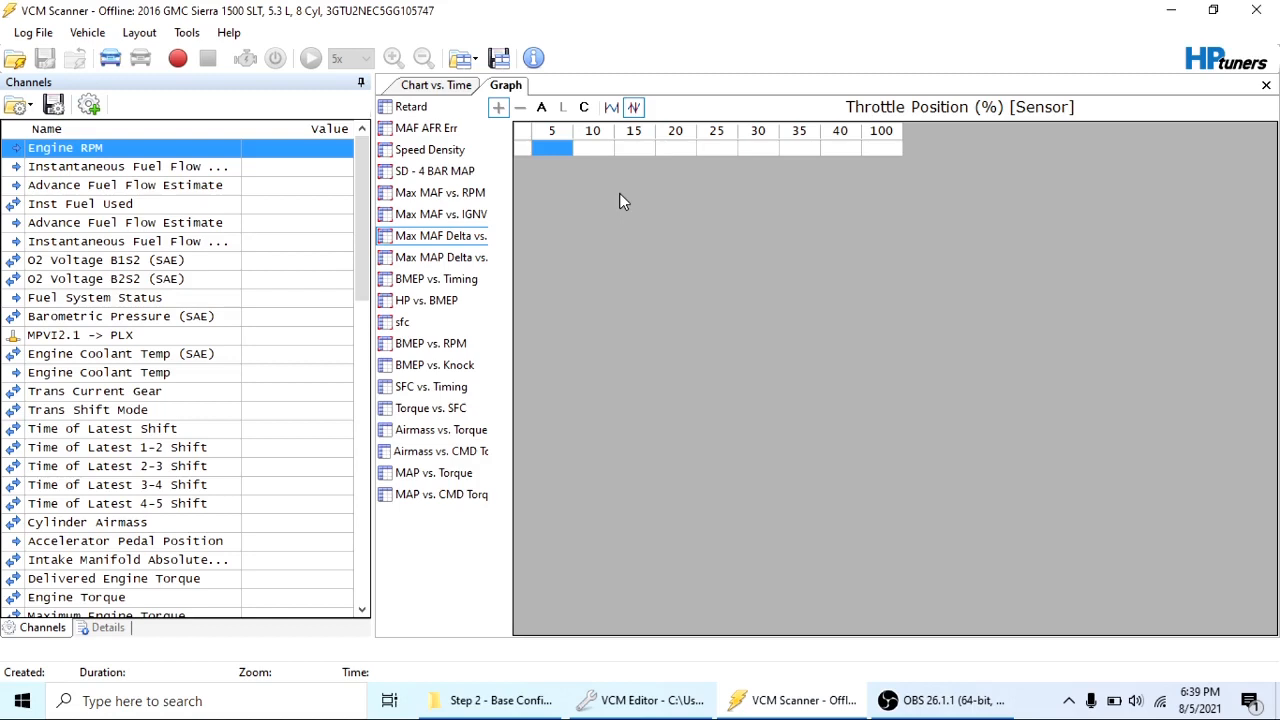
{"action": "mouse_move", "coordinate": [652, 168]}
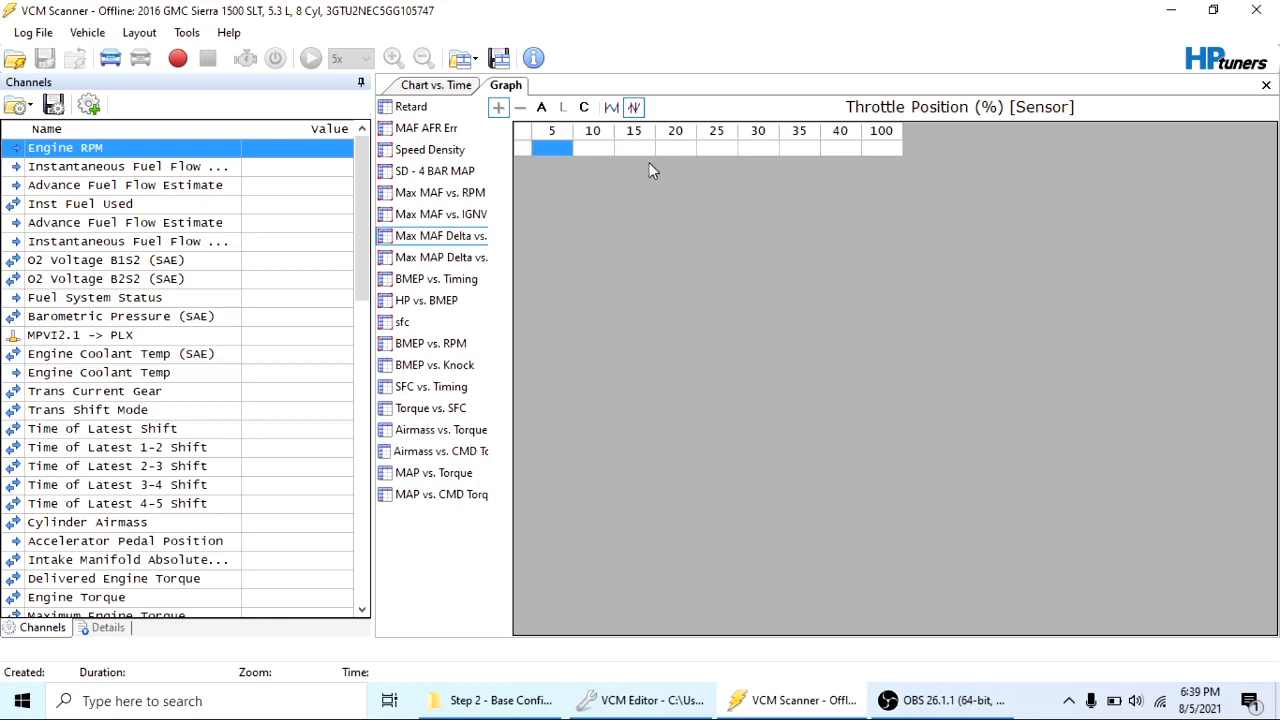
{"action": "mouse_move", "coordinate": [730, 248]}
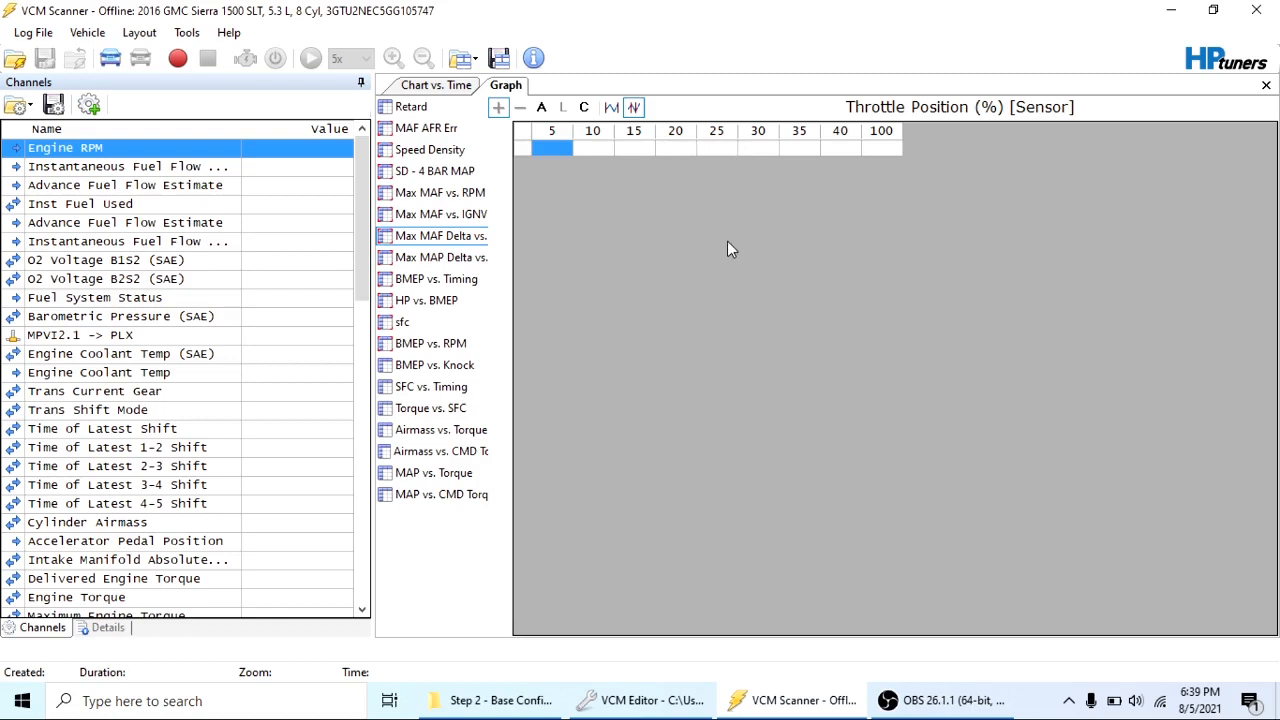
{"action": "mouse_move", "coordinate": [762, 444]}
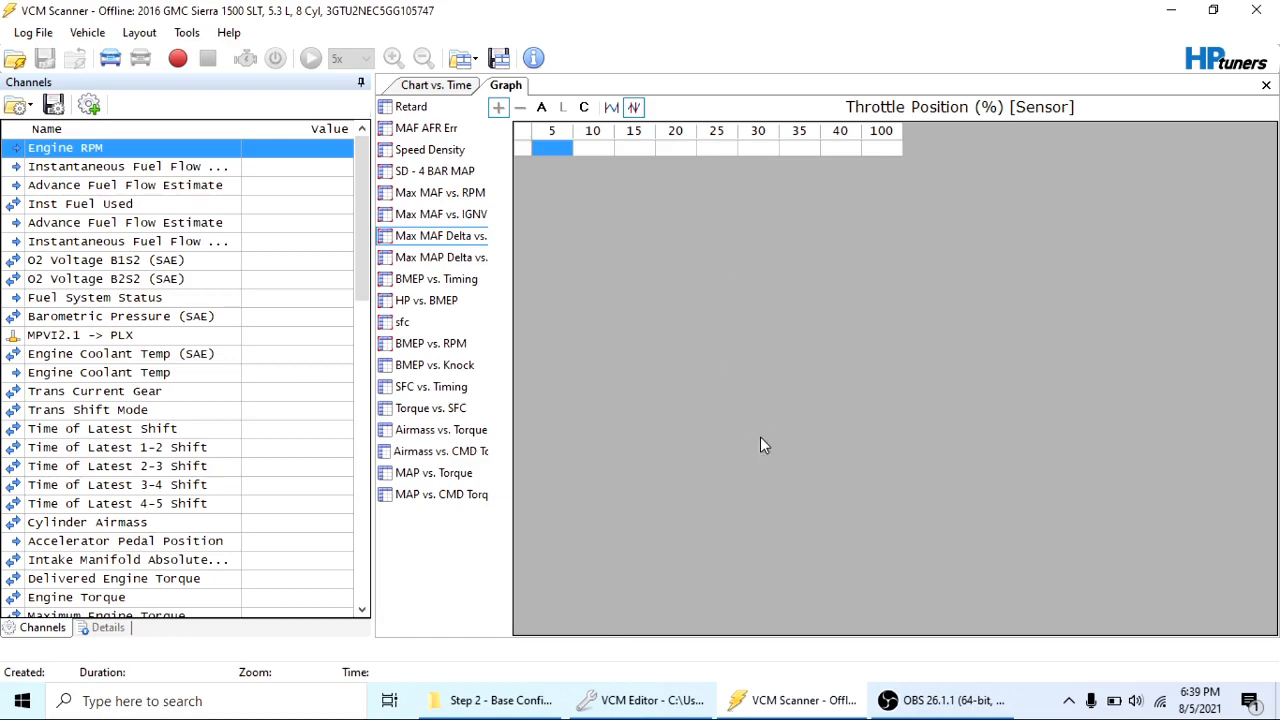
{"action": "left_click", "coordinate": [640, 700]}
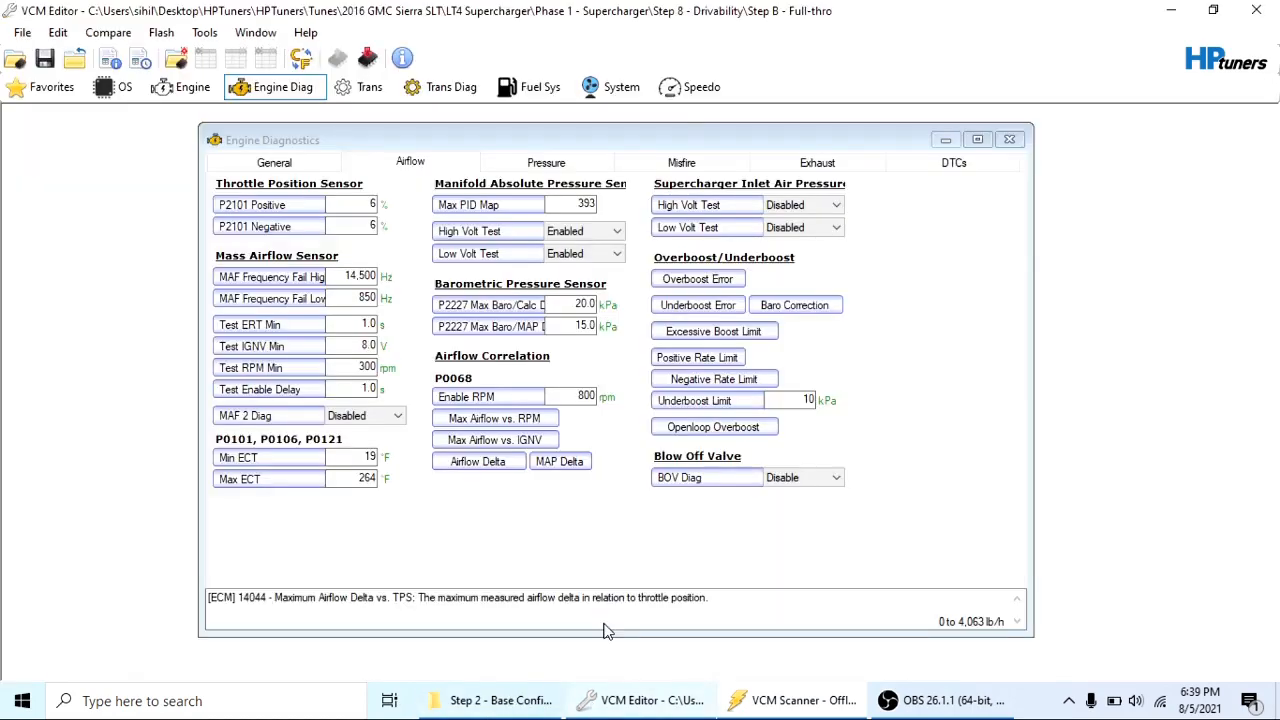
{"action": "left_click", "coordinate": [560, 460]}
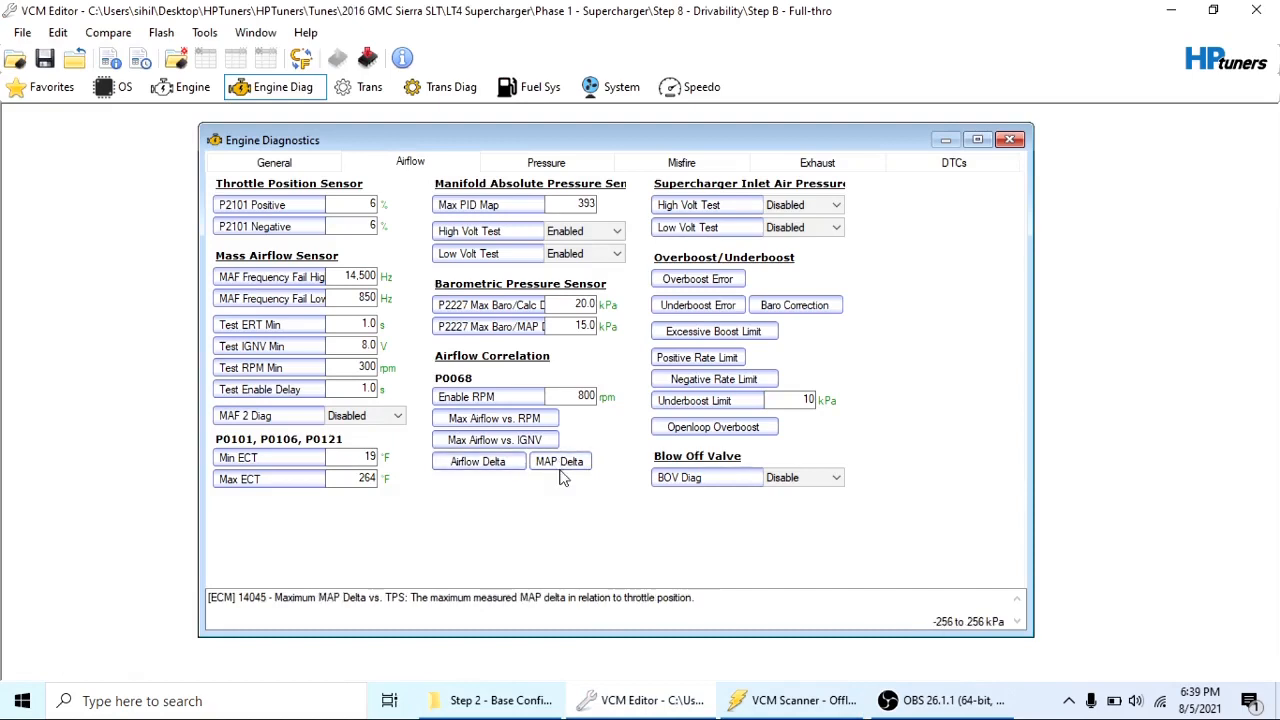
{"action": "left_click", "coordinate": [560, 460]}
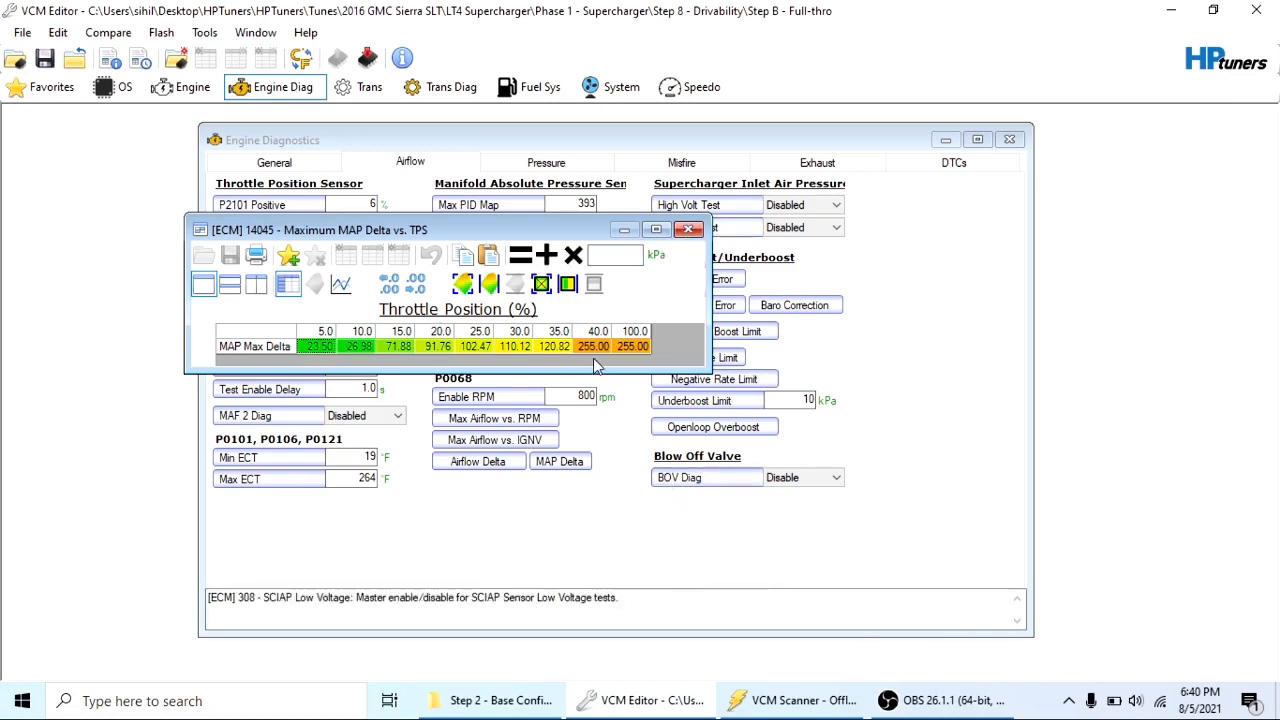
{"action": "mouse_move", "coordinate": [308, 358]}
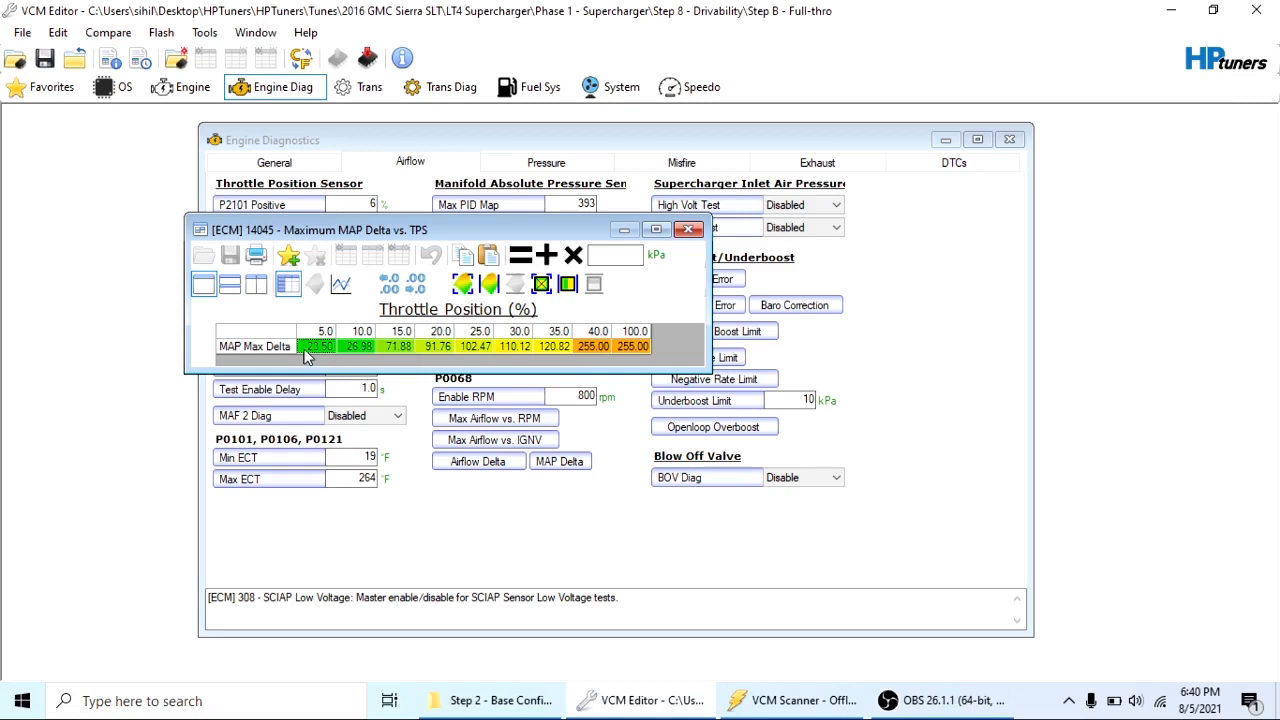
{"action": "mouse_move", "coordinate": [670, 254]}
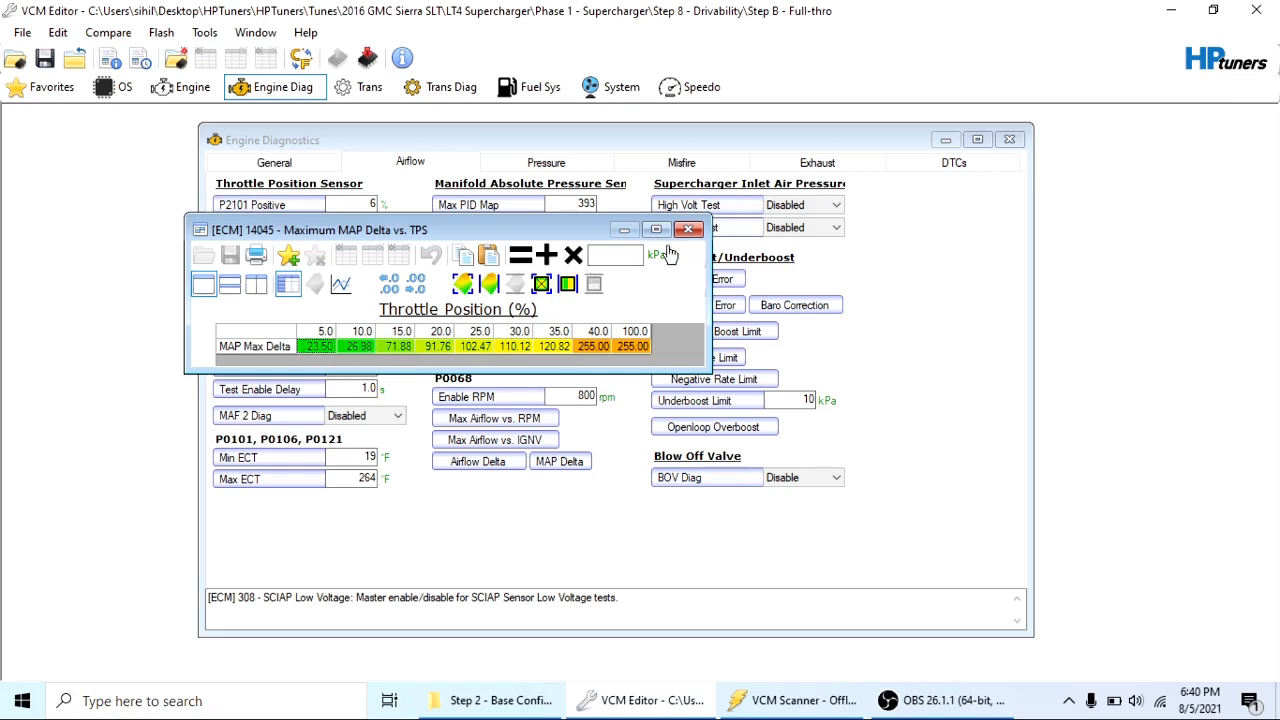
{"action": "mouse_move", "coordinate": [644, 280]}
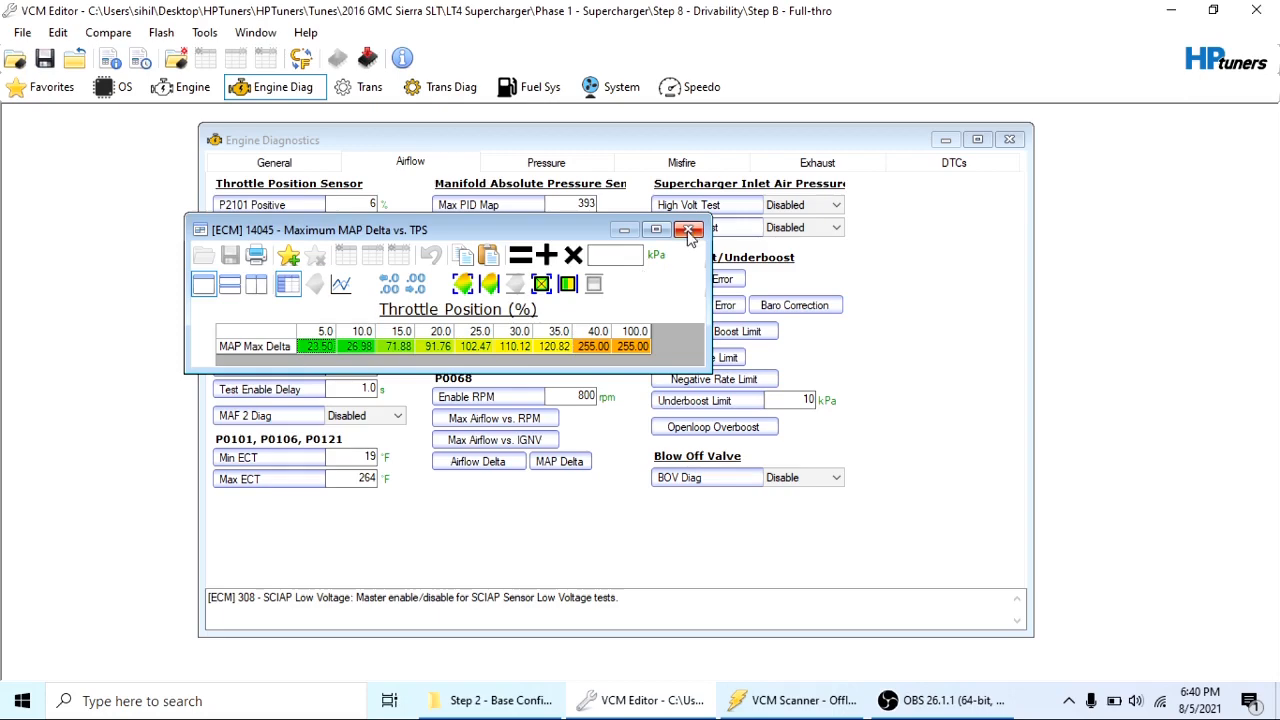
{"action": "left_click", "coordinate": [688, 230]}
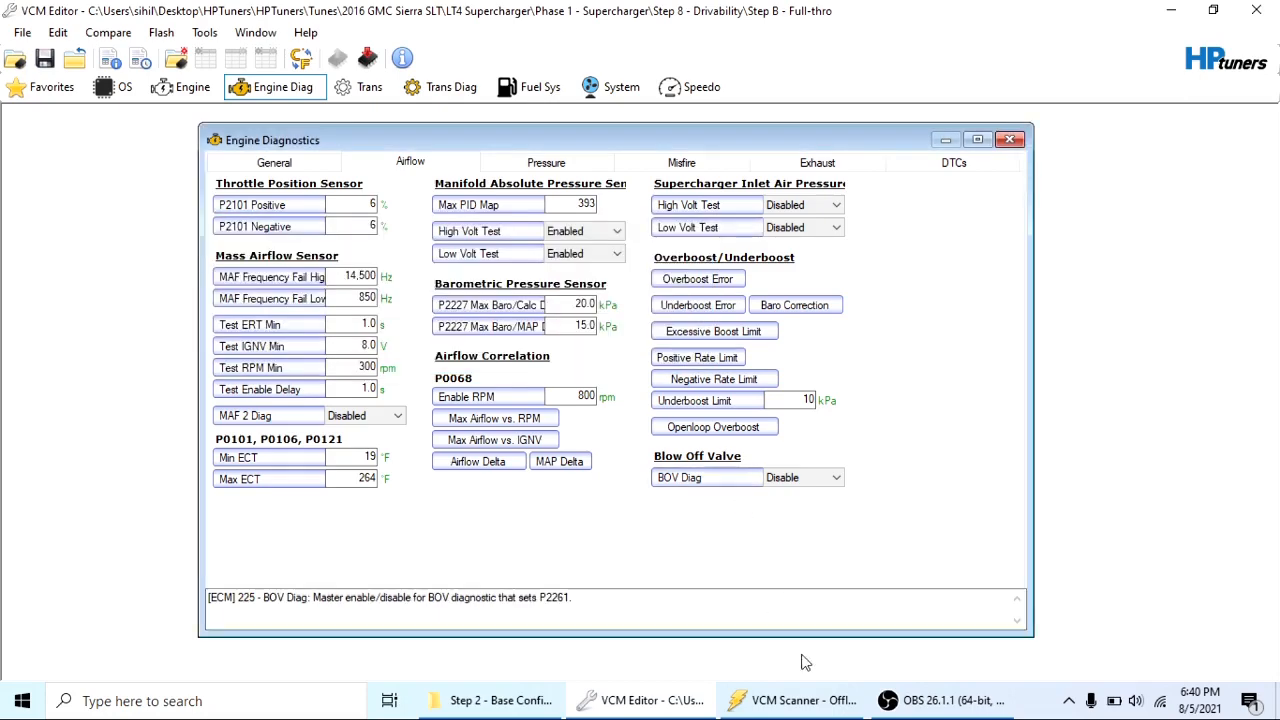
{"action": "left_click", "coordinate": [792, 700]}
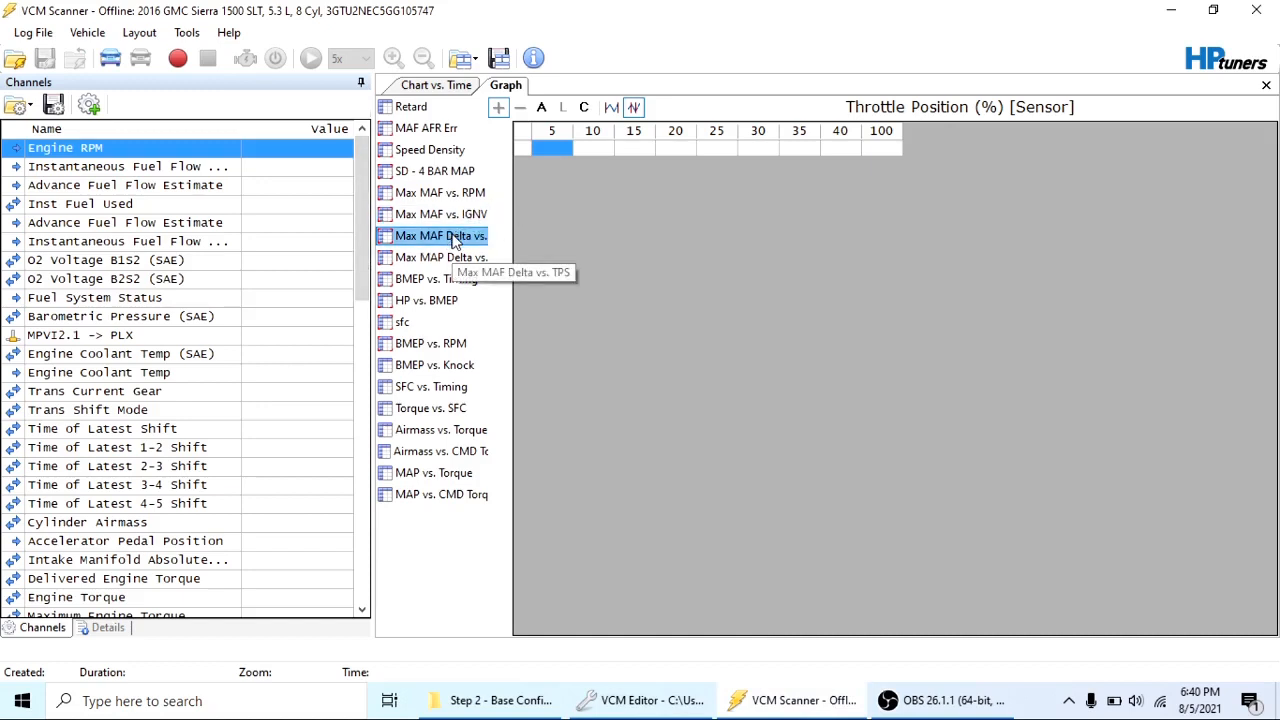
{"action": "mouse_move", "coordinate": [450, 240]}
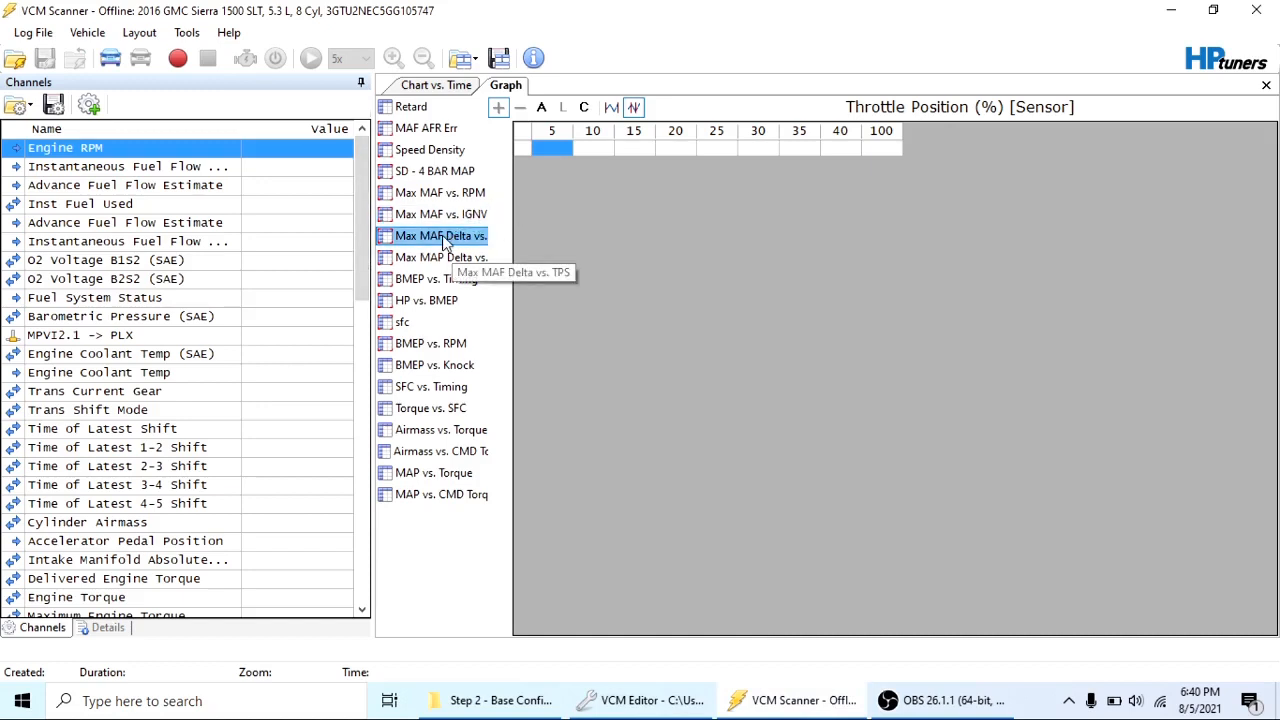
{"action": "mouse_move", "coordinate": [590, 190]}
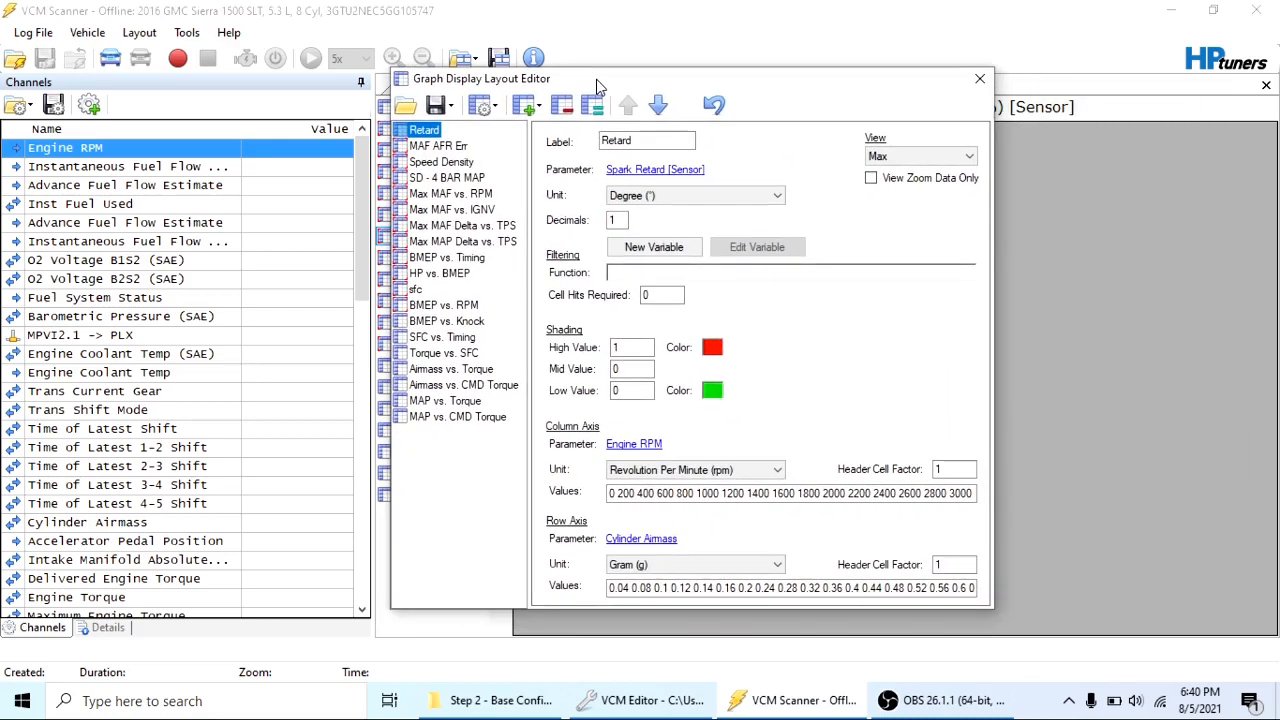
{"action": "mouse_move", "coordinate": [450, 264]}
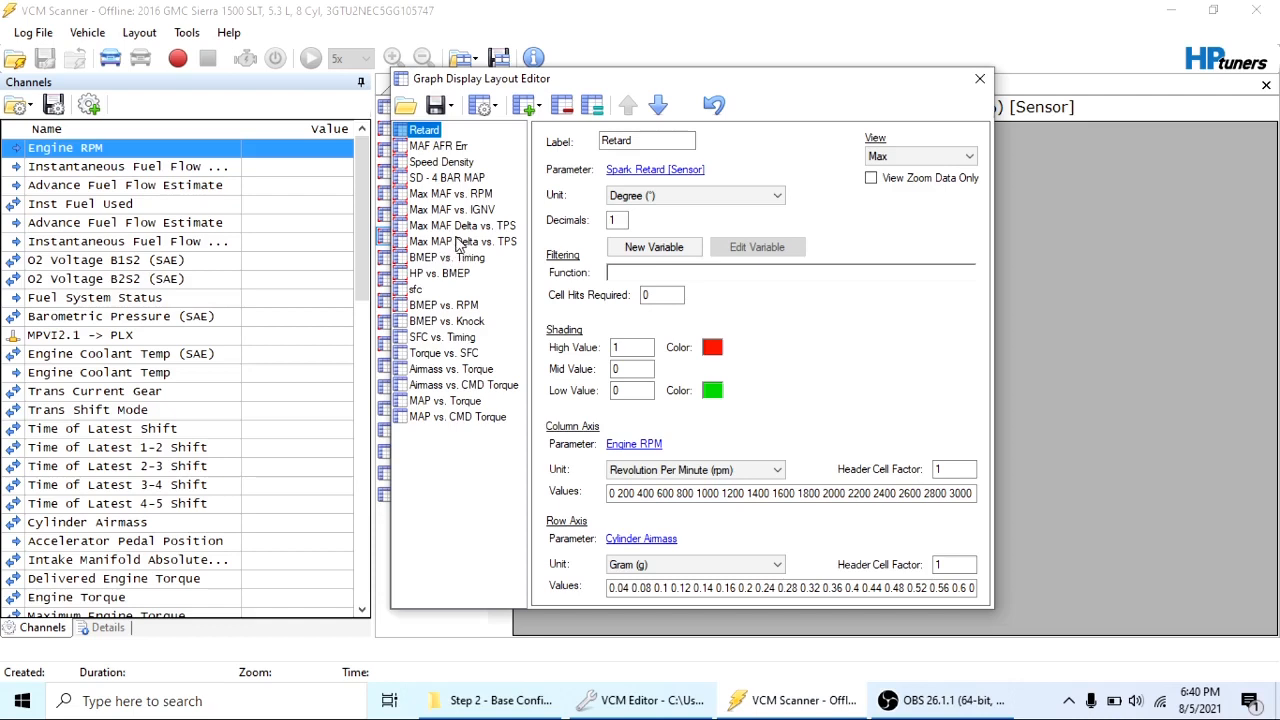
Compare the Max MAP Delta vs. TPS layout's throttle columns with the Editor's MAP Delta table, then close it
{"action": "left_click", "coordinate": [462, 240]}
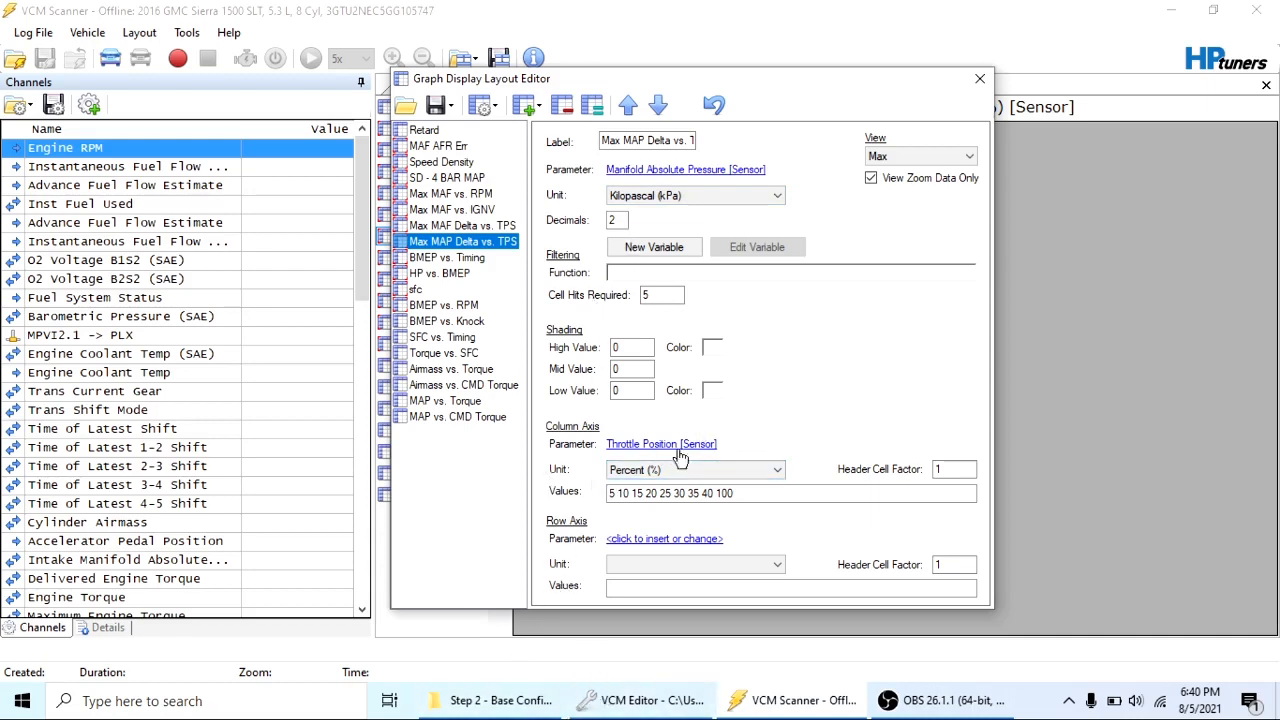
{"action": "mouse_move", "coordinate": [680, 448]}
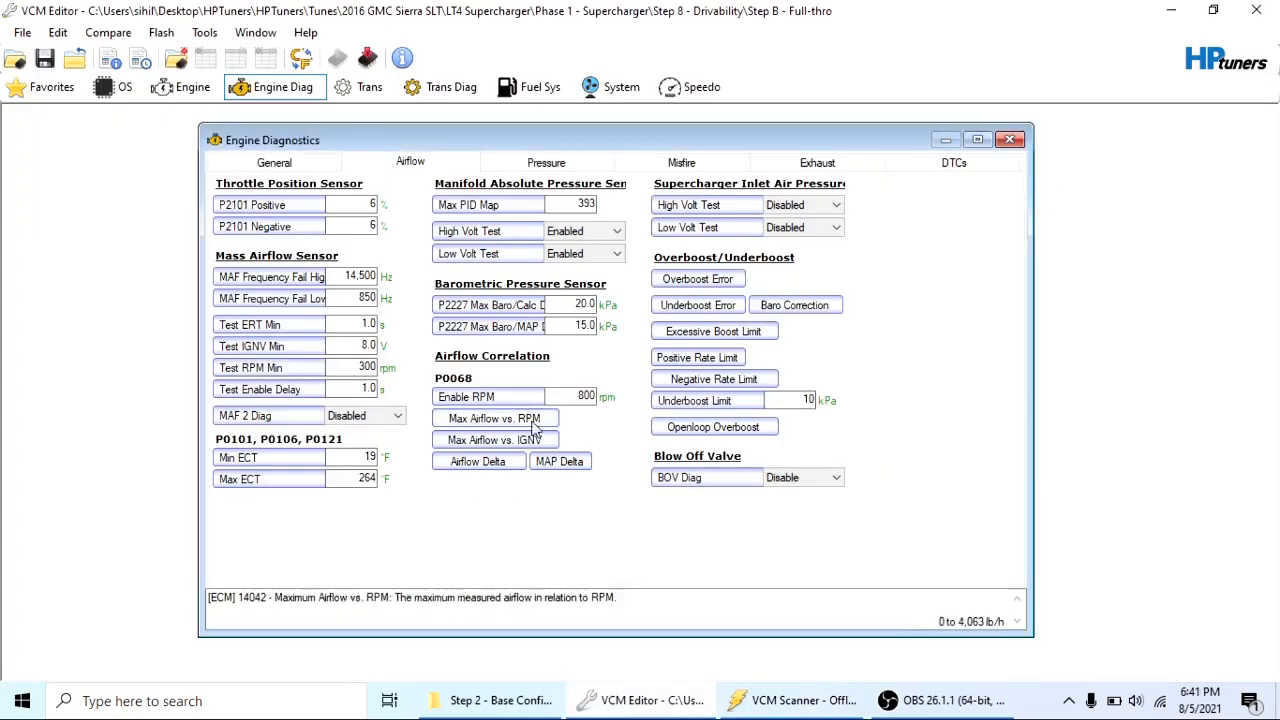
{"action": "left_click", "coordinate": [560, 460]}
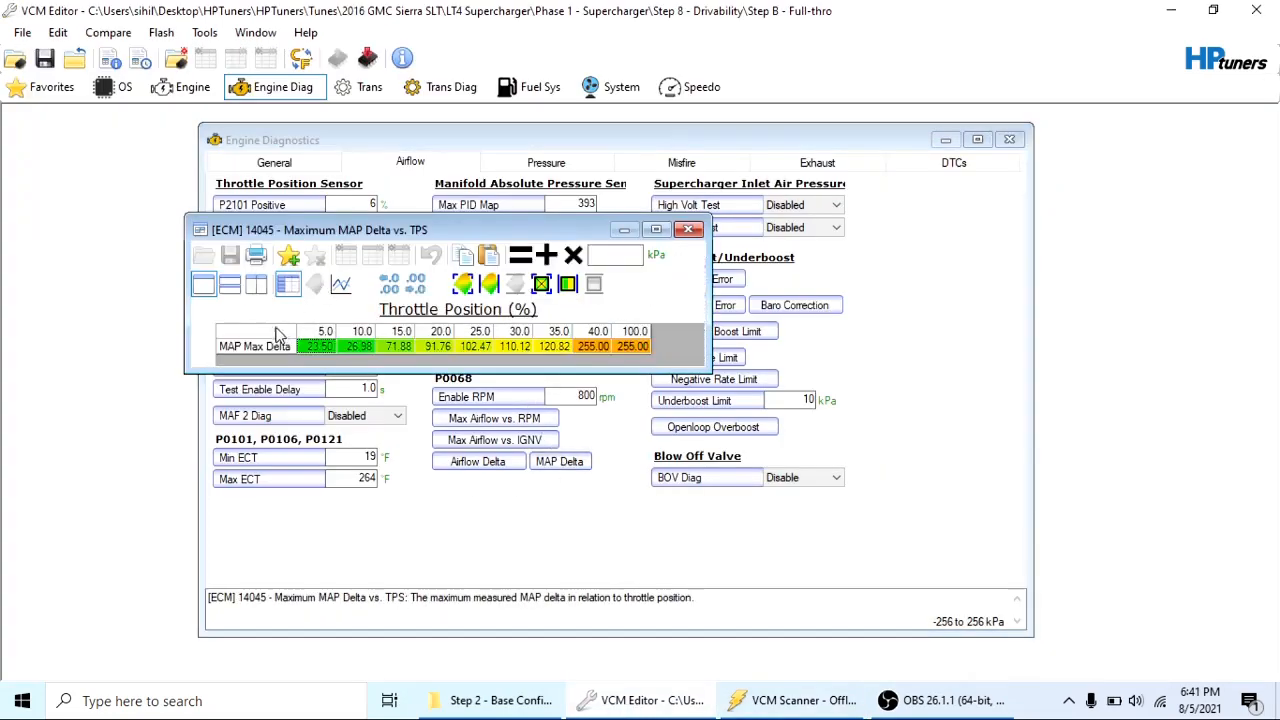
{"action": "right_click", "coordinate": [320, 346]}
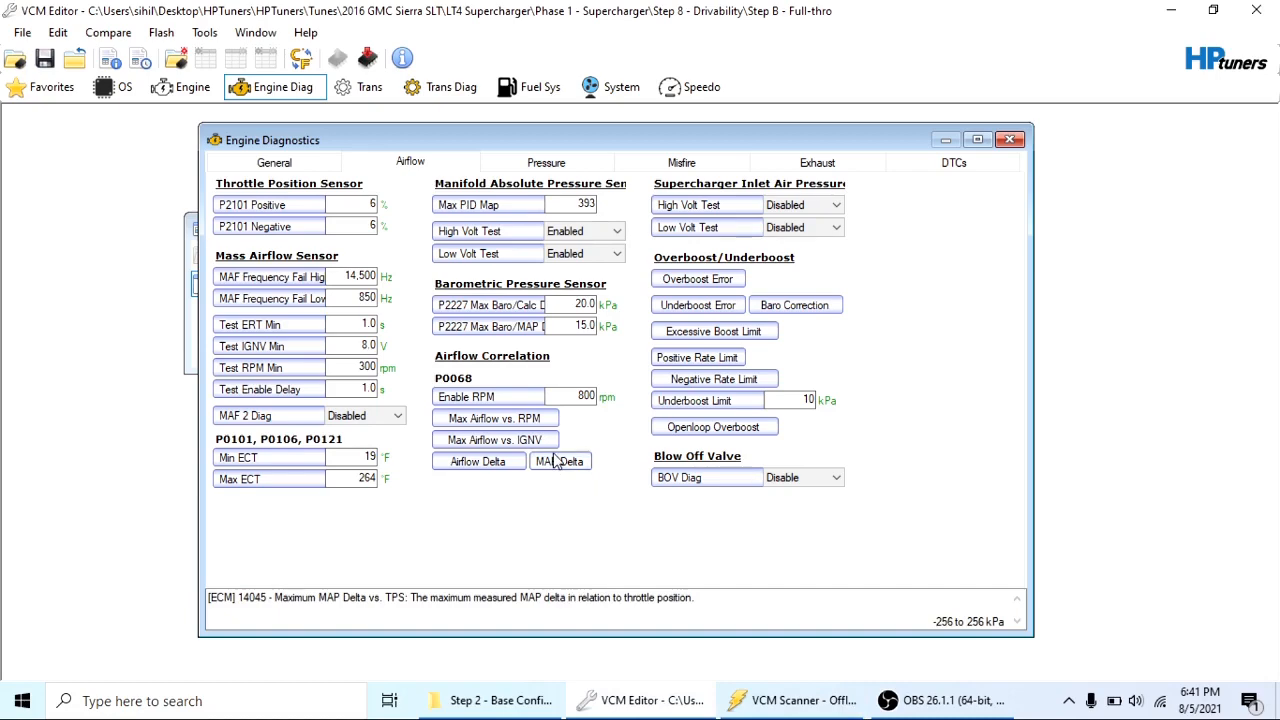
{"action": "left_click", "coordinate": [560, 460]}
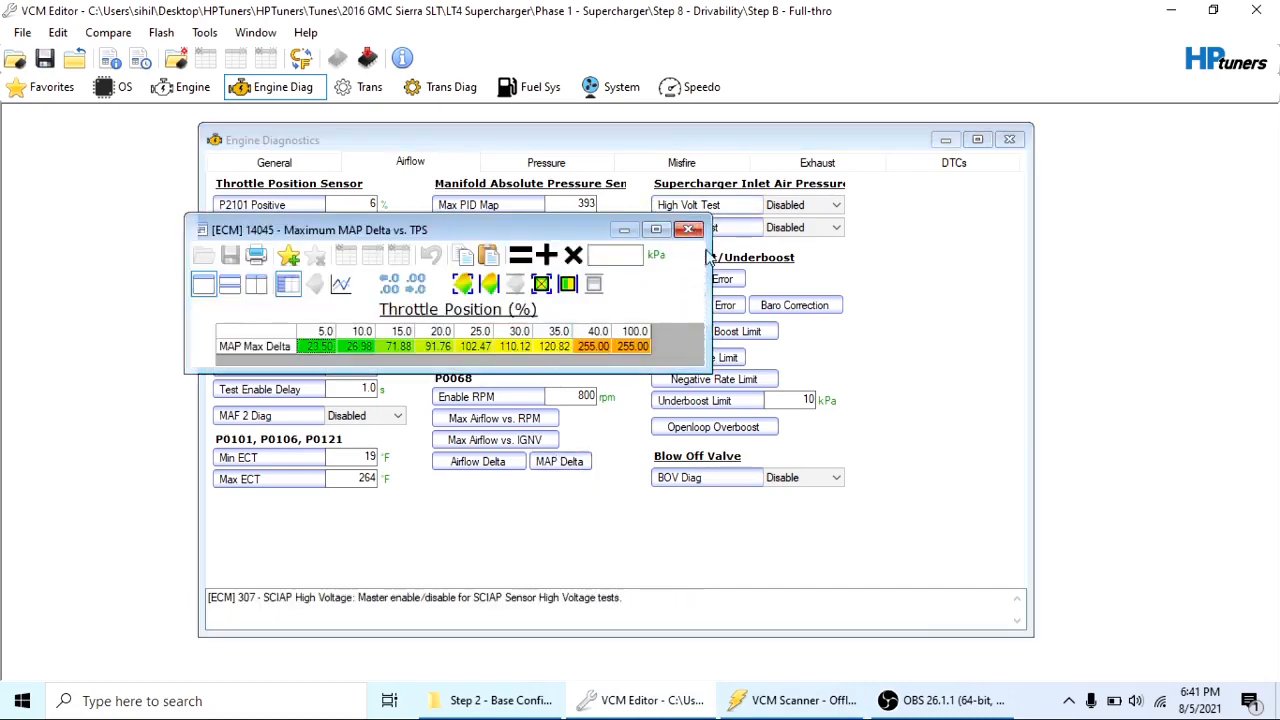
{"action": "left_click", "coordinate": [688, 230]}
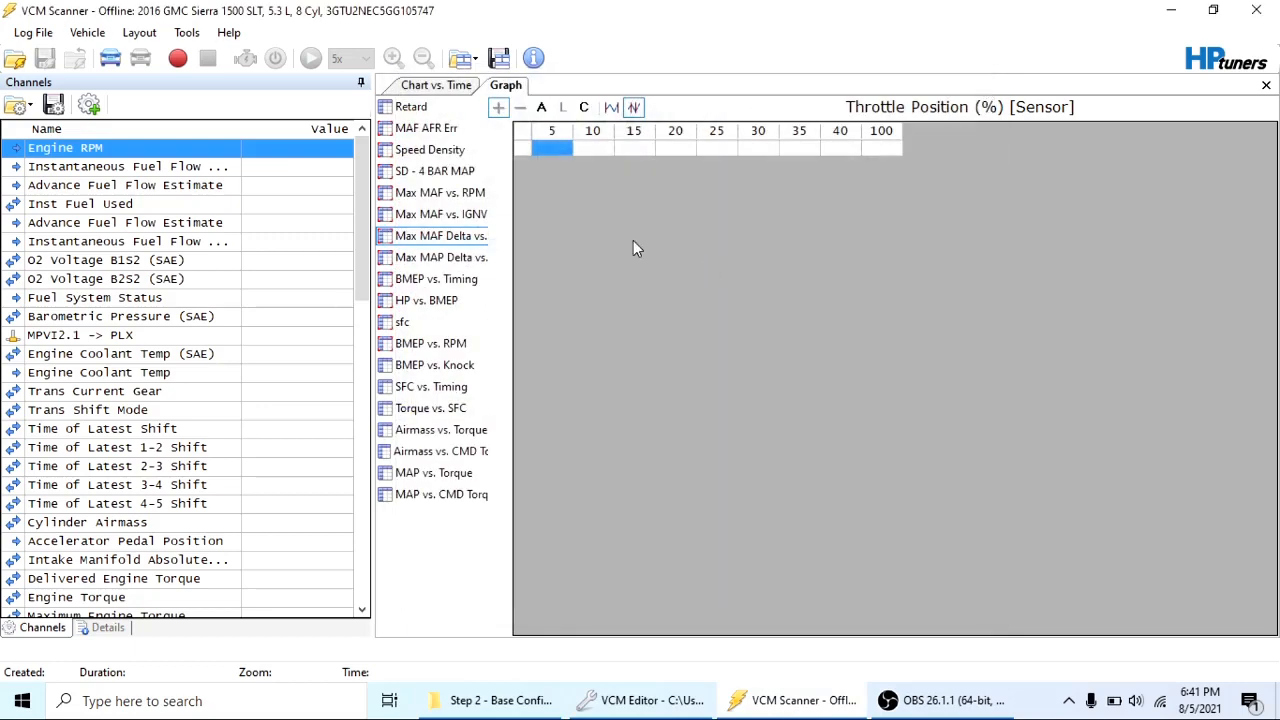
{"action": "mouse_move", "coordinate": [588, 176]}
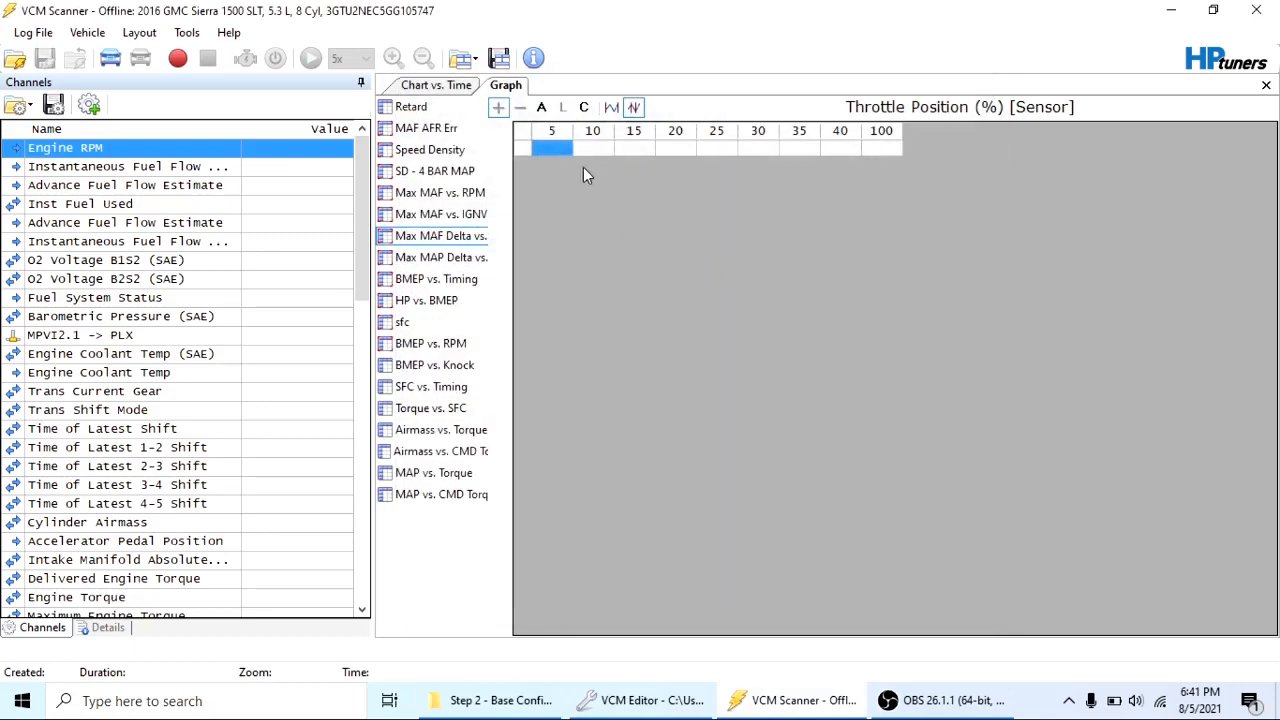
{"action": "mouse_move", "coordinate": [808, 136]}
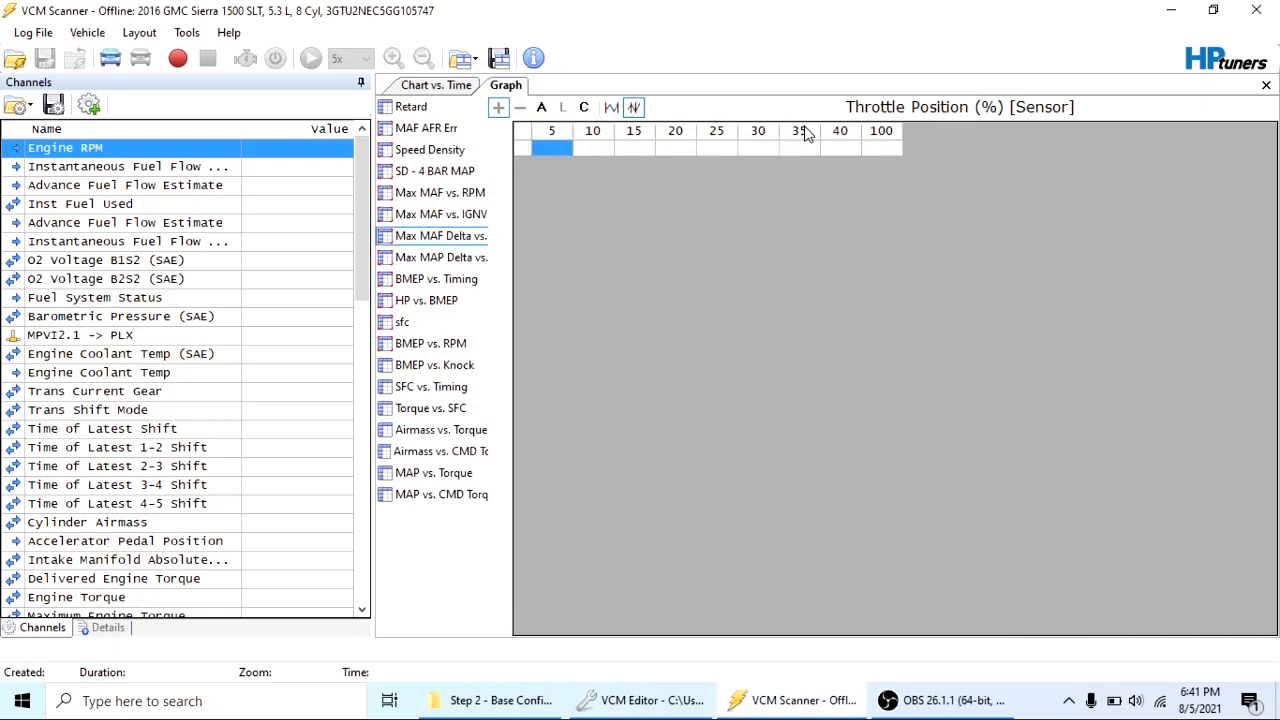
{"action": "mouse_move", "coordinate": [816, 196]}
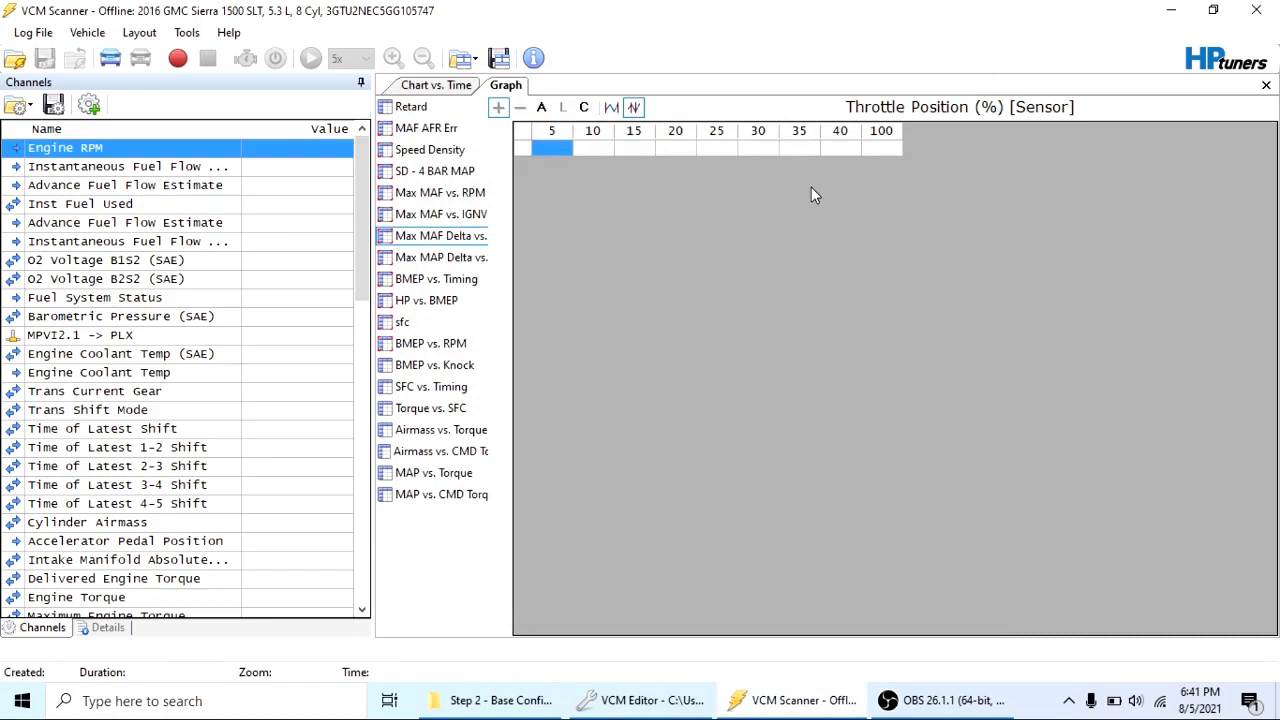
{"action": "mouse_move", "coordinate": [780, 156]}
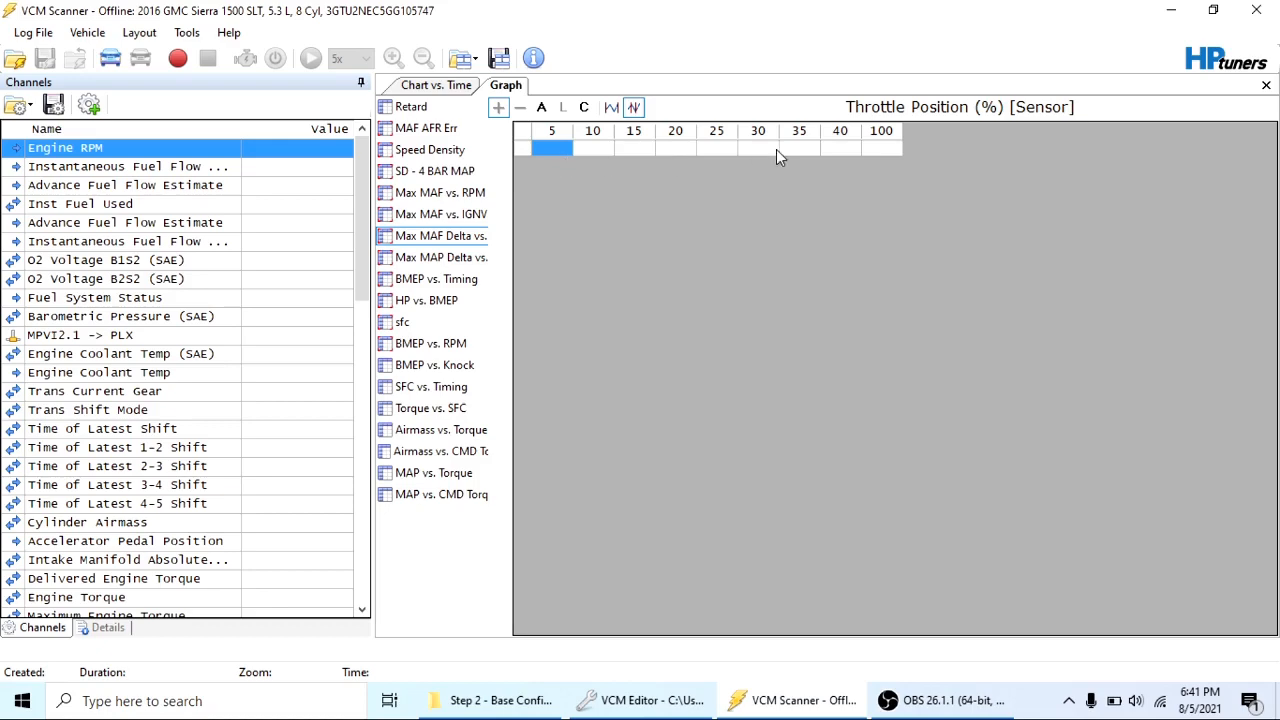
{"action": "mouse_move", "coordinate": [652, 620]}
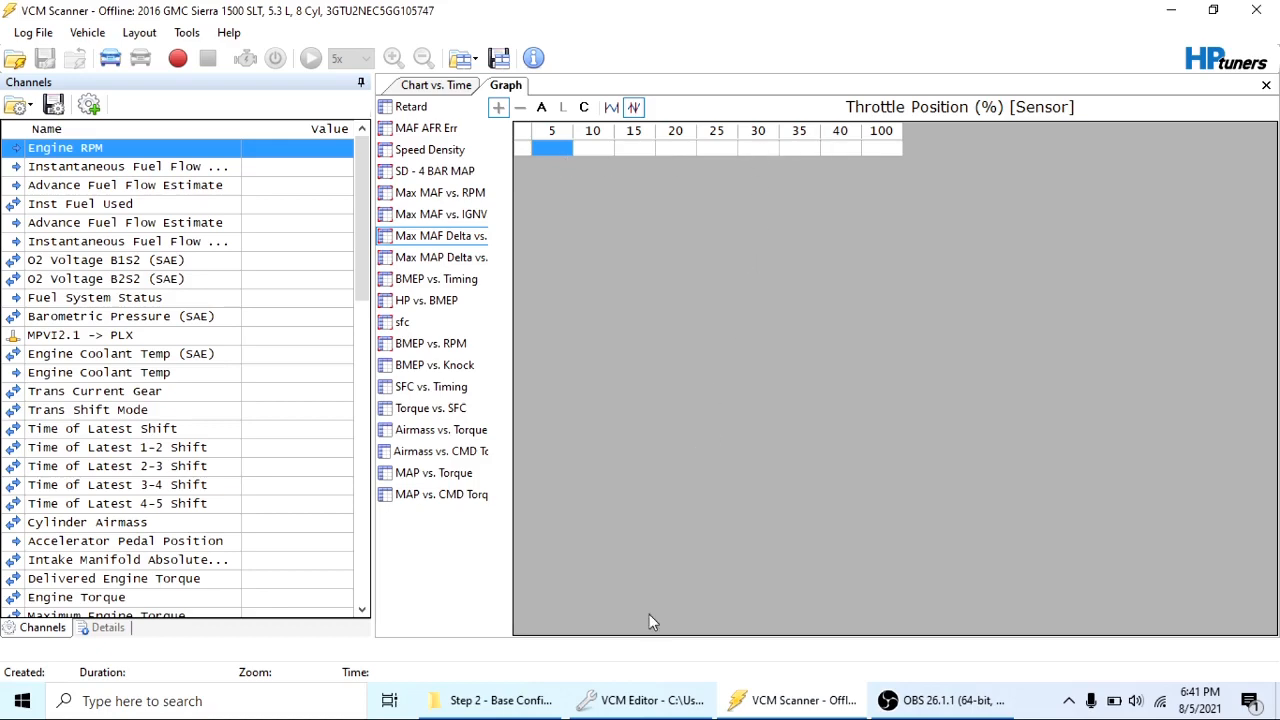
{"action": "left_click", "coordinate": [640, 700]}
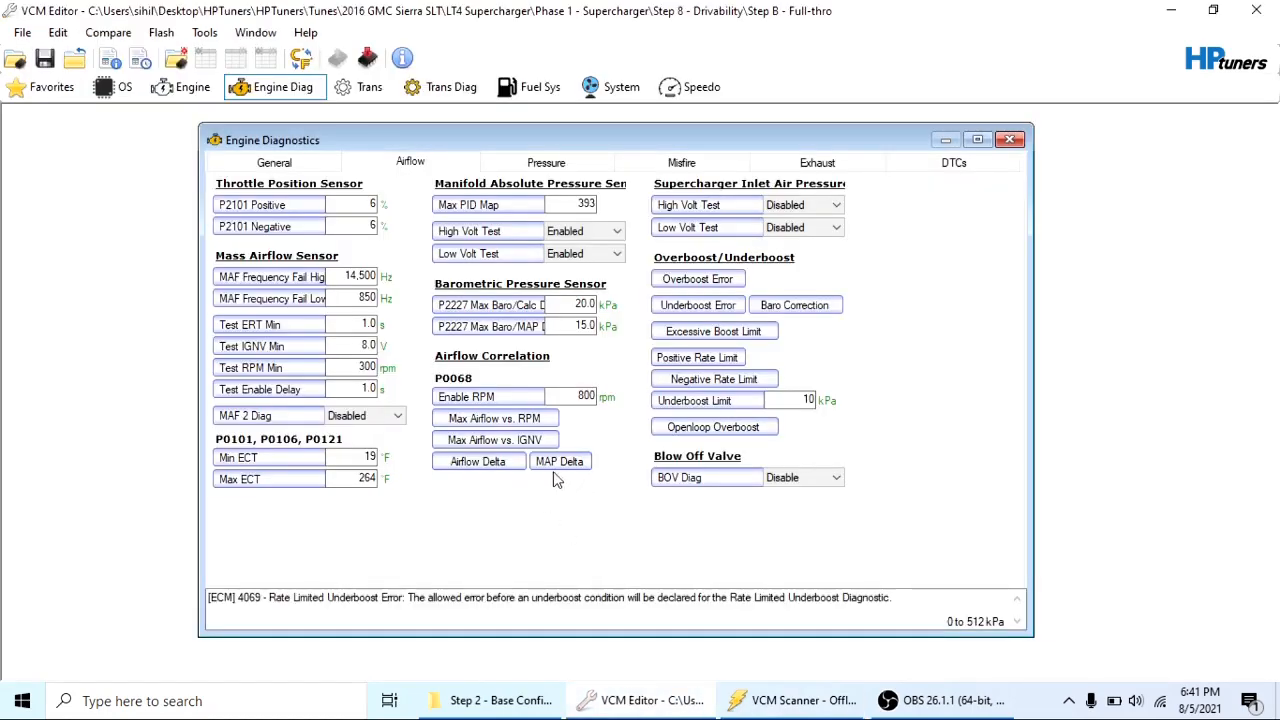
{"action": "left_click", "coordinate": [560, 460]}
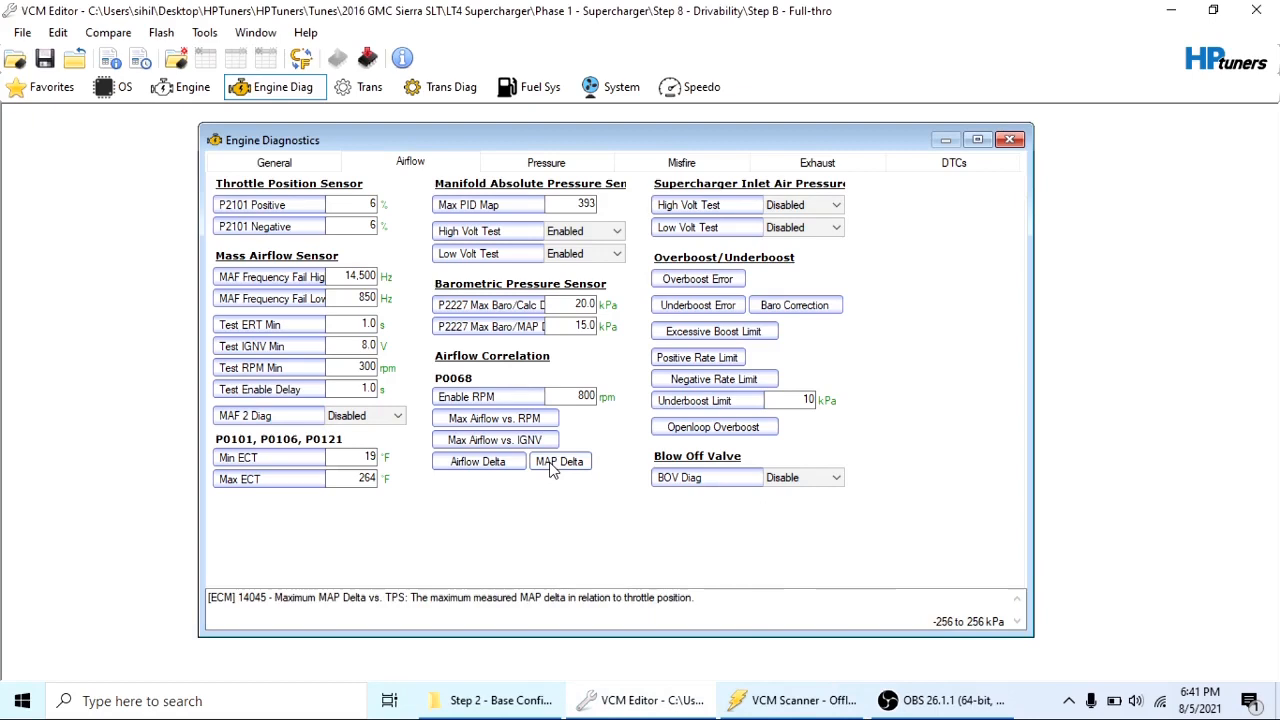
{"action": "mouse_move", "coordinate": [552, 500]}
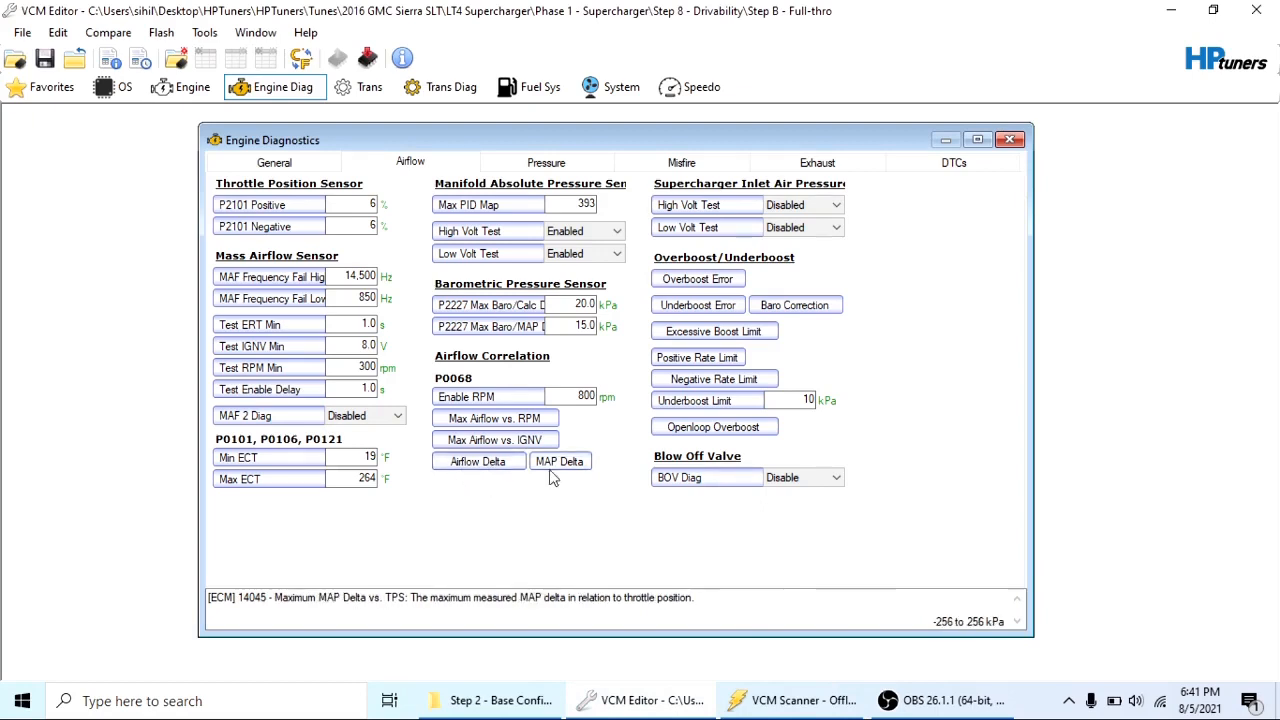
{"action": "mouse_move", "coordinate": [584, 470]}
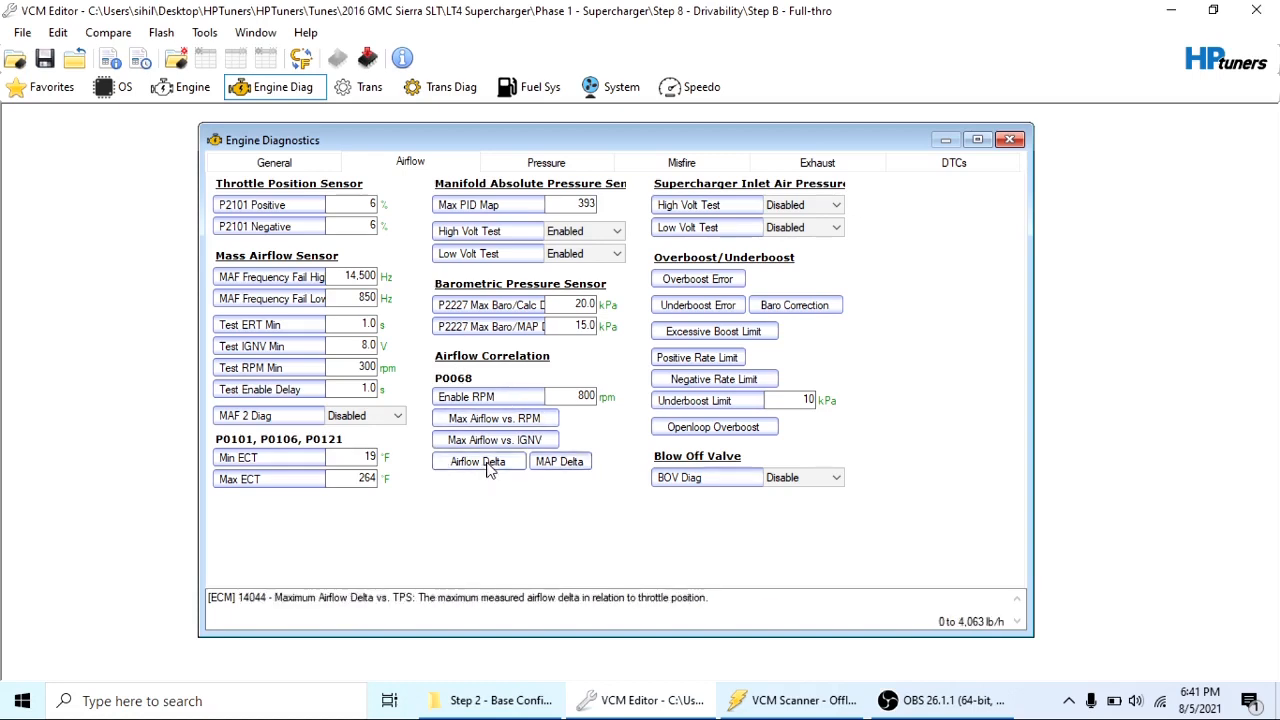
{"action": "left_click", "coordinate": [478, 460]}
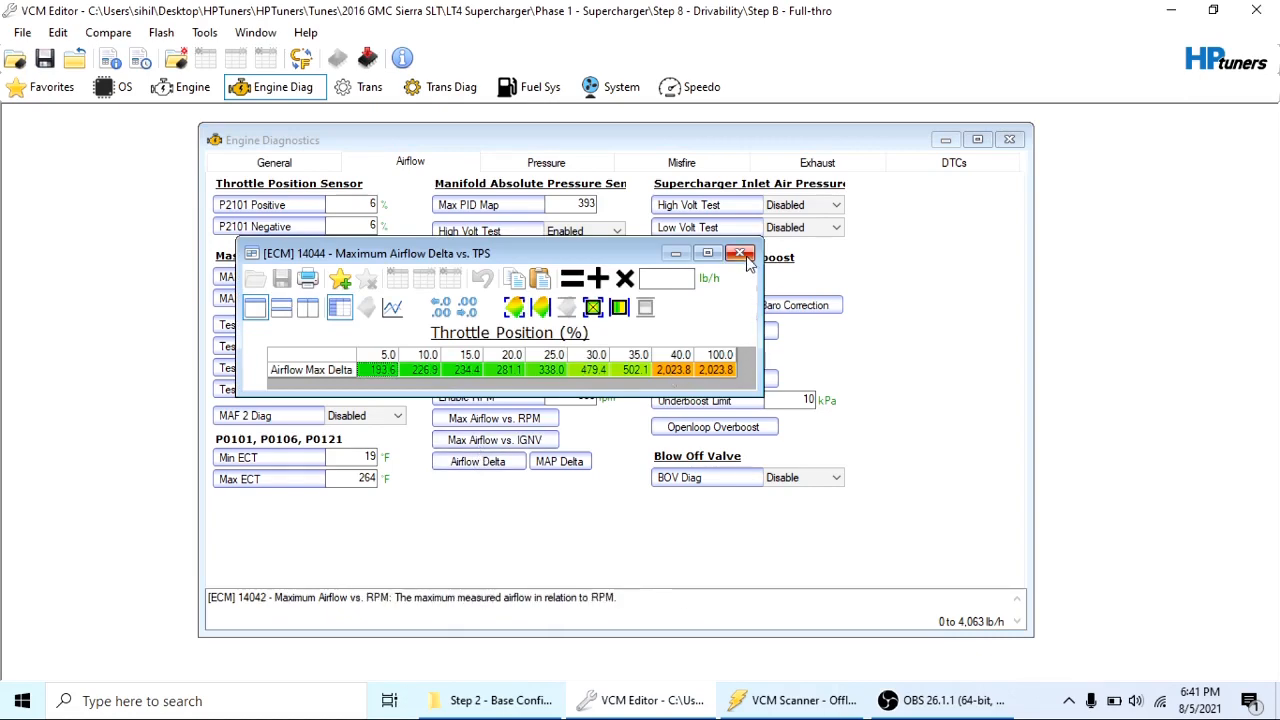
{"action": "left_click", "coordinate": [740, 252]}
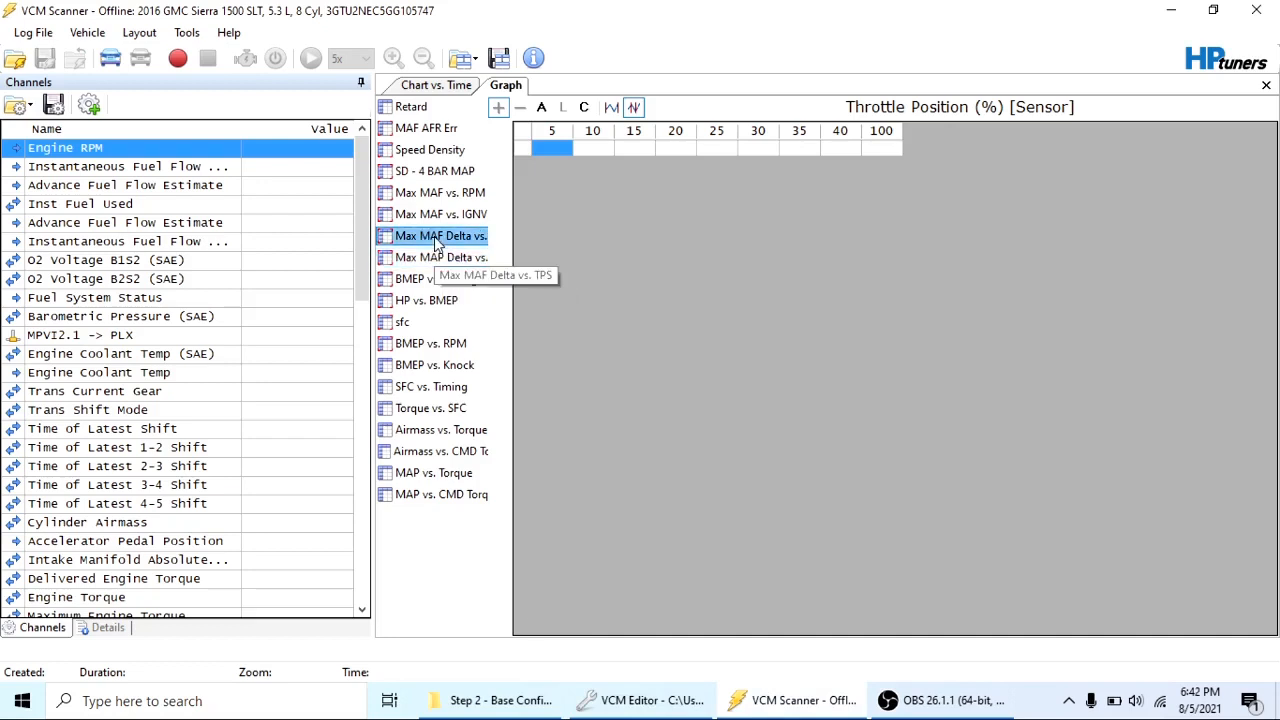
View the Max MAF vs. IGNV graph layout, then return to the tune editor
{"action": "left_click", "coordinate": [440, 214]}
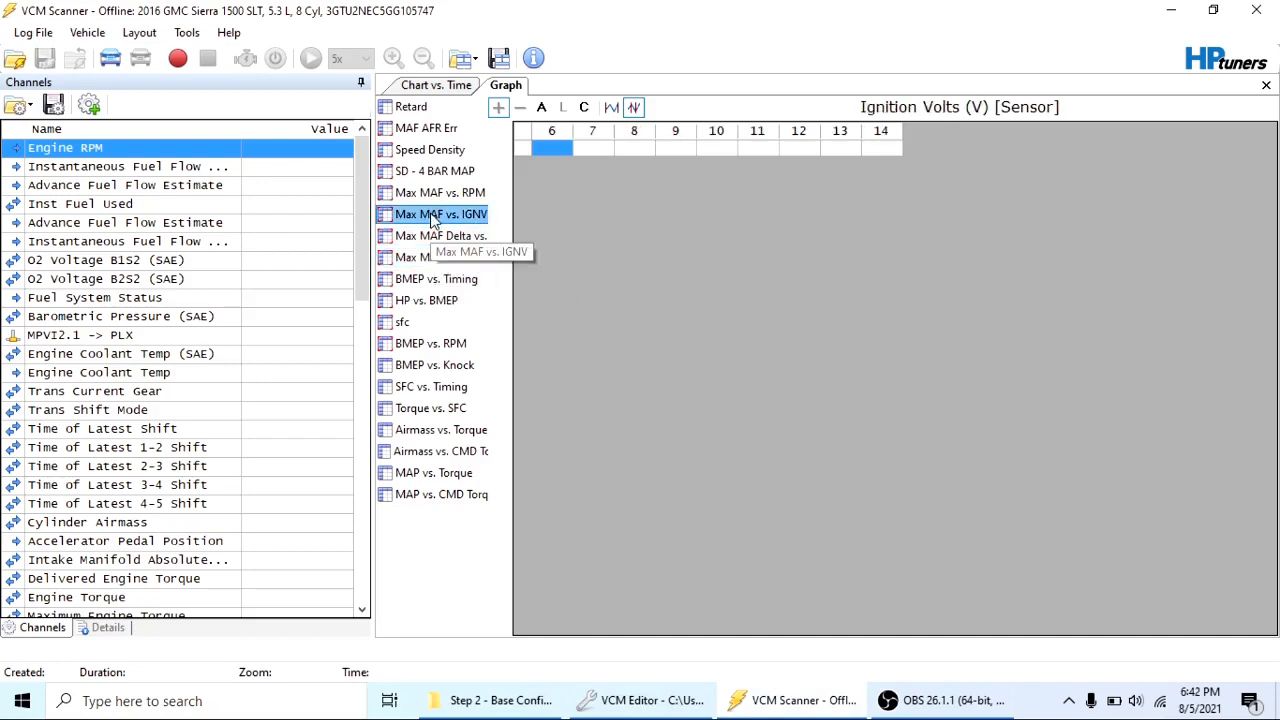
{"action": "mouse_move", "coordinate": [490, 228]}
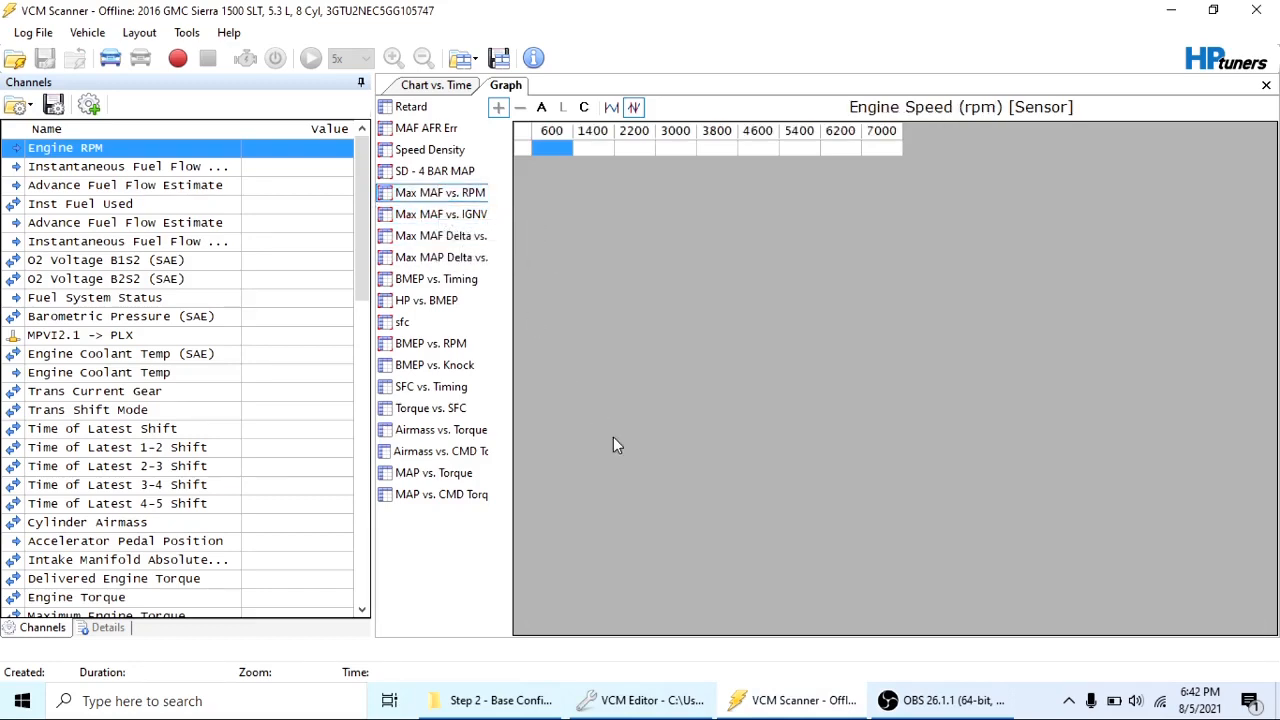
{"action": "left_click", "coordinate": [640, 700]}
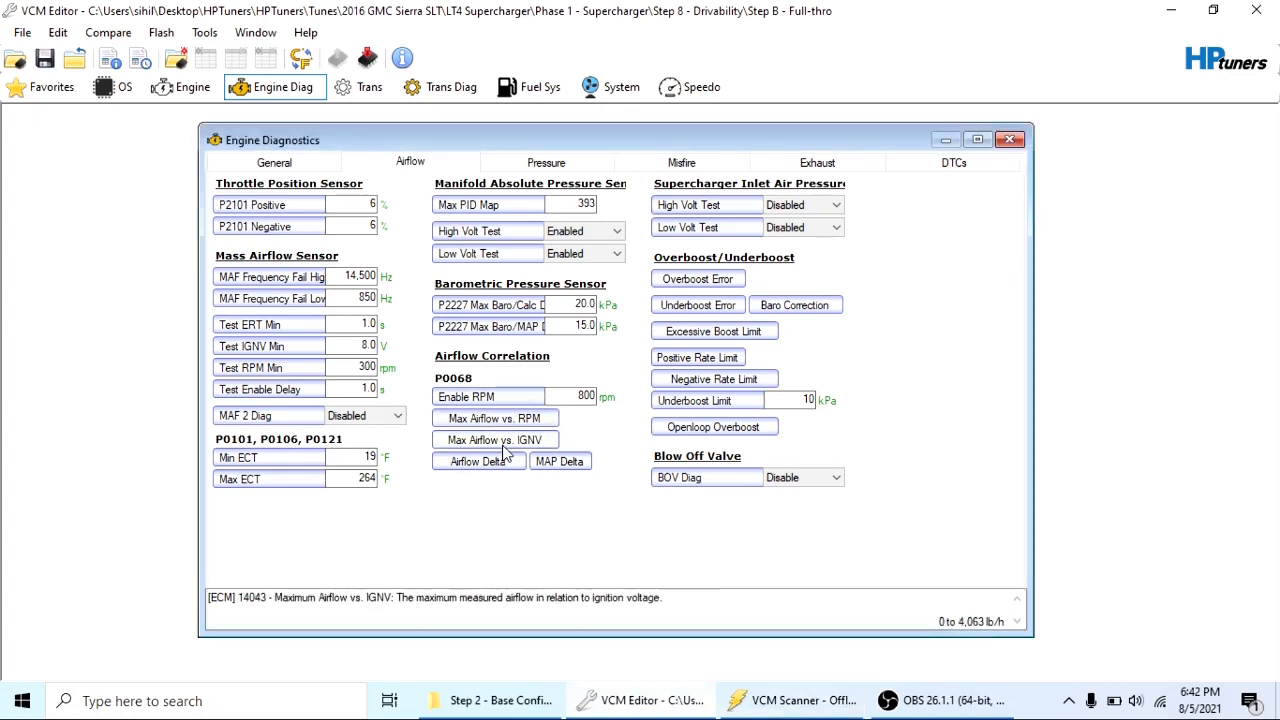
{"action": "left_click", "coordinate": [494, 418]}
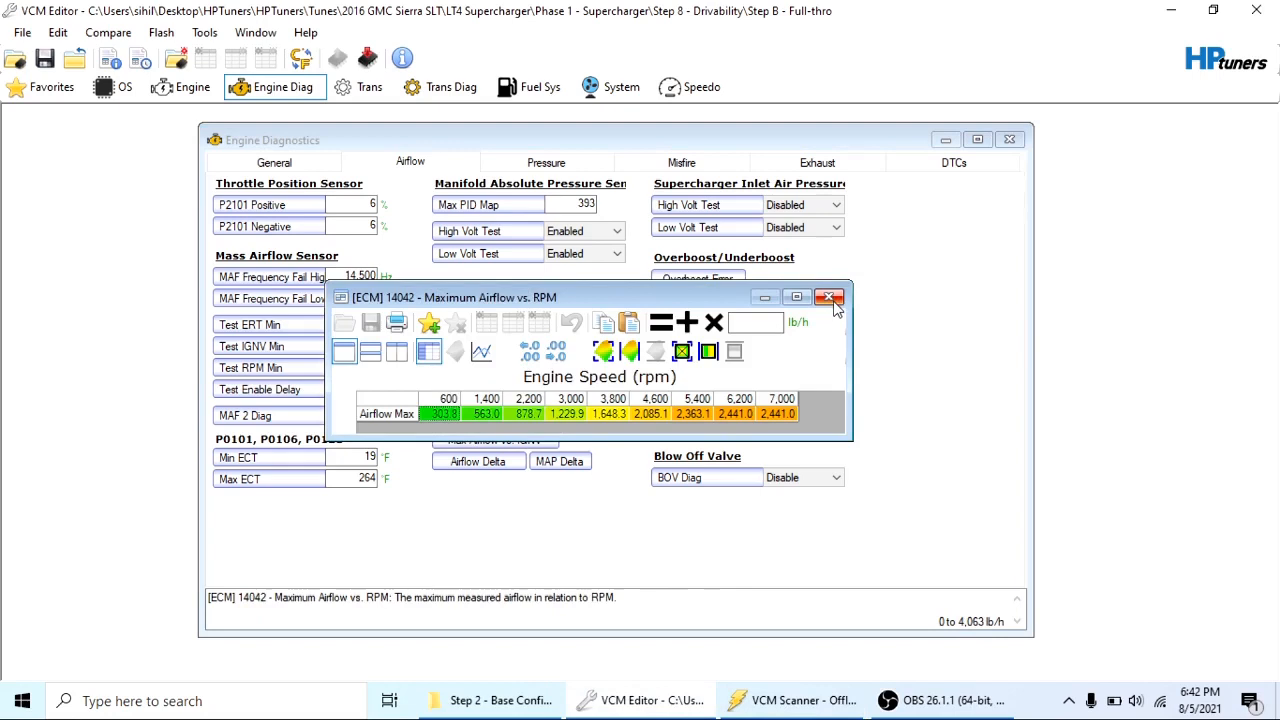
{"action": "left_click", "coordinate": [830, 296]}
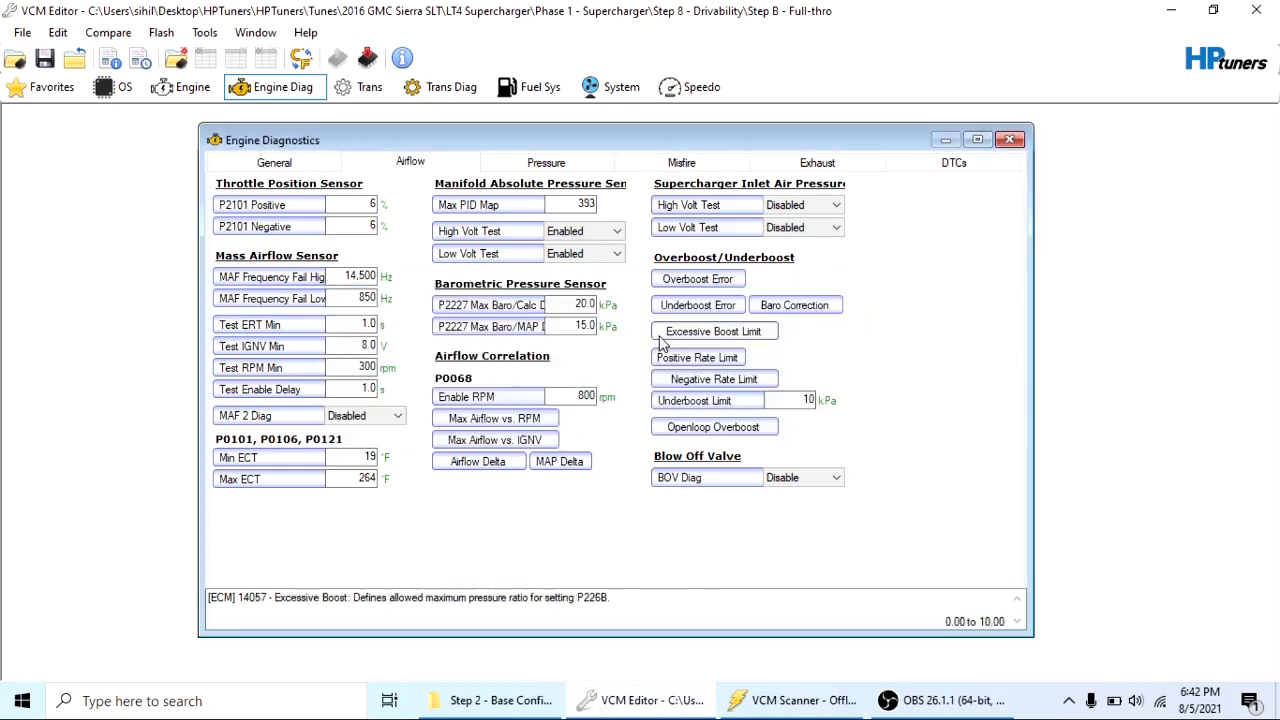
{"action": "left_click", "coordinate": [494, 440]}
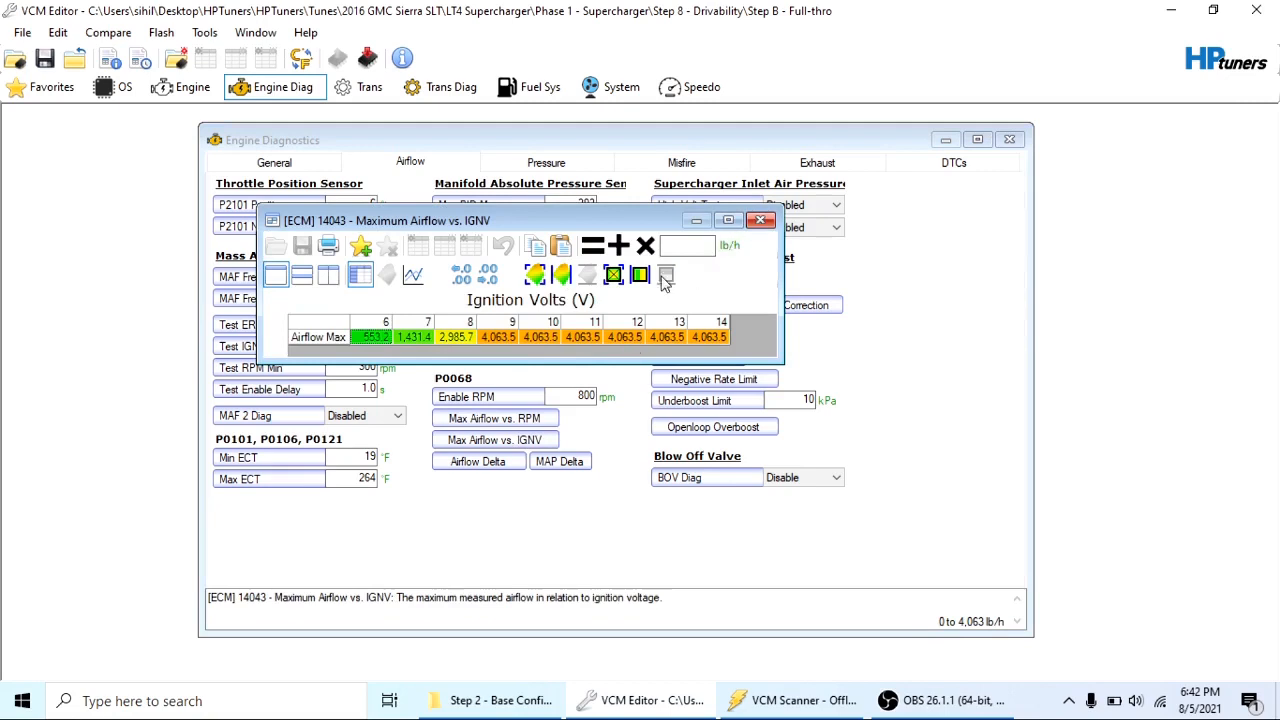
{"action": "left_click", "coordinate": [760, 220]}
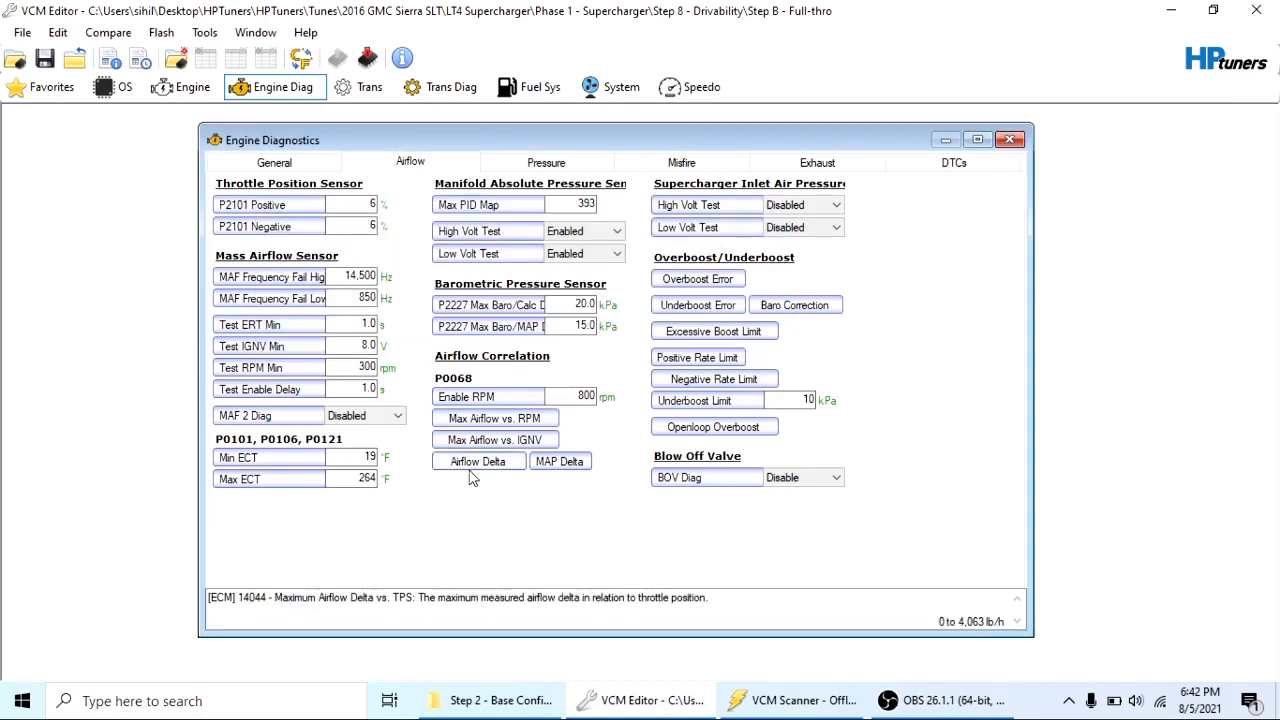
{"action": "mouse_move", "coordinate": [510, 488]}
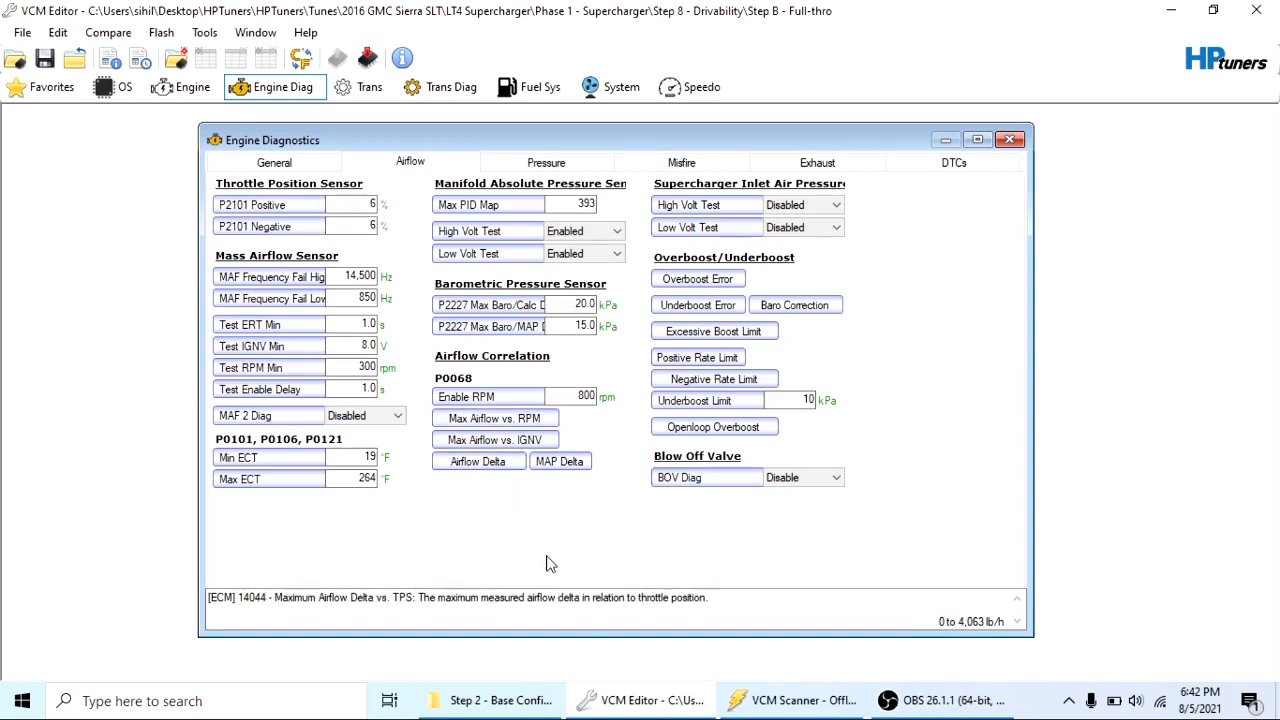
{"action": "mouse_move", "coordinate": [532, 668]}
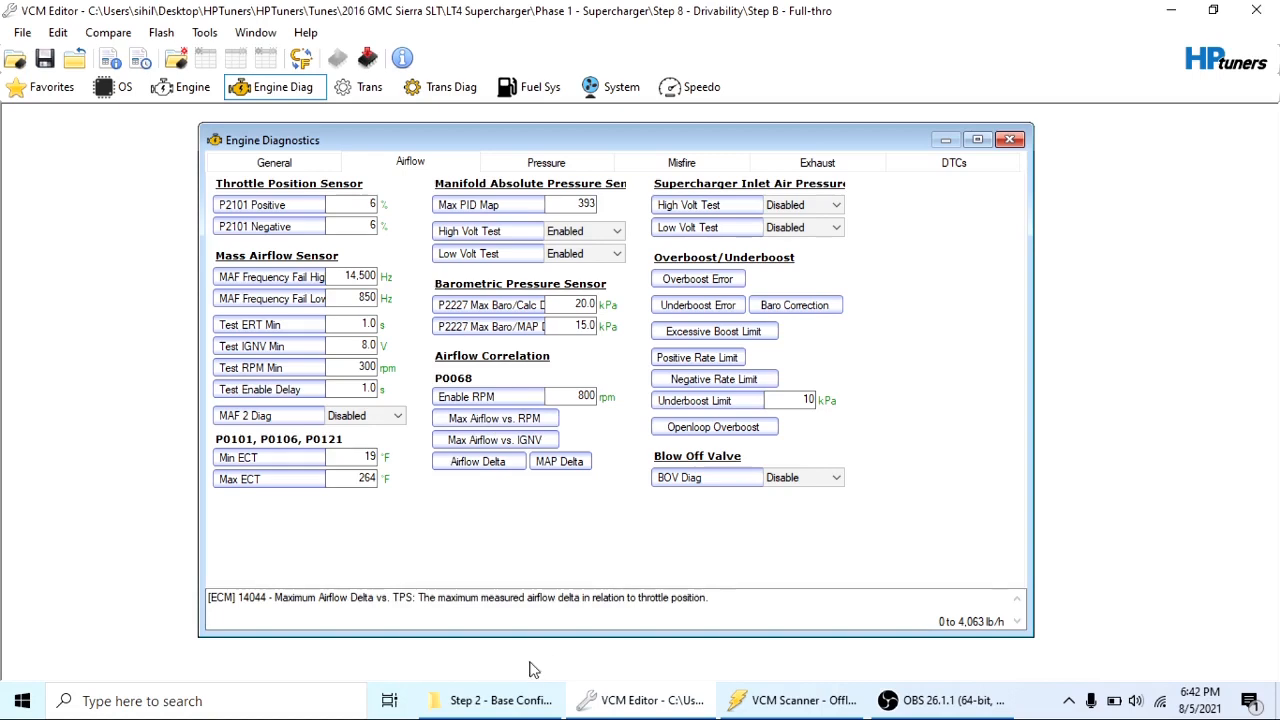
Step through the Max MAP Delta vs TPS tune revisions 6, 7, 4 and back to 7
{"action": "left_click", "coordinate": [488, 700]}
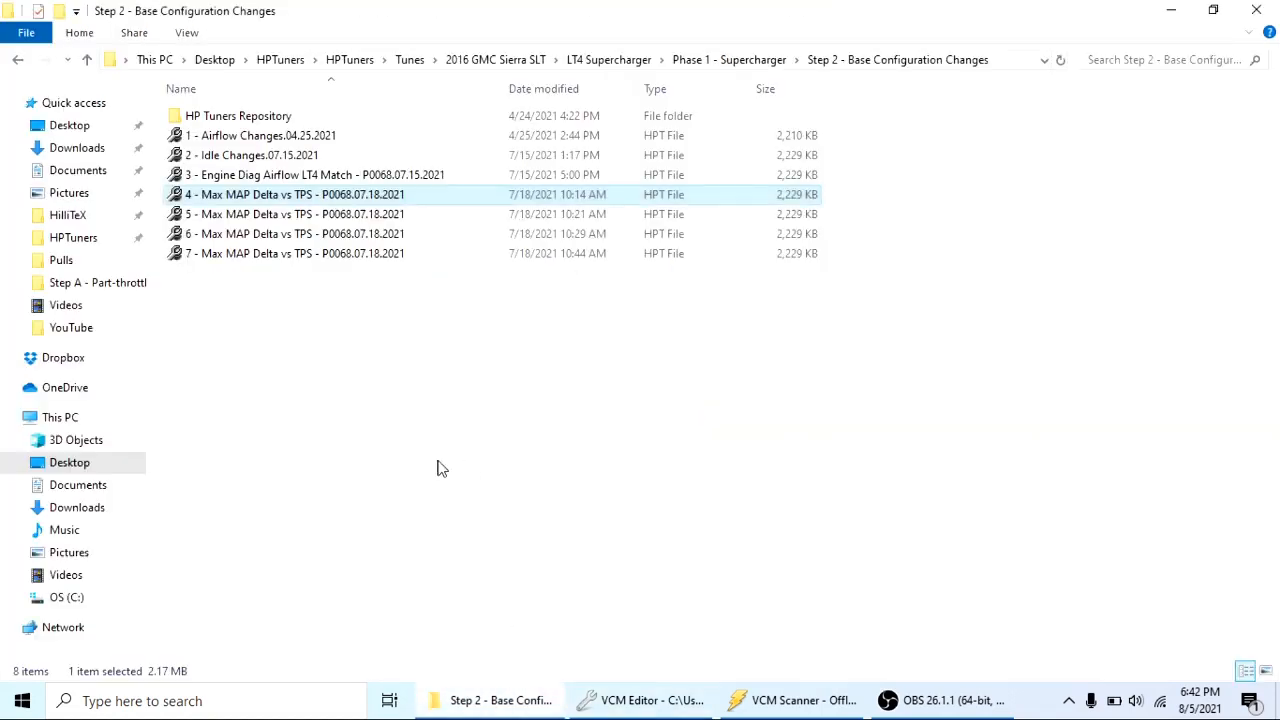
{"action": "left_click", "coordinate": [296, 232]}
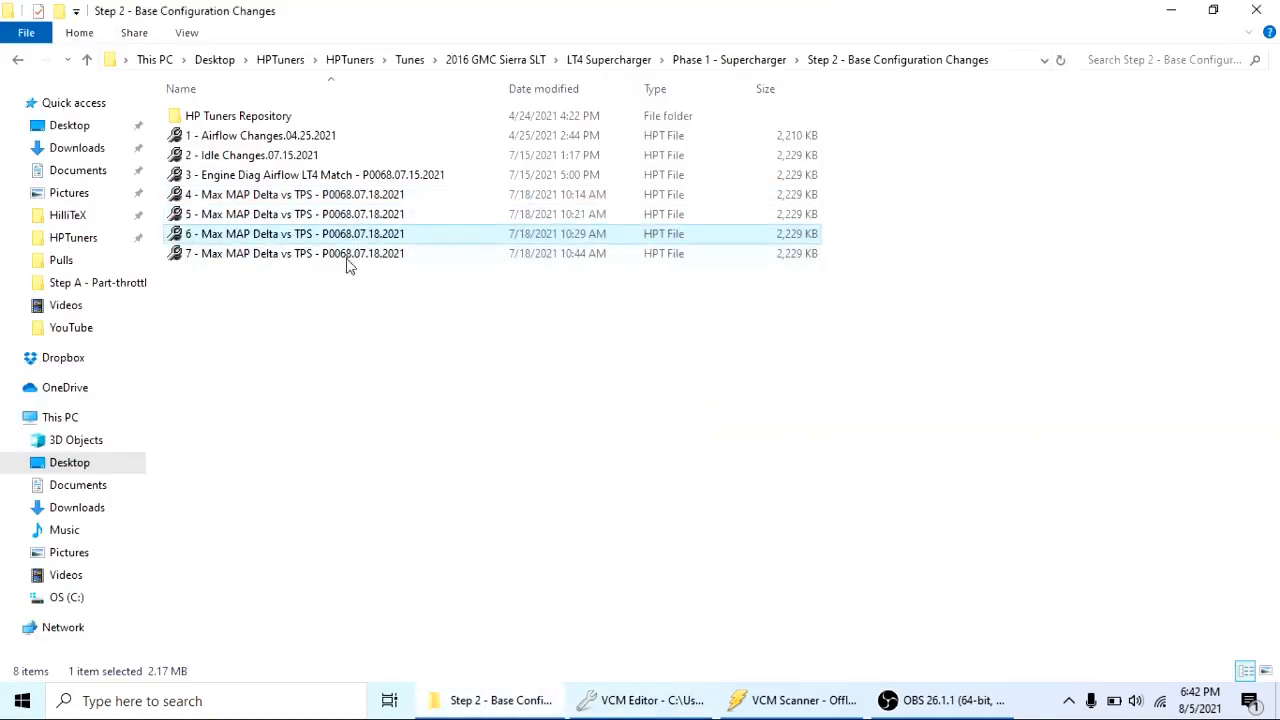
{"action": "left_click", "coordinate": [294, 252]}
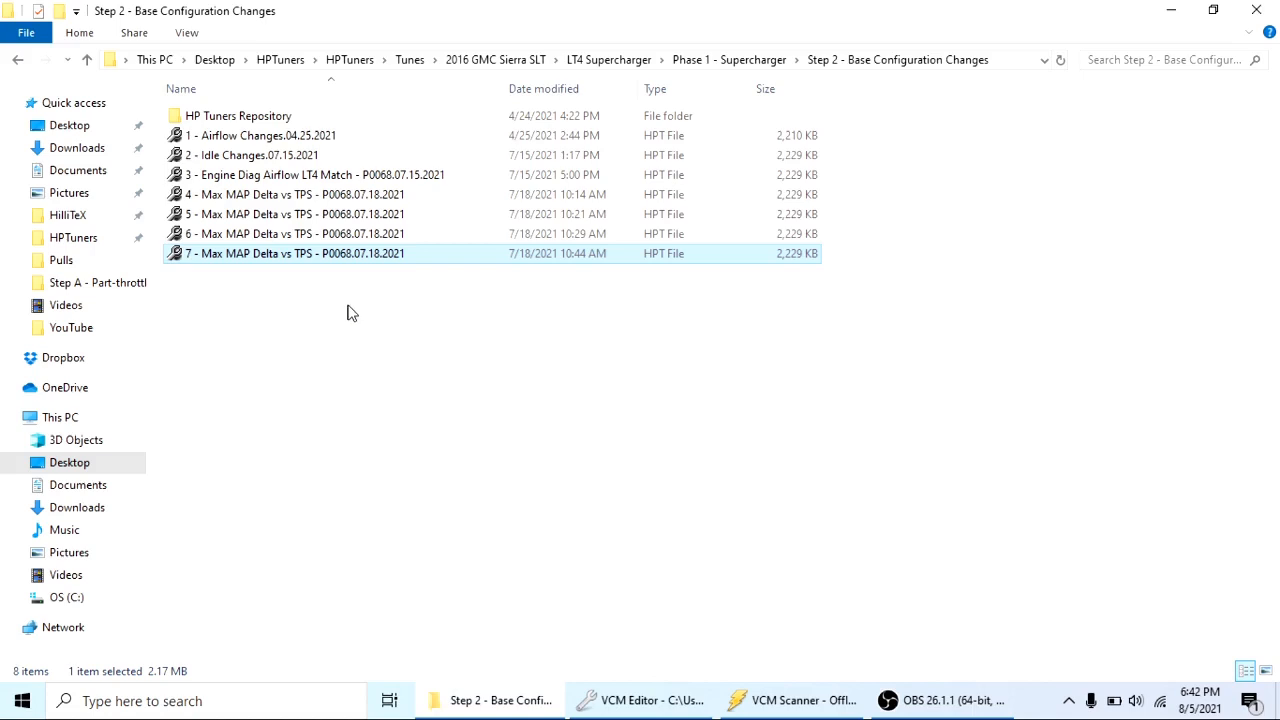
{"action": "mouse_move", "coordinate": [264, 136]}
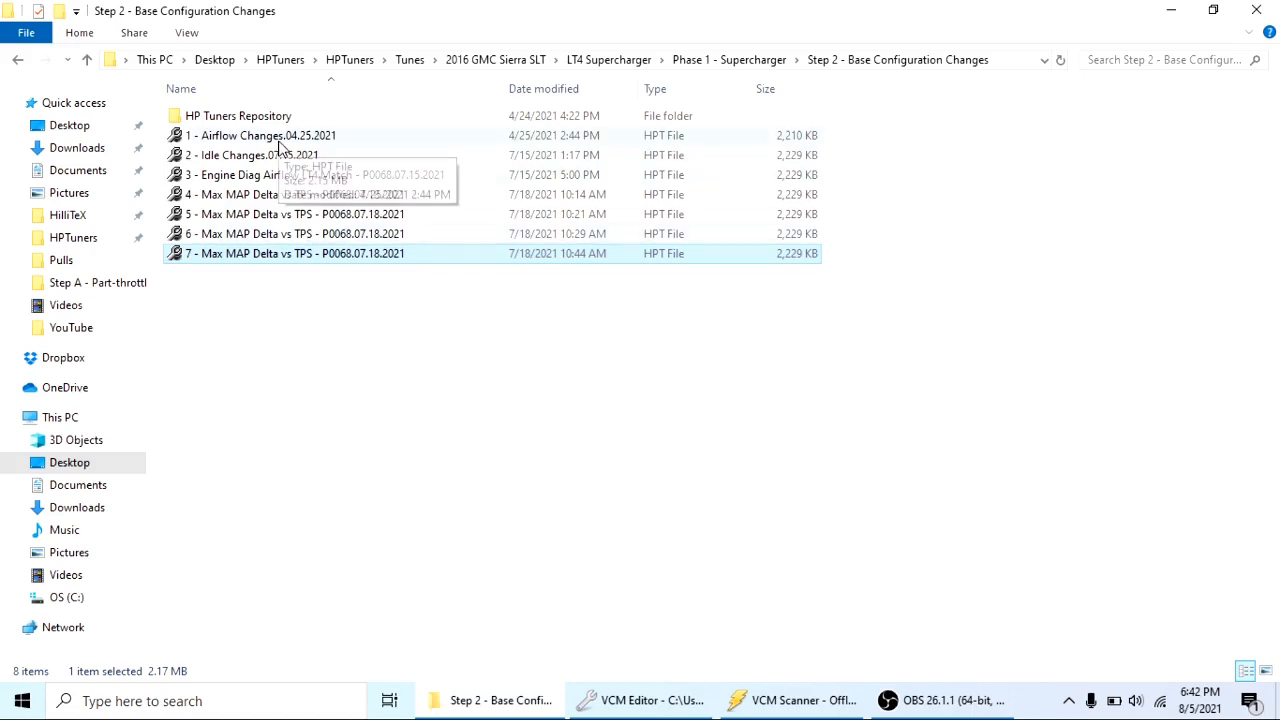
{"action": "left_click", "coordinate": [296, 194]}
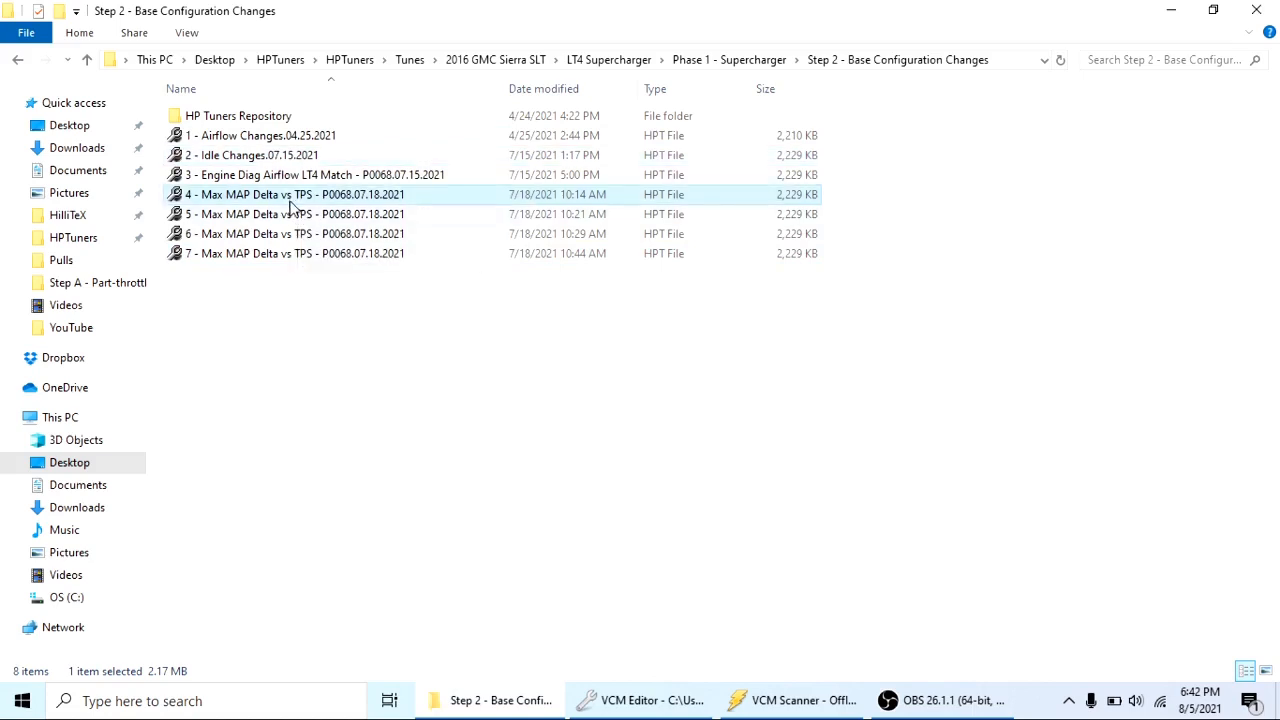
{"action": "left_click", "coordinate": [296, 214]}
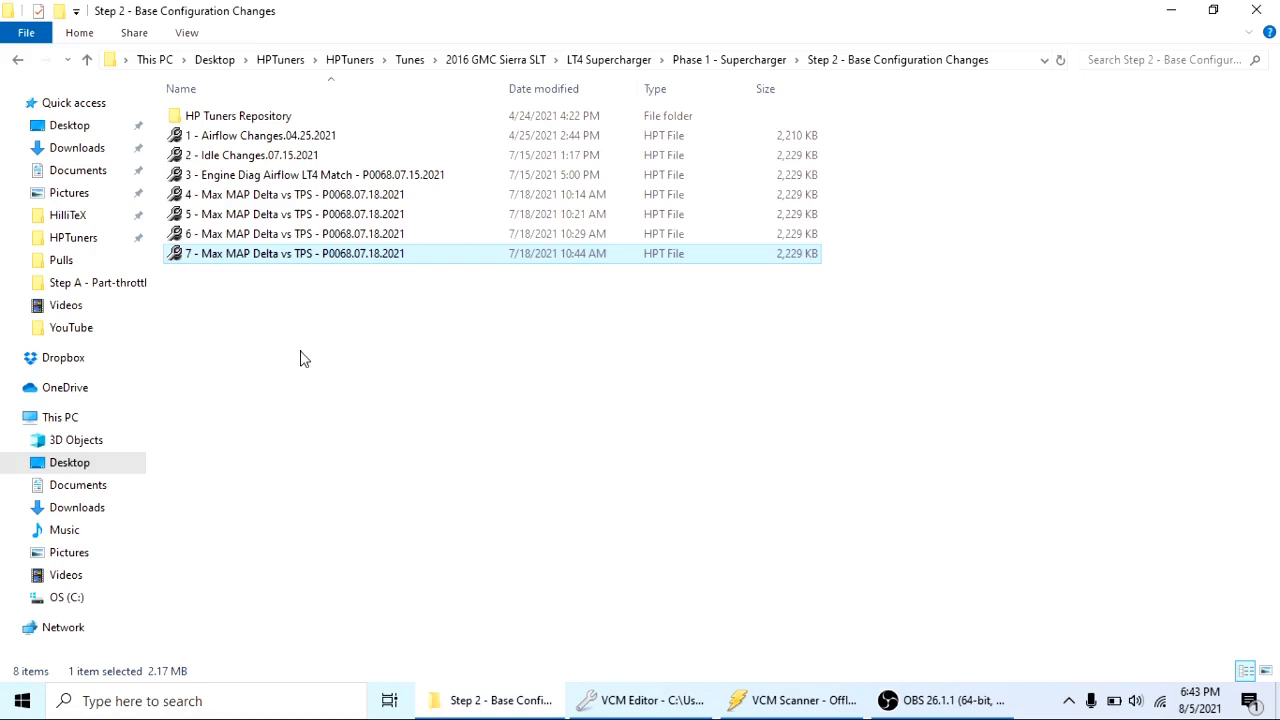
{"action": "mouse_move", "coordinate": [288, 212]}
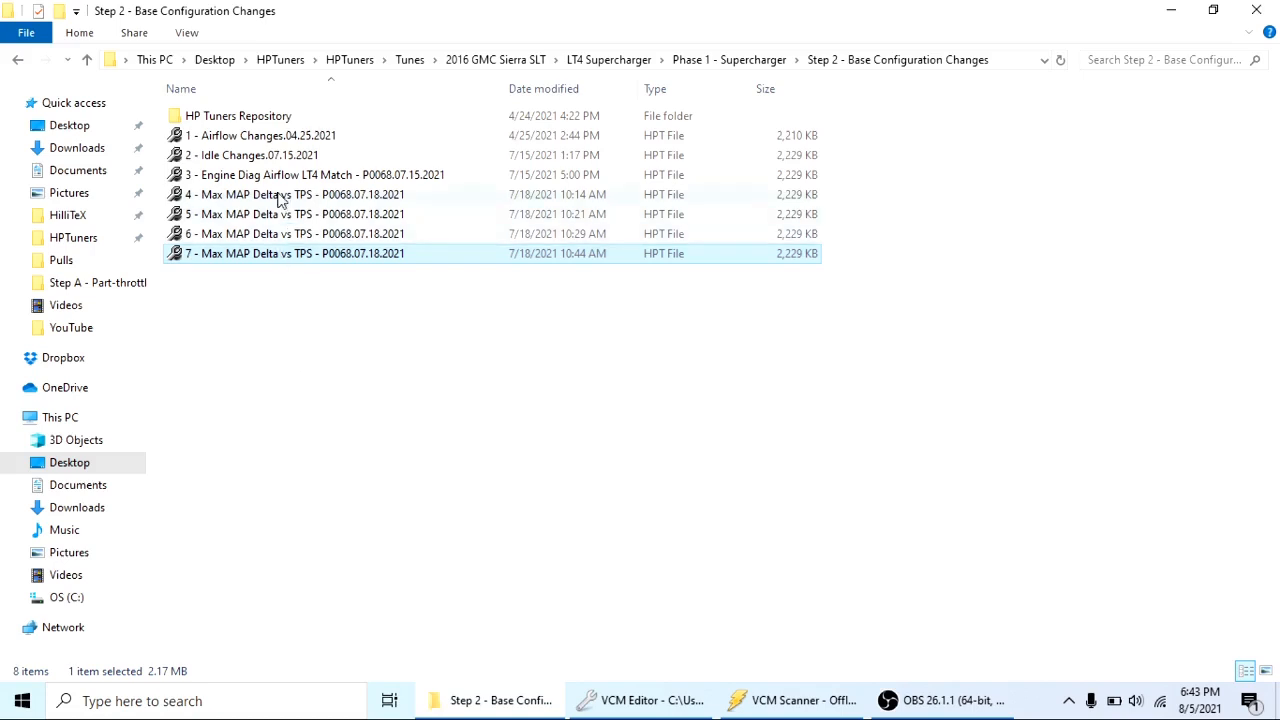
{"action": "mouse_move", "coordinate": [266, 306]}
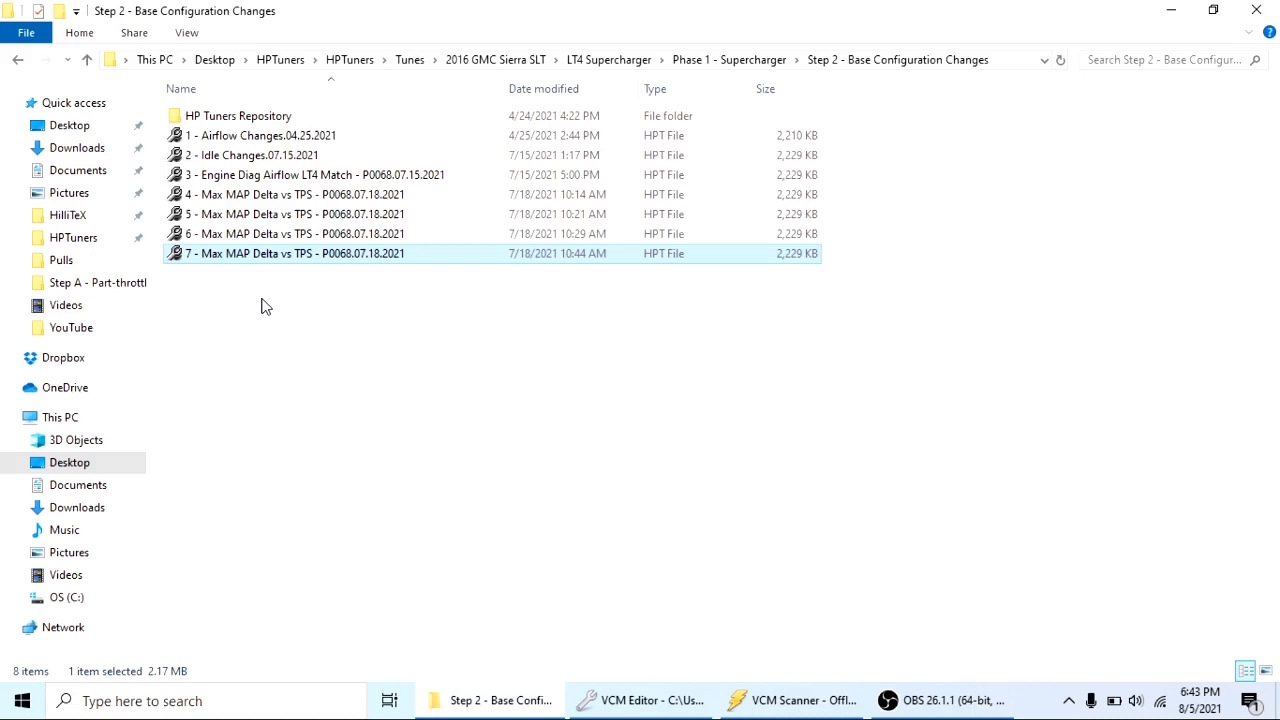
{"action": "mouse_move", "coordinate": [332, 302]}
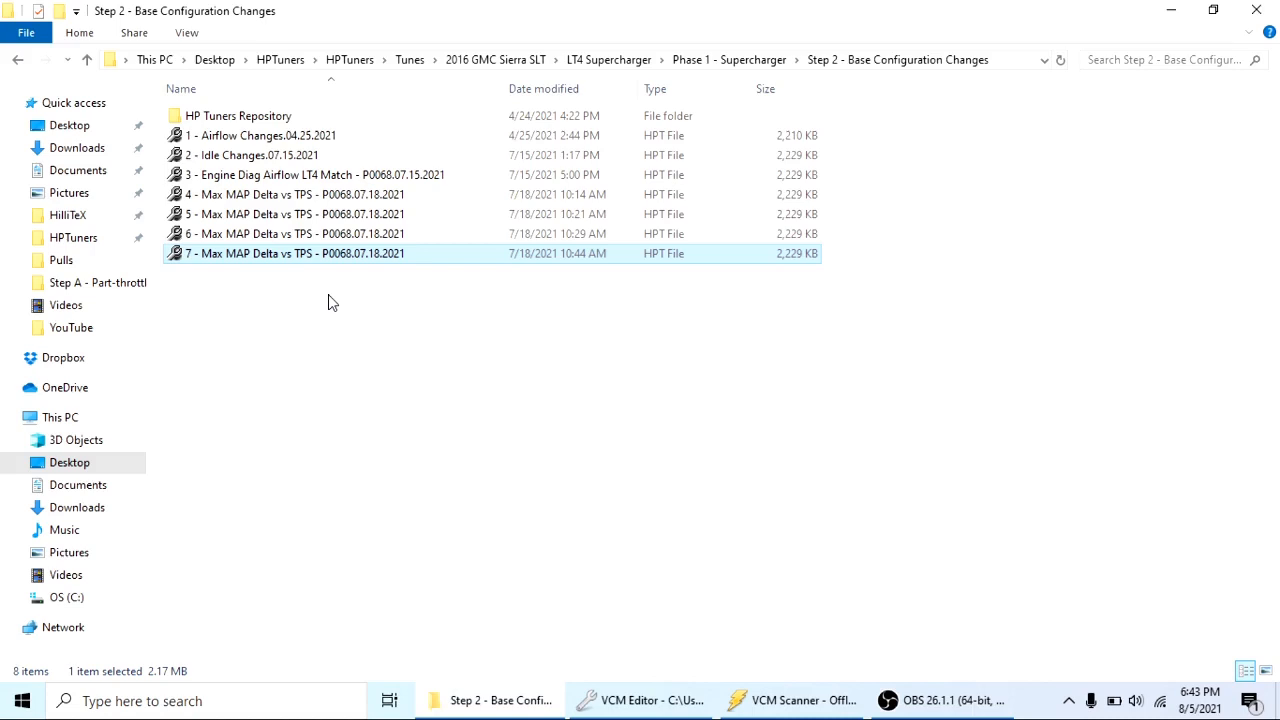
{"action": "mouse_move", "coordinate": [748, 92]}
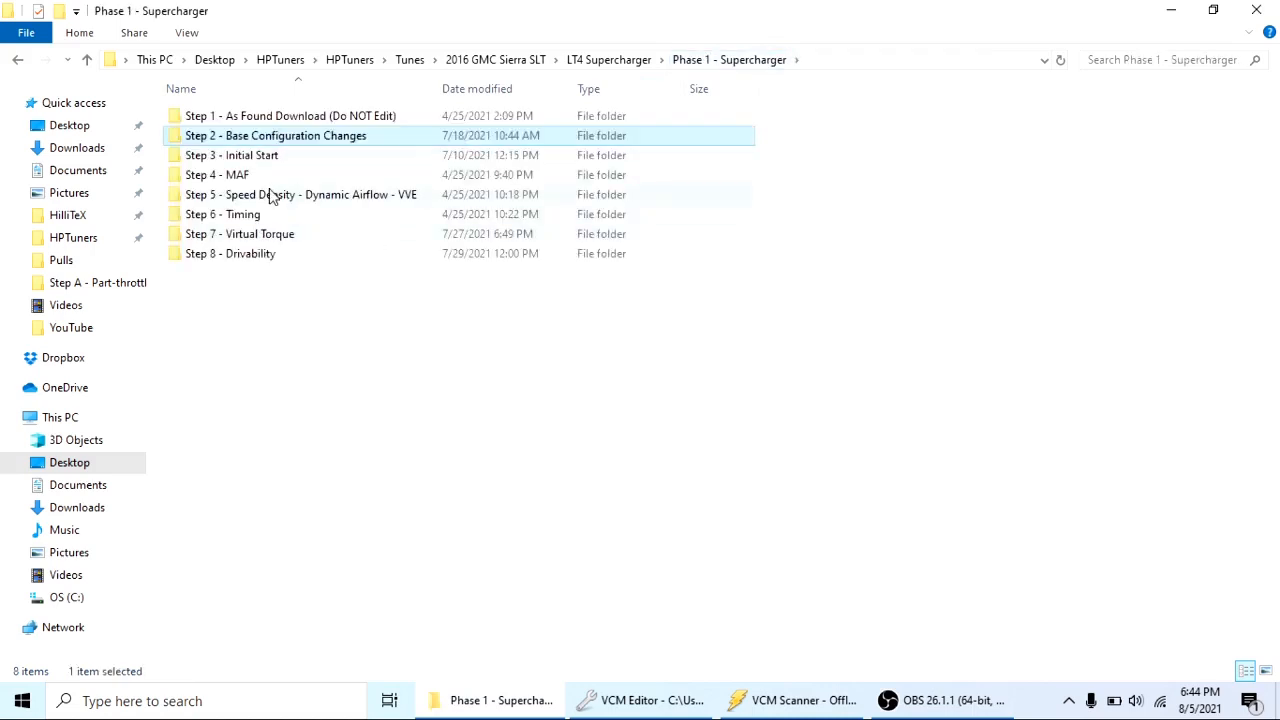
{"action": "mouse_move", "coordinate": [334, 340]}
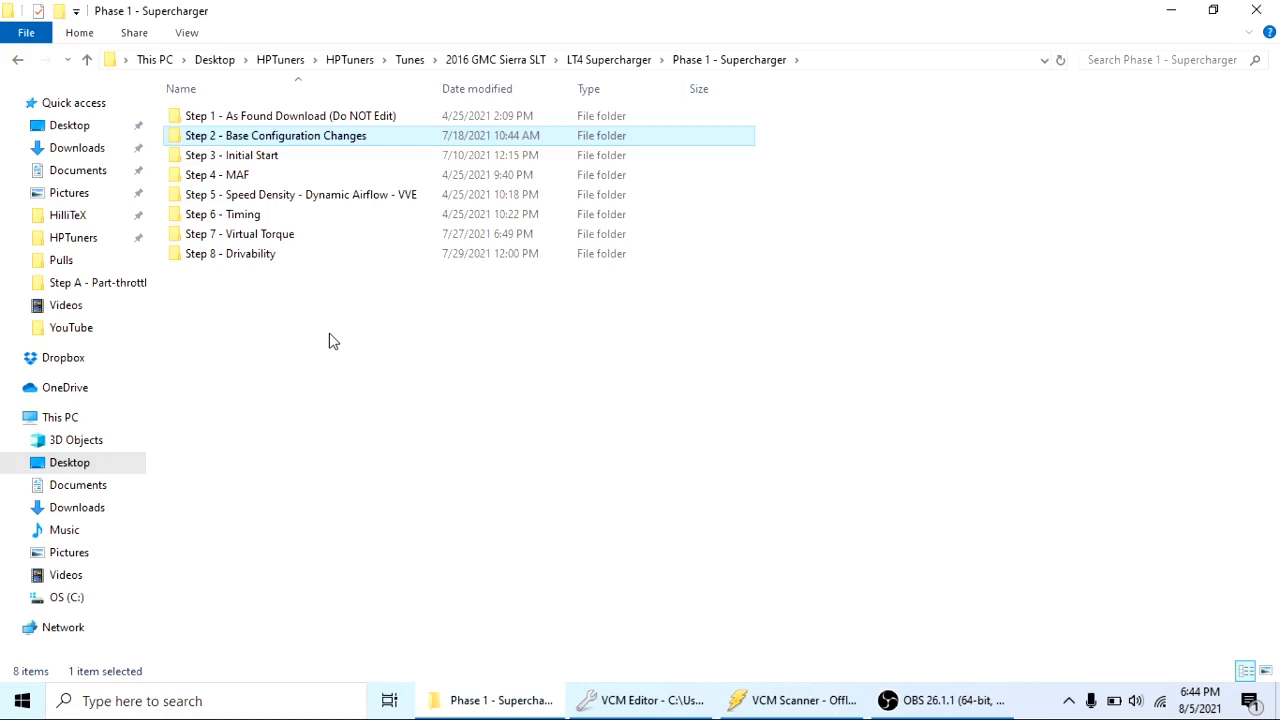
Select the Step 3 - Initial Start folder in Phase 1 - Supercharger
{"action": "left_click", "coordinate": [232, 156]}
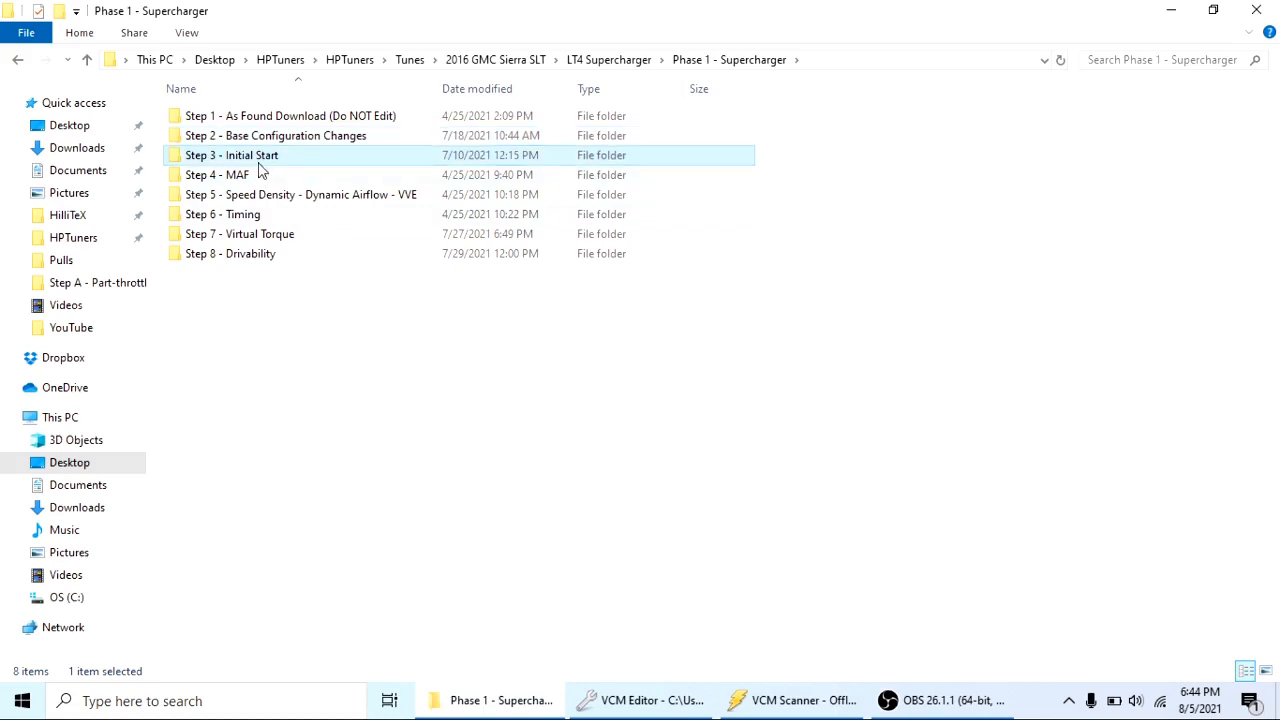
{"action": "mouse_move", "coordinate": [248, 160]}
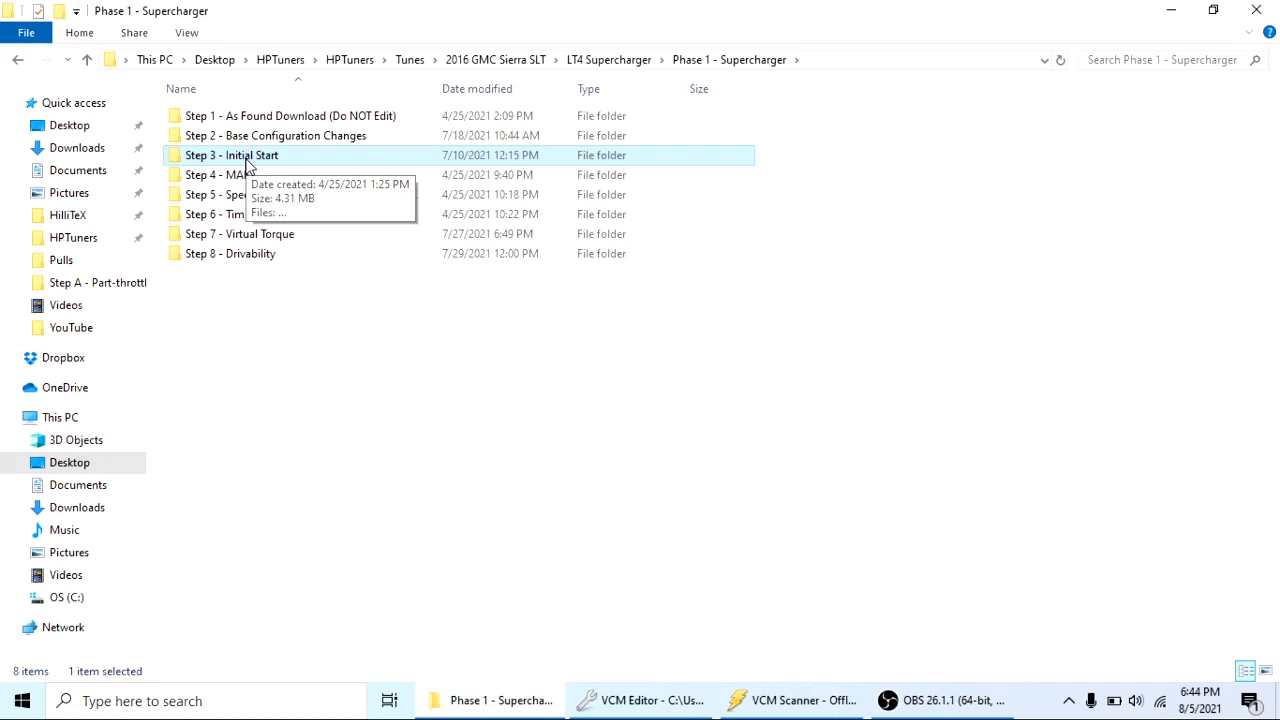
{"action": "mouse_move", "coordinate": [256, 252]}
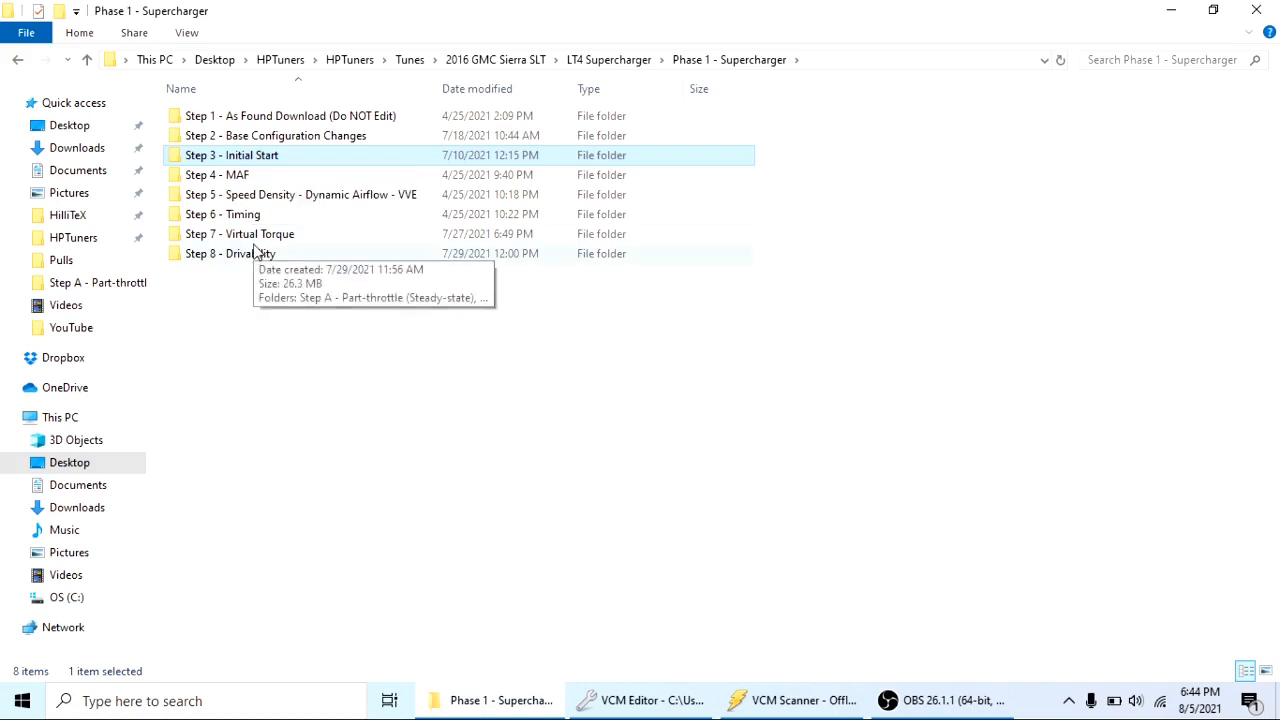
{"action": "mouse_move", "coordinate": [268, 312]}
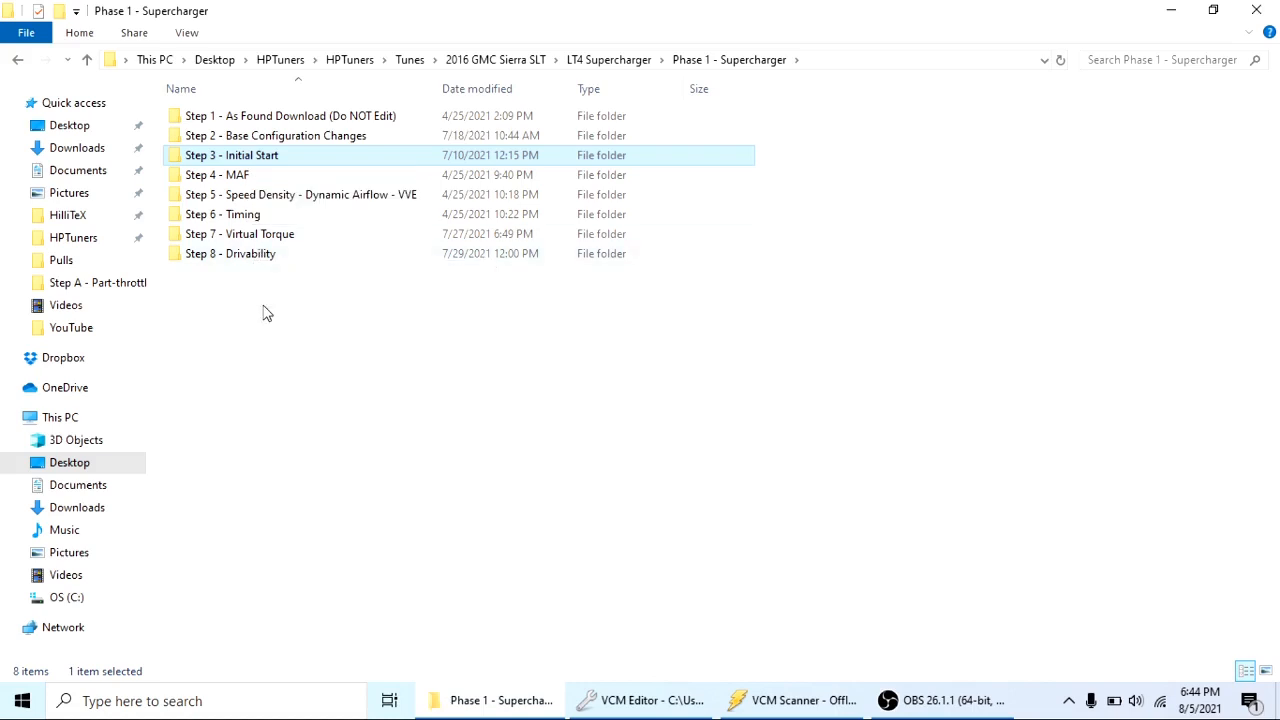
{"action": "mouse_move", "coordinate": [470, 344]}
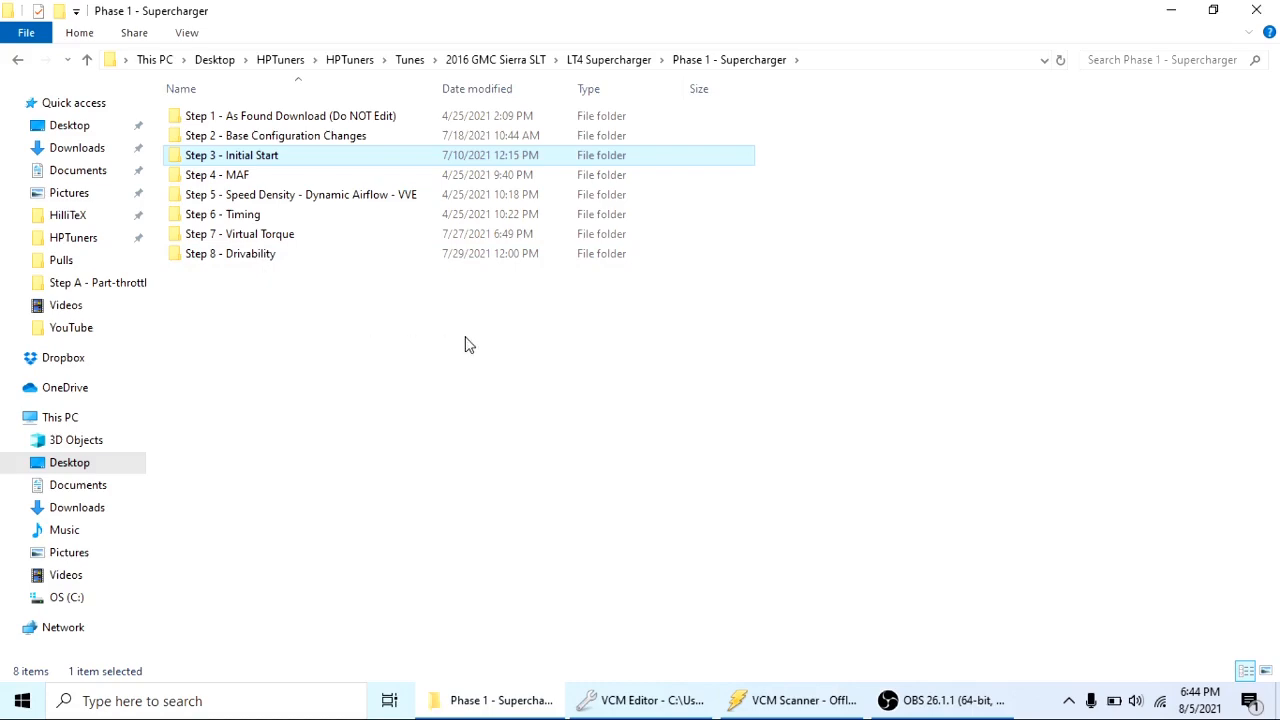